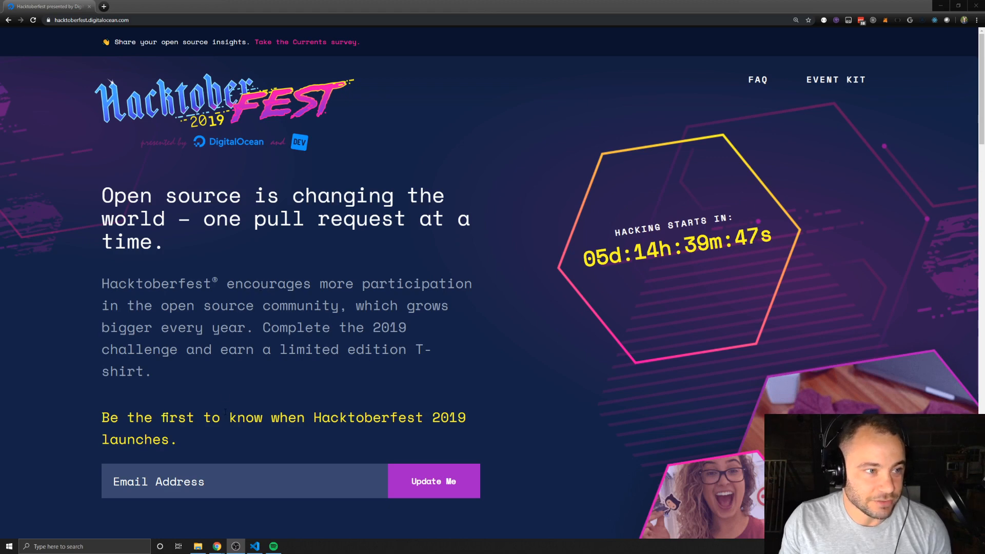
pyautogui.moveTo(250, 237)
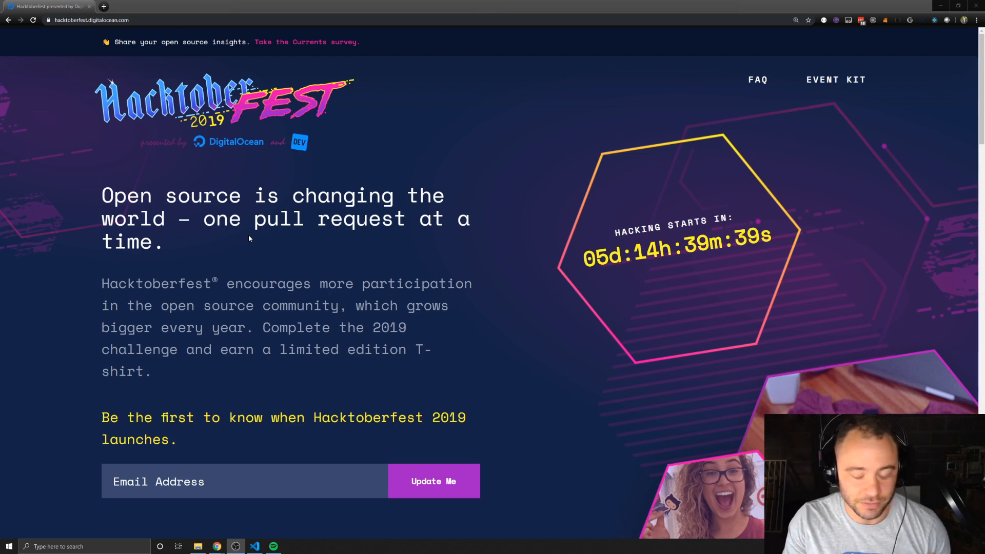
pyautogui.moveTo(270, 249)
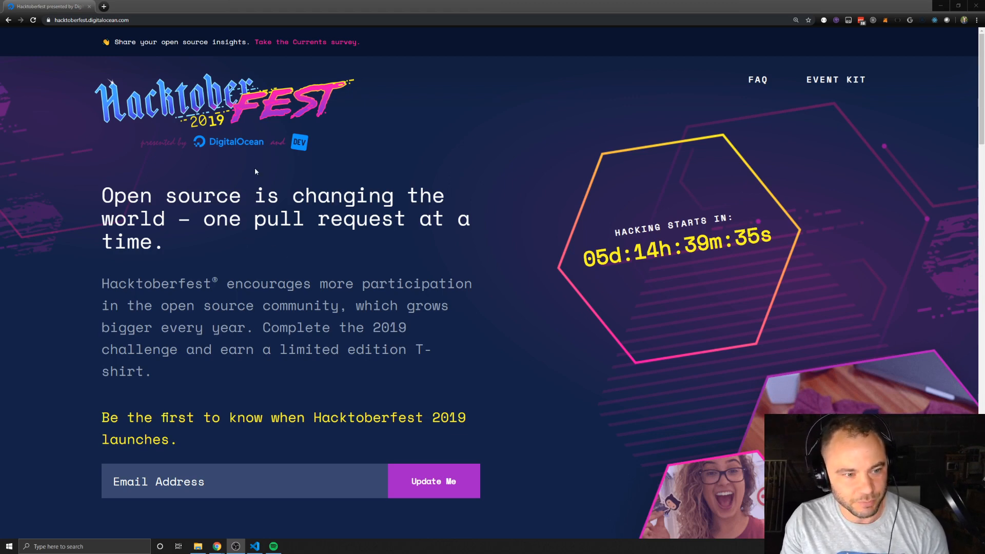
pyautogui.moveTo(303, 142)
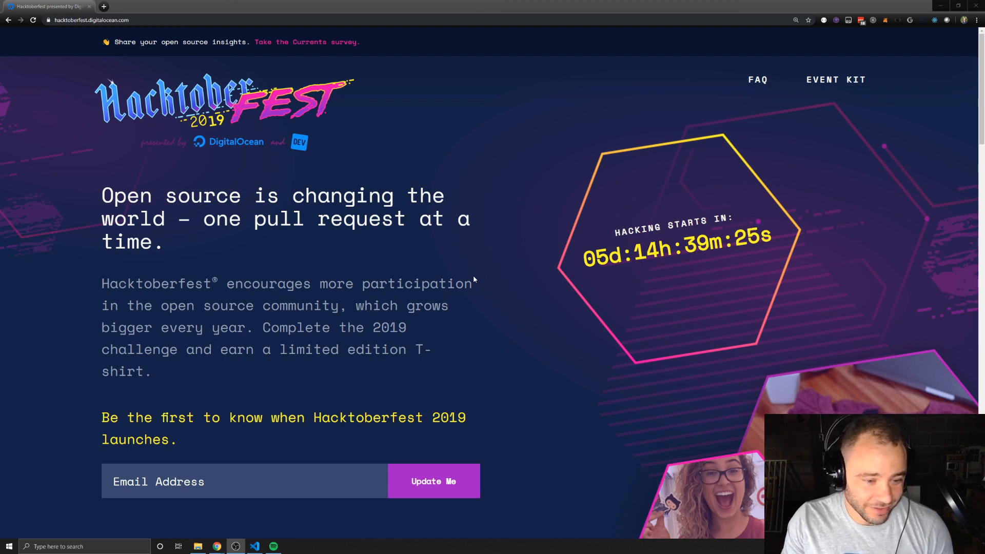
pyautogui.moveTo(530, 290)
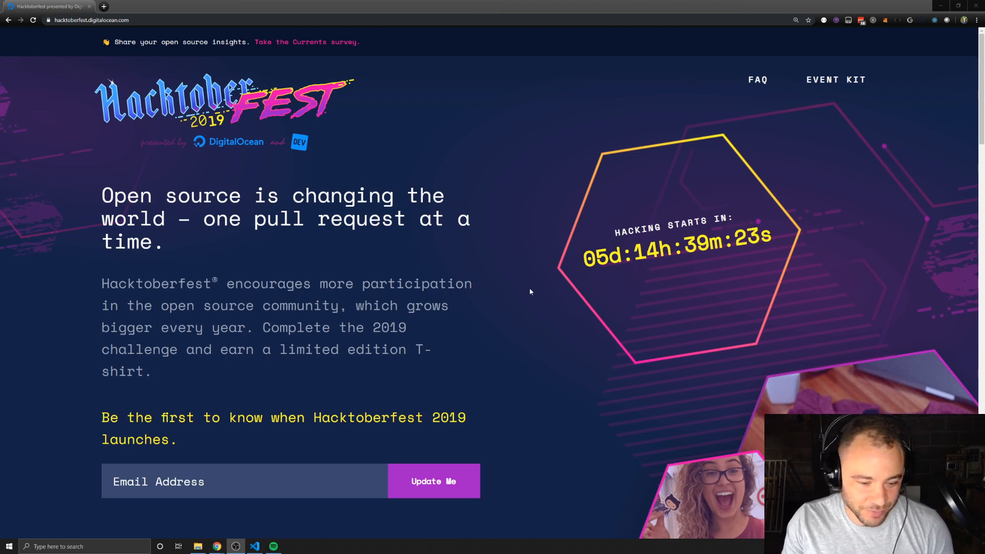
pyautogui.moveTo(229, 444)
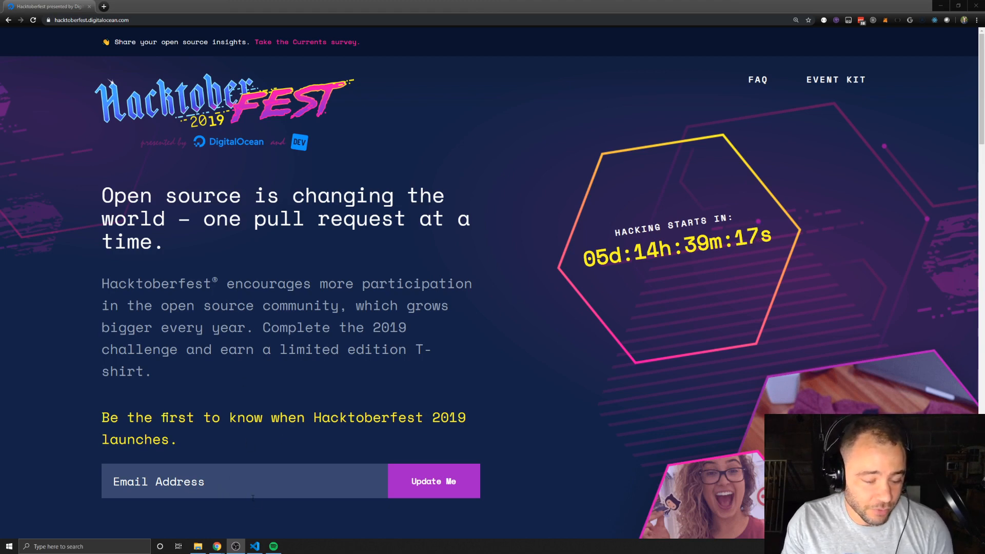
pyautogui.moveTo(525, 404)
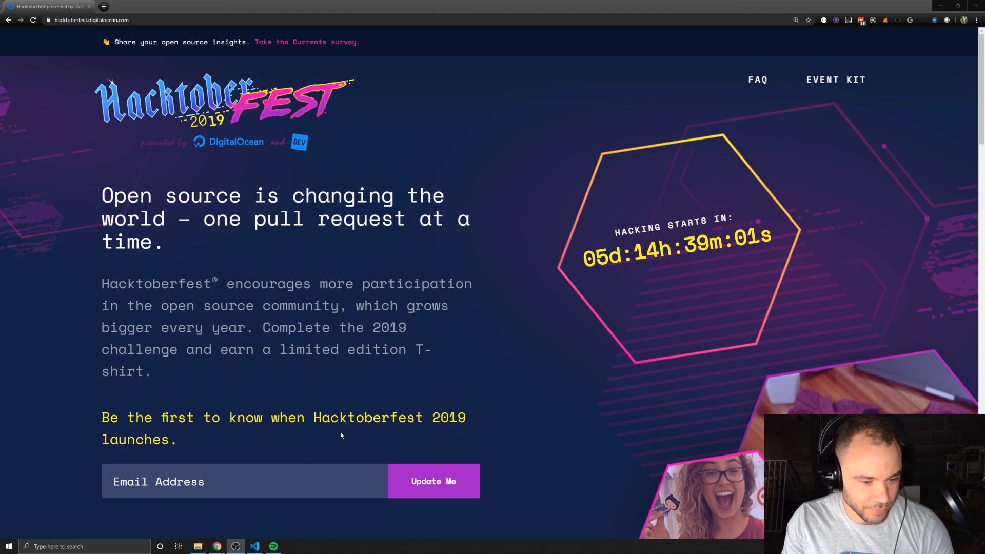
pyautogui.moveTo(503, 345)
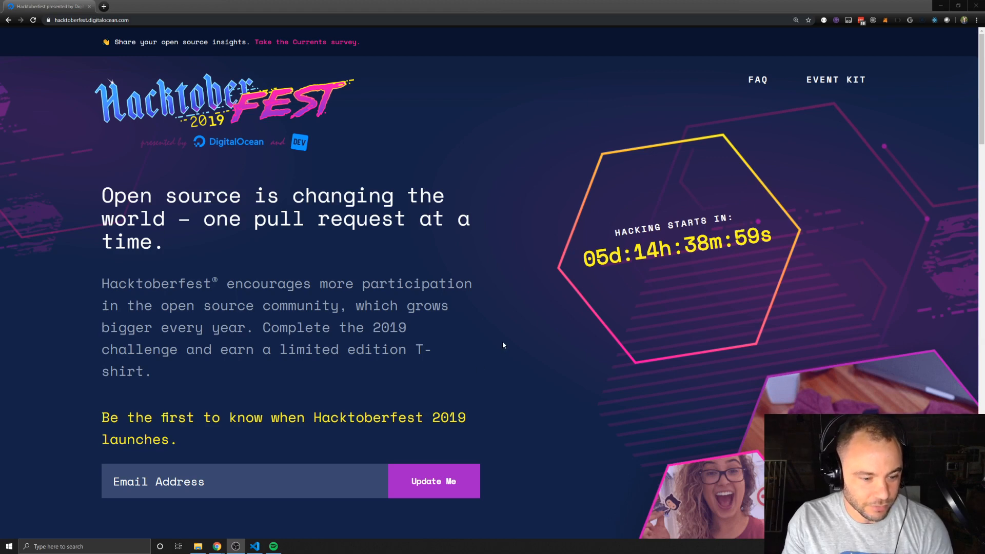
pyautogui.moveTo(350, 253)
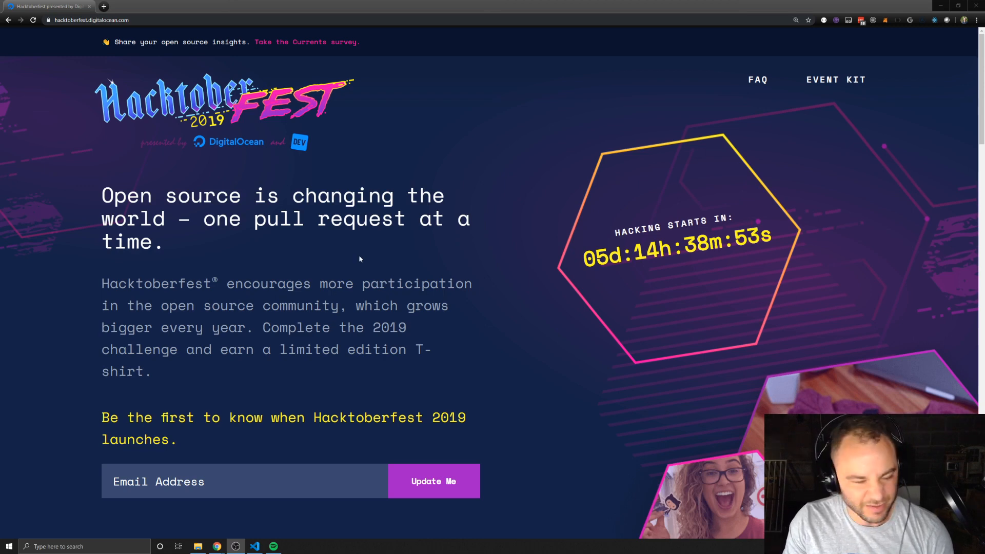
# - In a new GitHub tab, run a site-wide search for 'hacktoberfest'
pyautogui.scroll(-3)
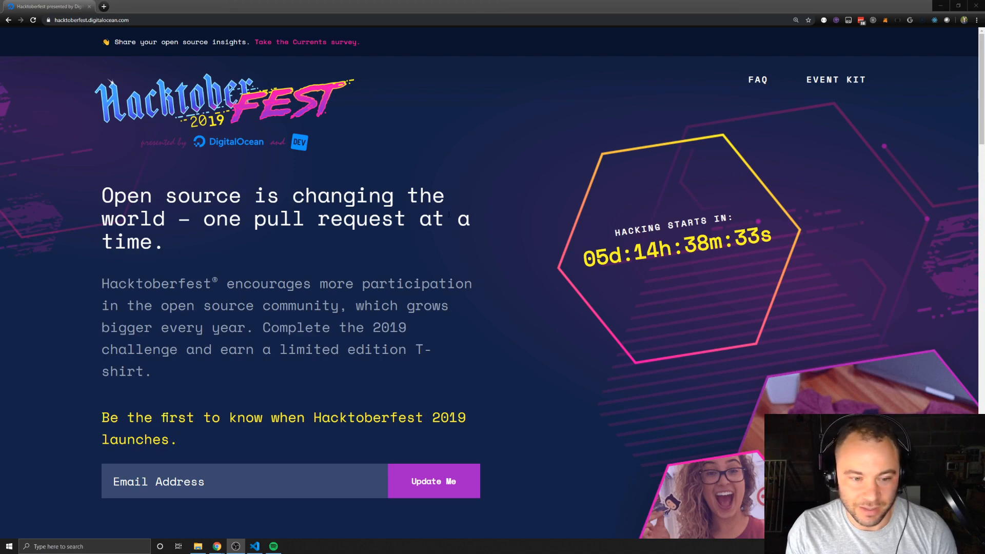
pyautogui.scroll(-3)
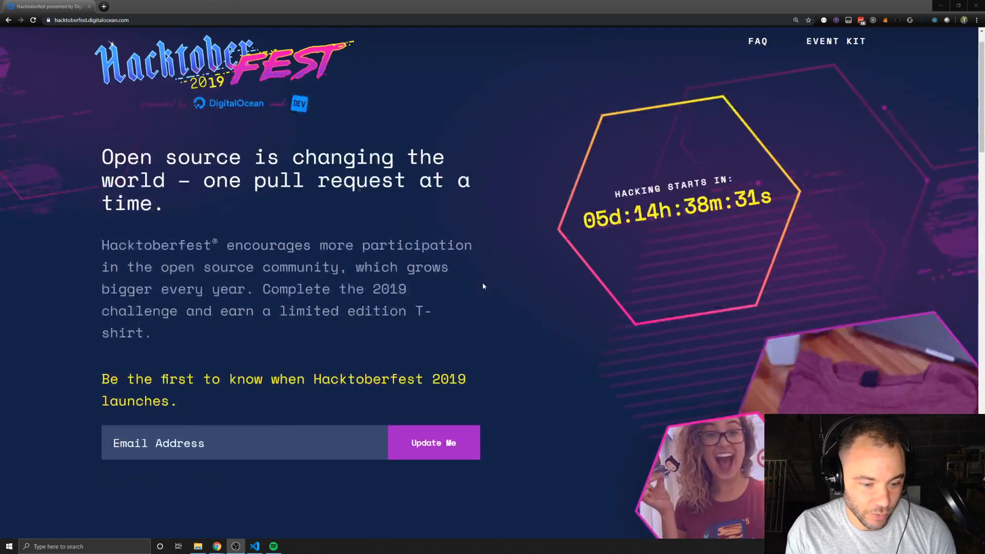
pyautogui.scroll(-3)
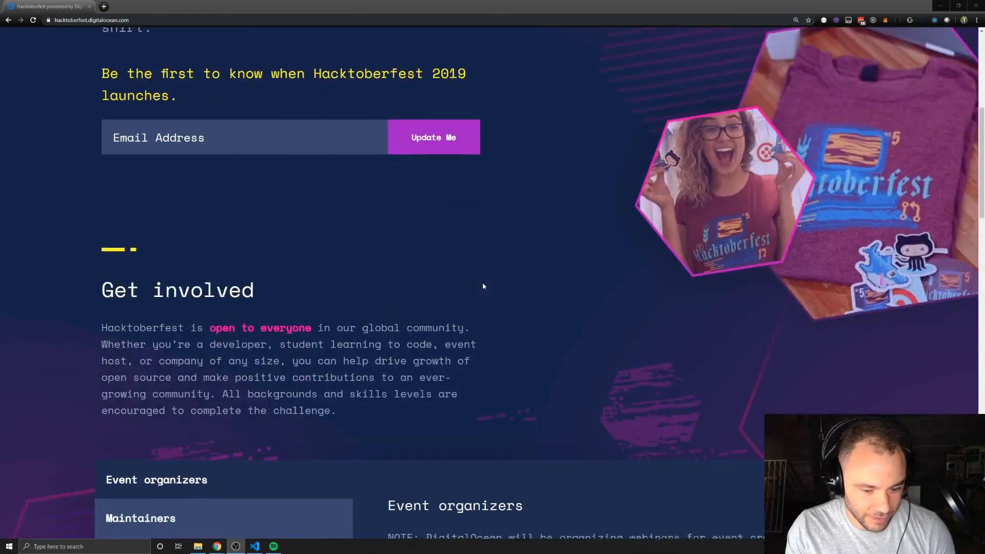
pyautogui.scroll(3)
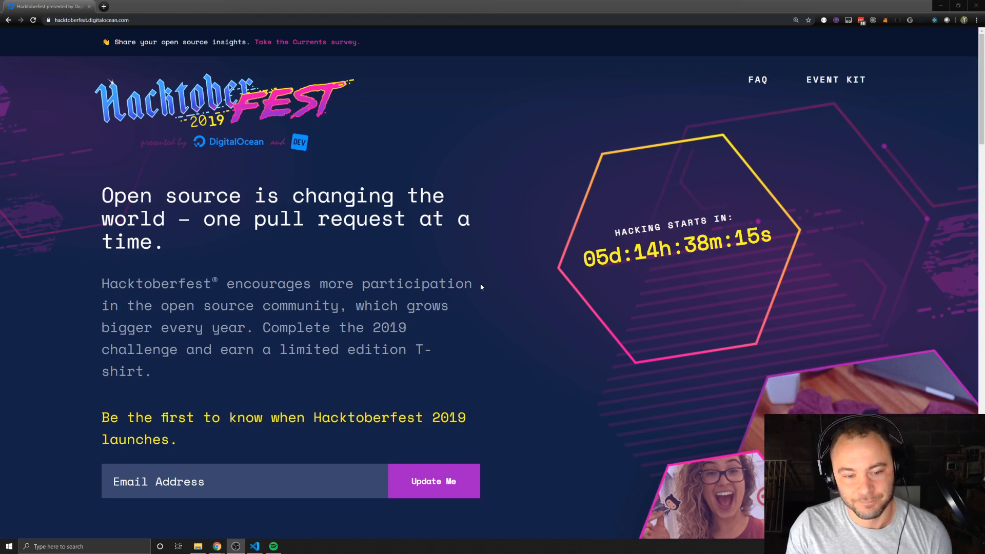
pyautogui.moveTo(428, 273)
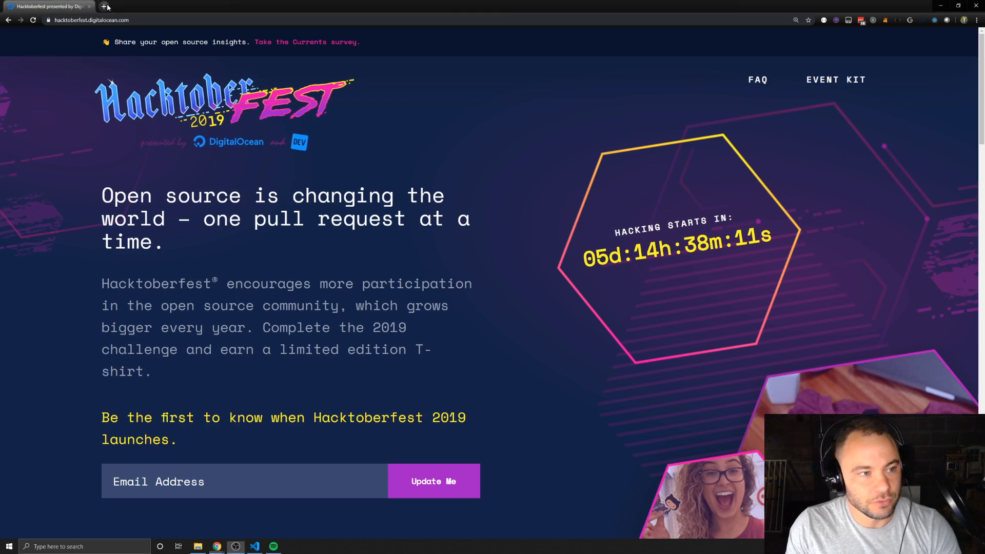
pyautogui.click(103, 6)
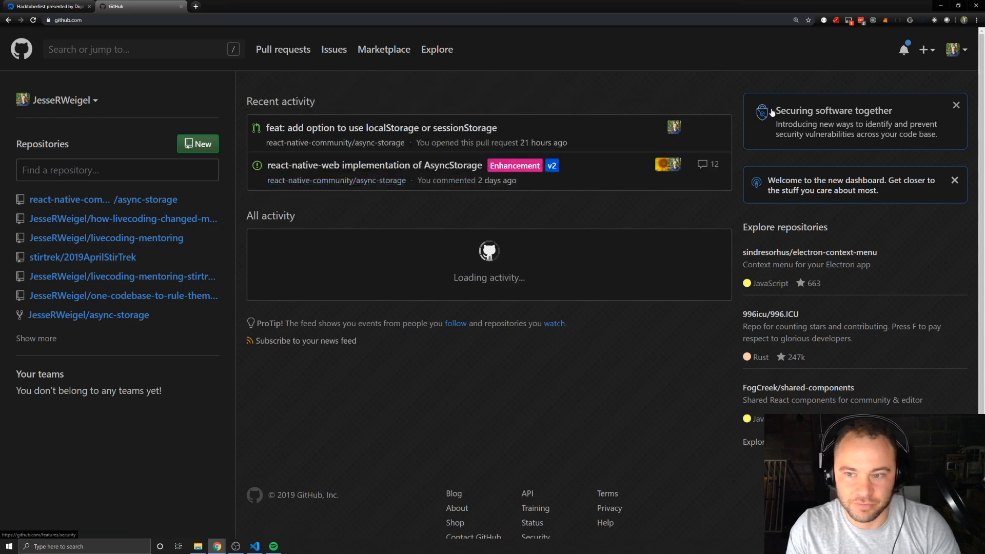
pyautogui.click(125, 49)
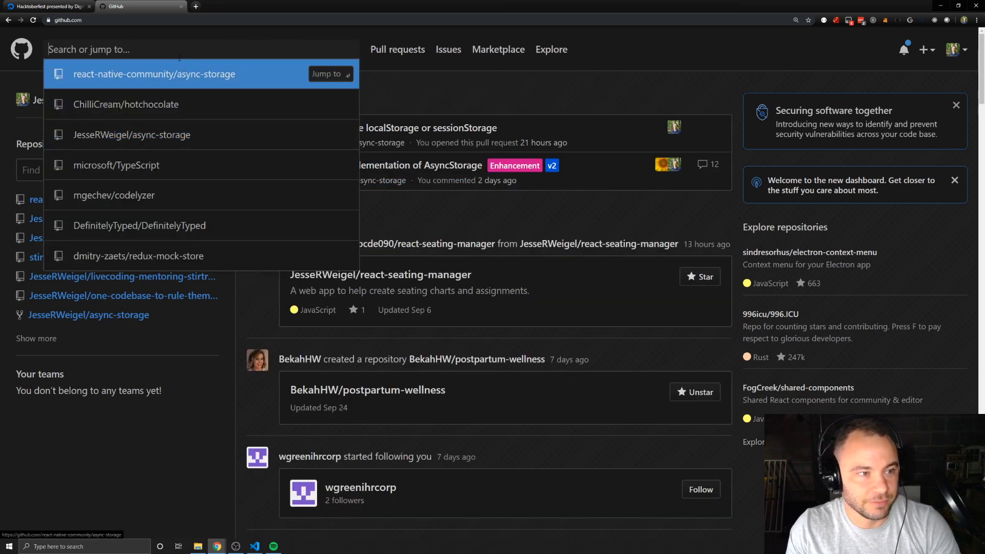
pyautogui.write('hacktoberf')
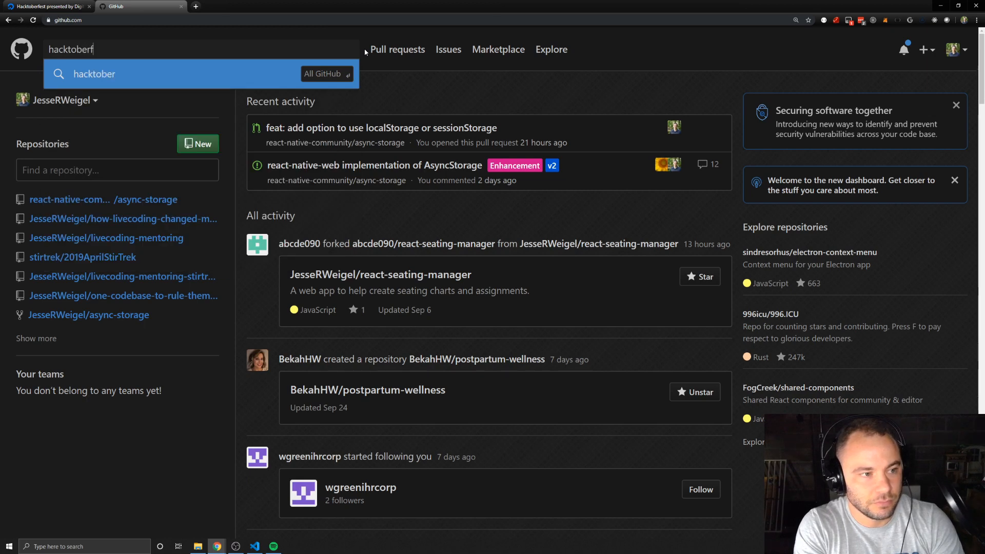
pyautogui.press('Return')
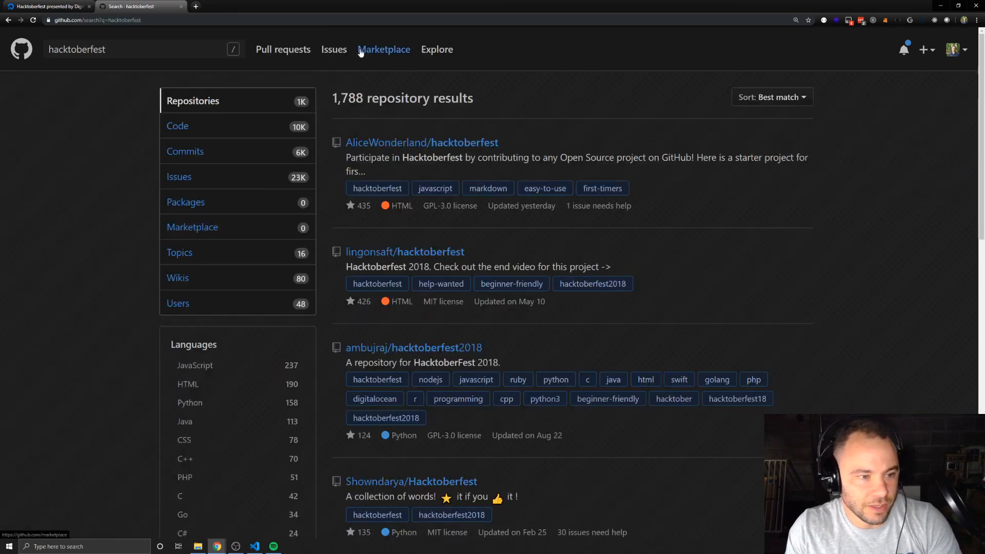
pyautogui.moveTo(178, 176)
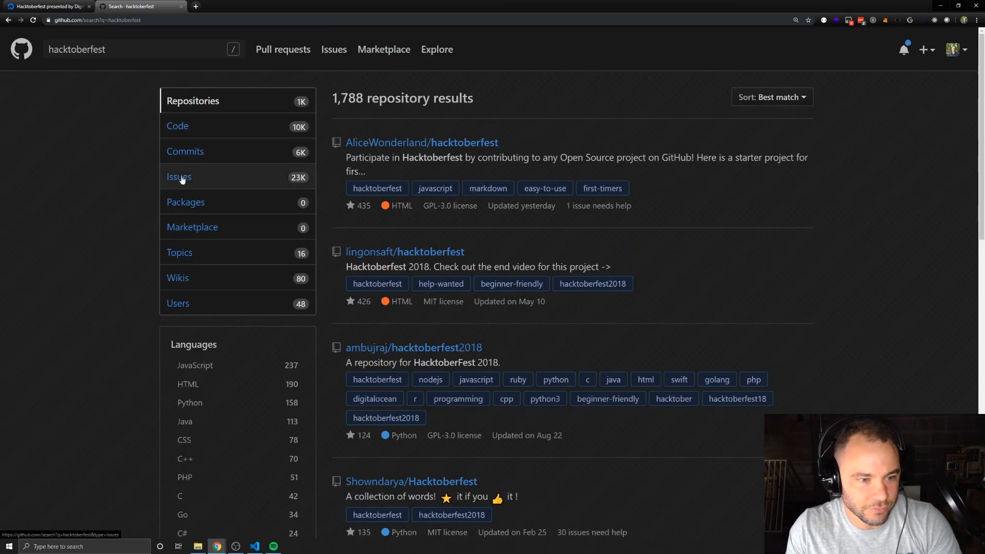
# - Narrow the results to Issues and scroll through the 23,187 matches
pyautogui.click(179, 176)
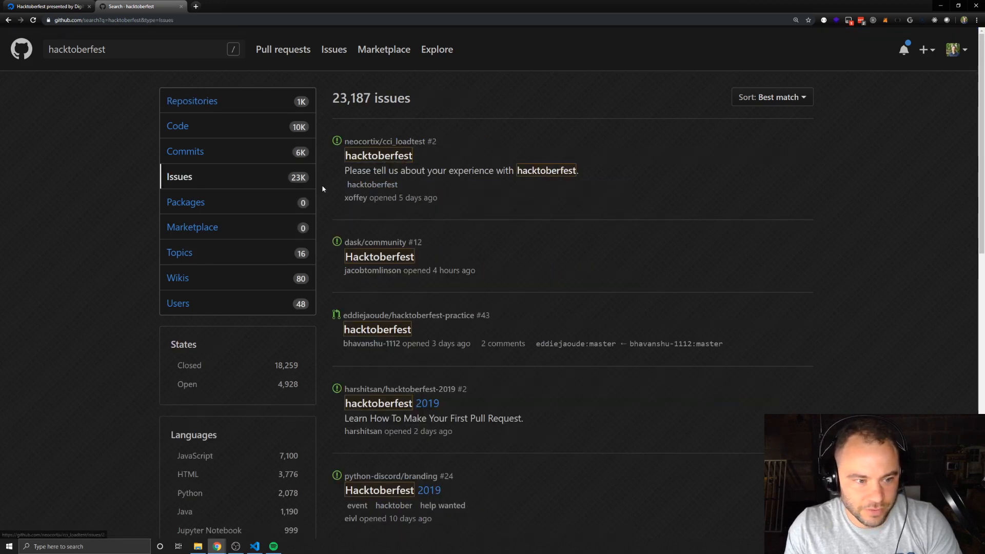
pyautogui.moveTo(253, 346)
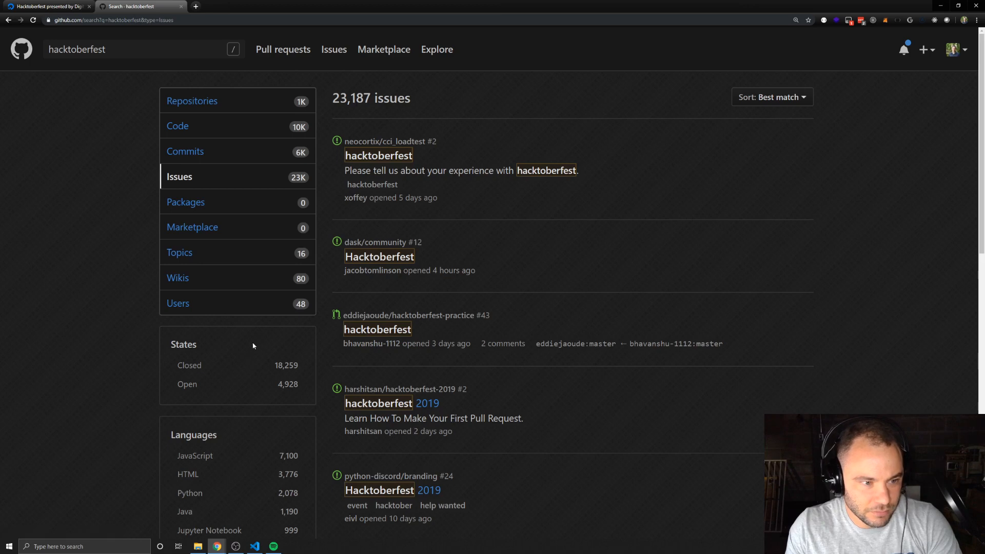
pyautogui.scroll(-3)
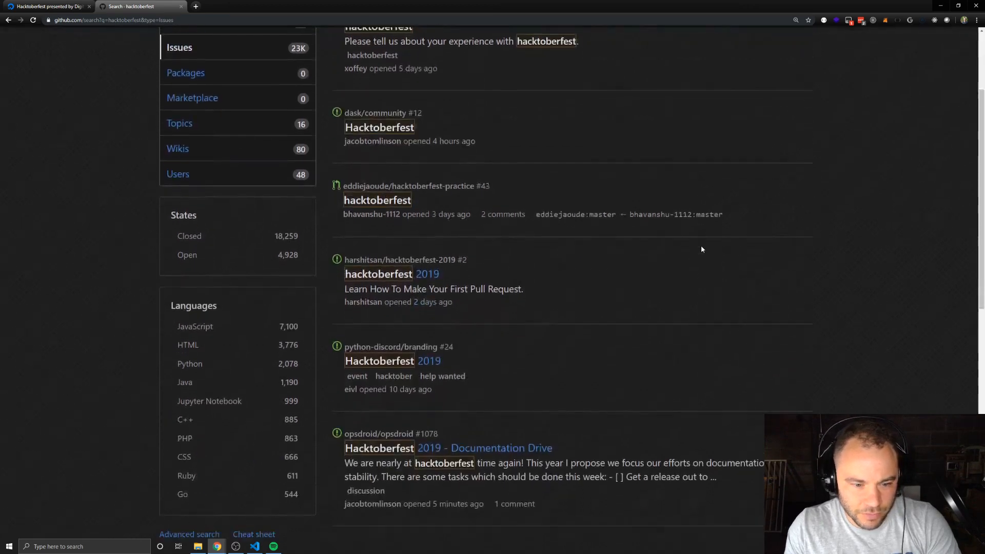
pyautogui.scroll(-3)
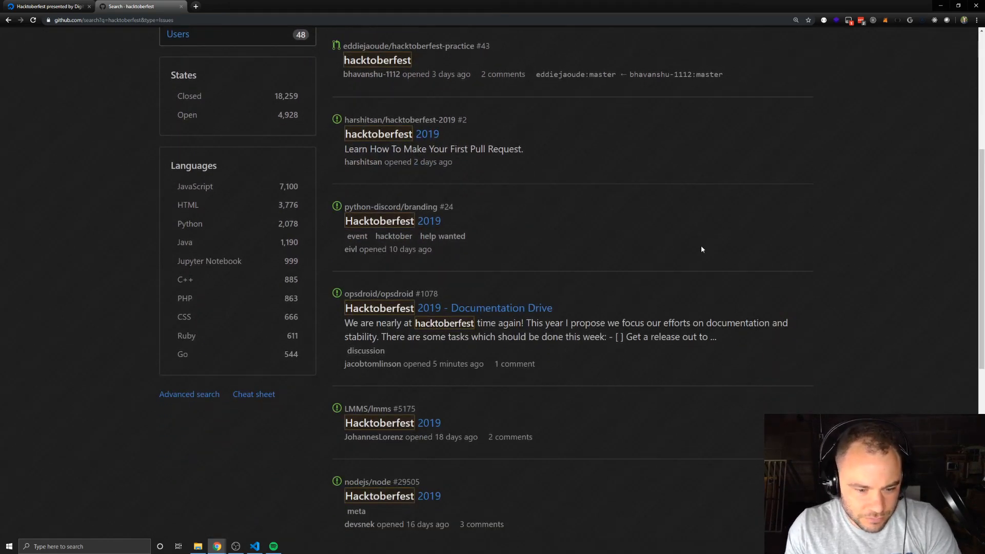
pyautogui.moveTo(189, 394)
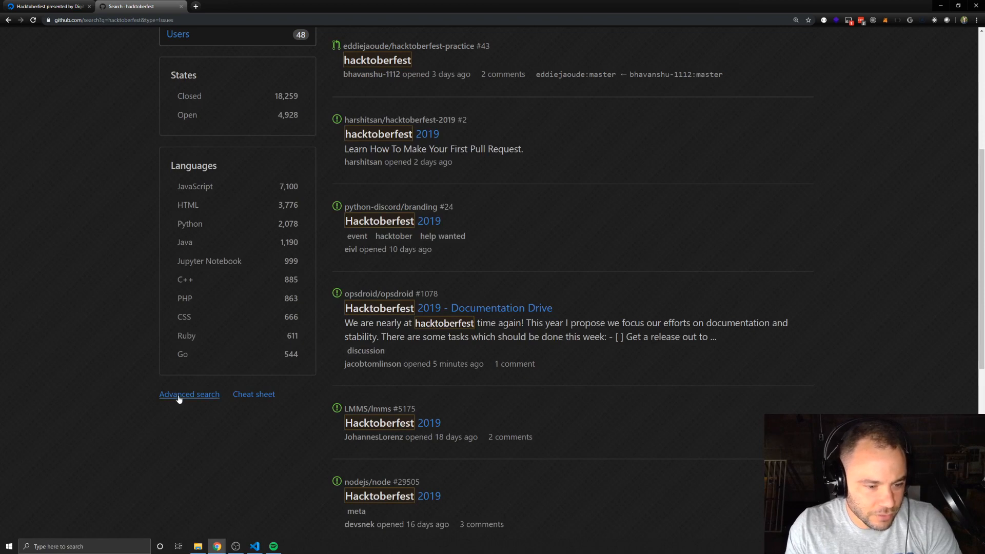
# - On the Advanced search page, fill the issue labels filter with 'hacktoberfest'
pyautogui.click(189, 394)
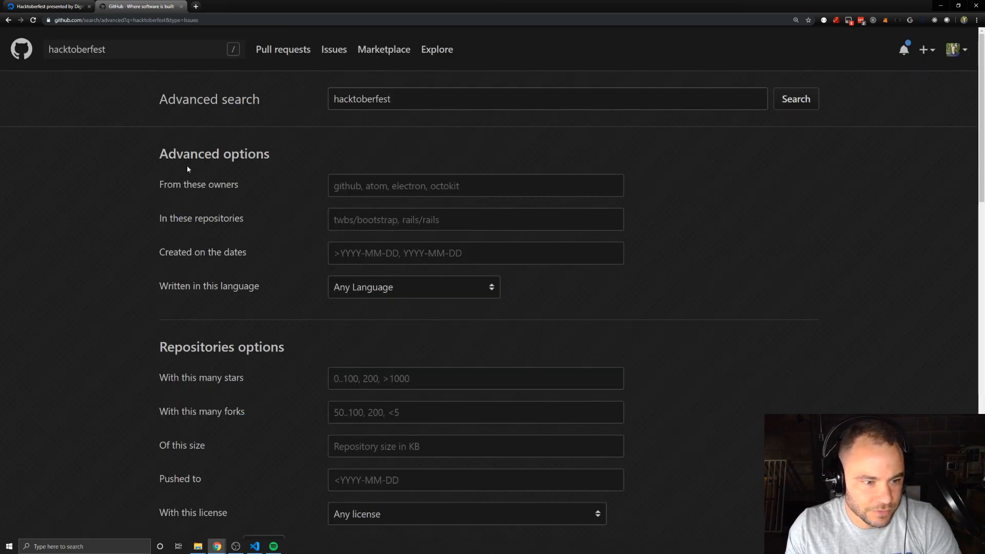
pyautogui.moveTo(198, 196)
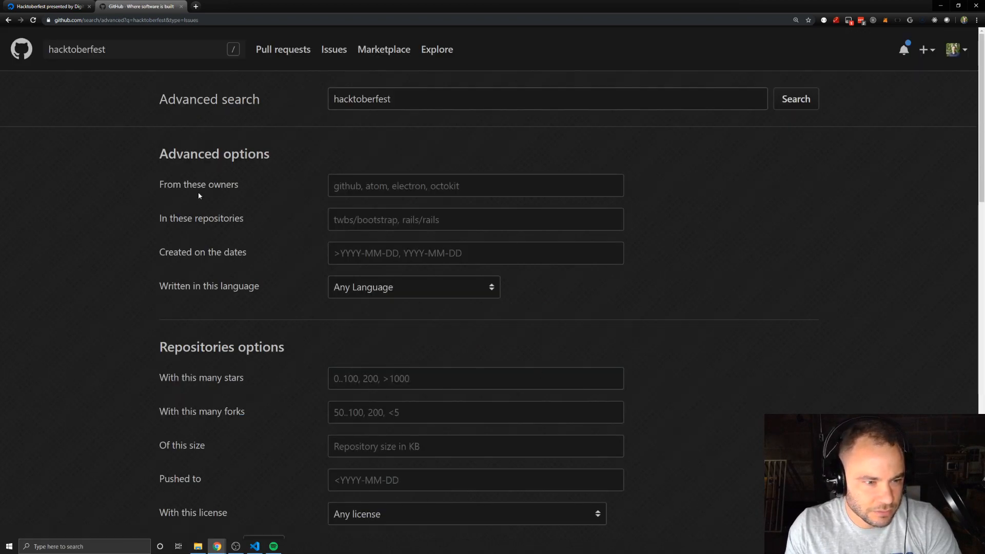
pyautogui.scroll(-3)
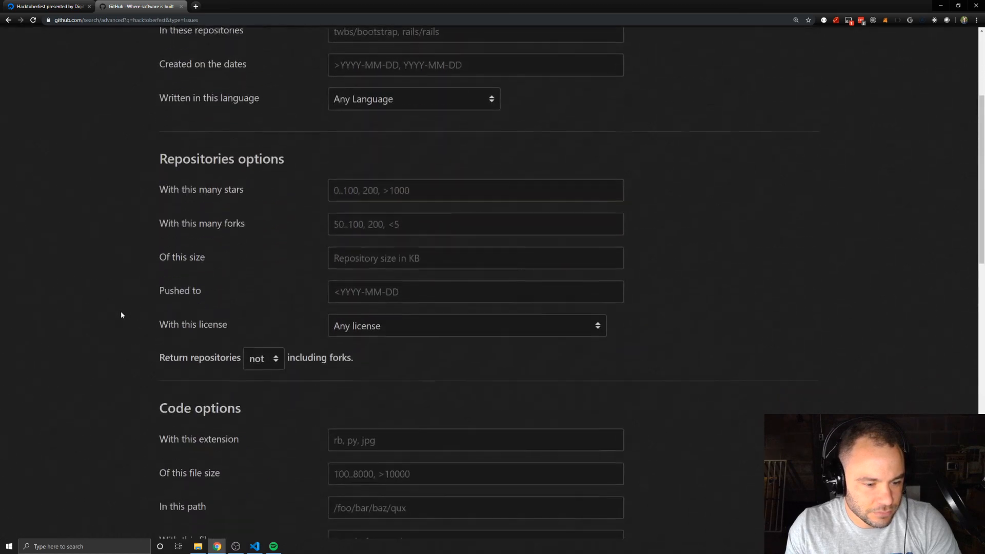
pyautogui.scroll(-3)
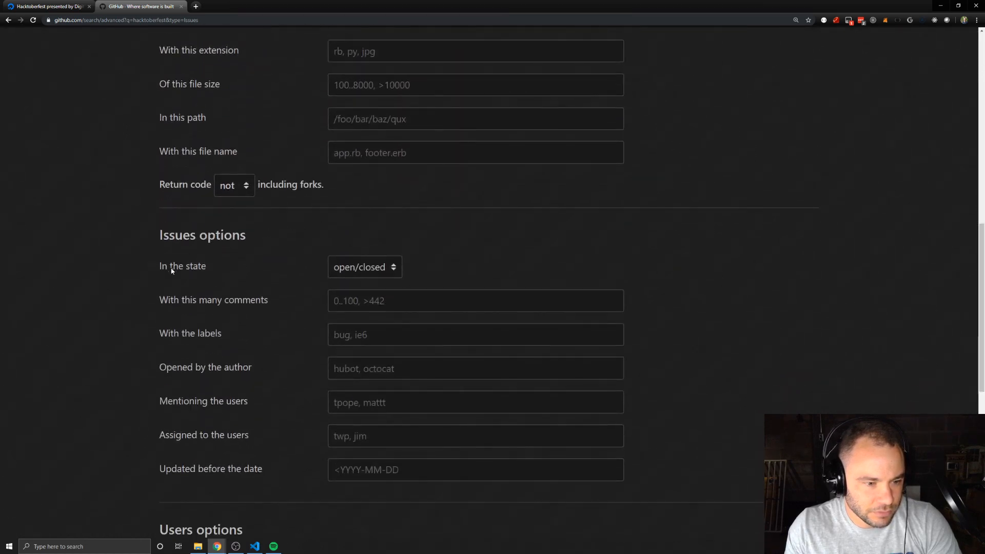
pyautogui.click(475, 334)
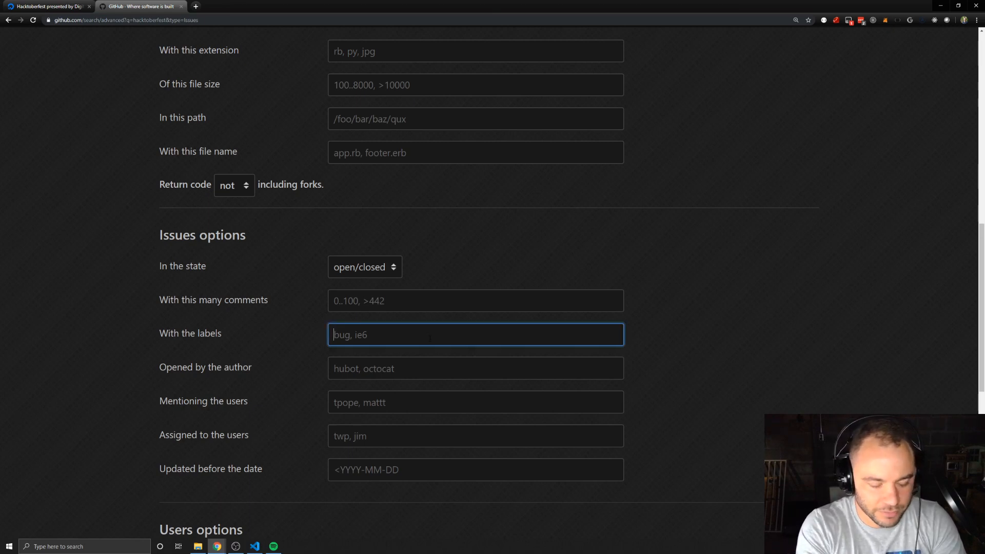
pyautogui.scroll(-3)
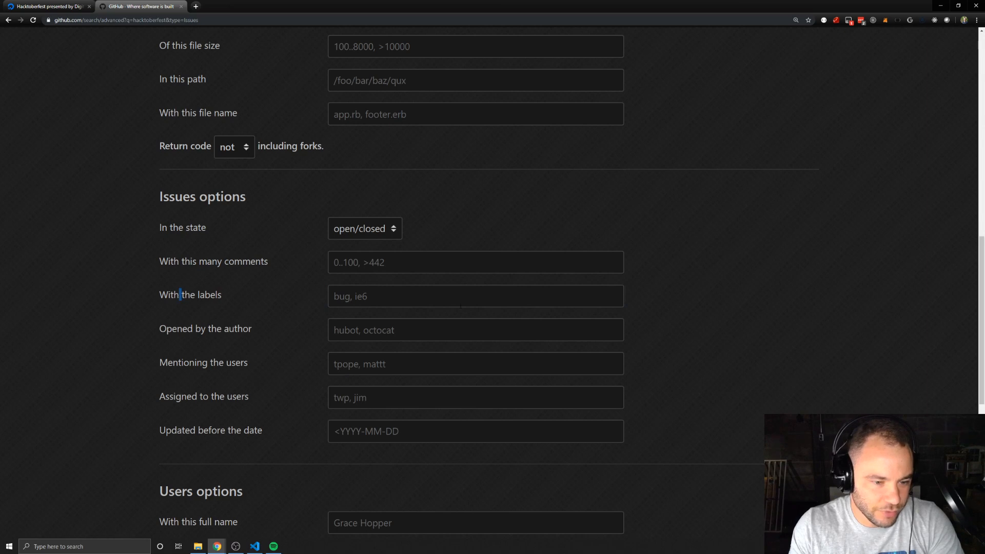
pyautogui.write('hack')
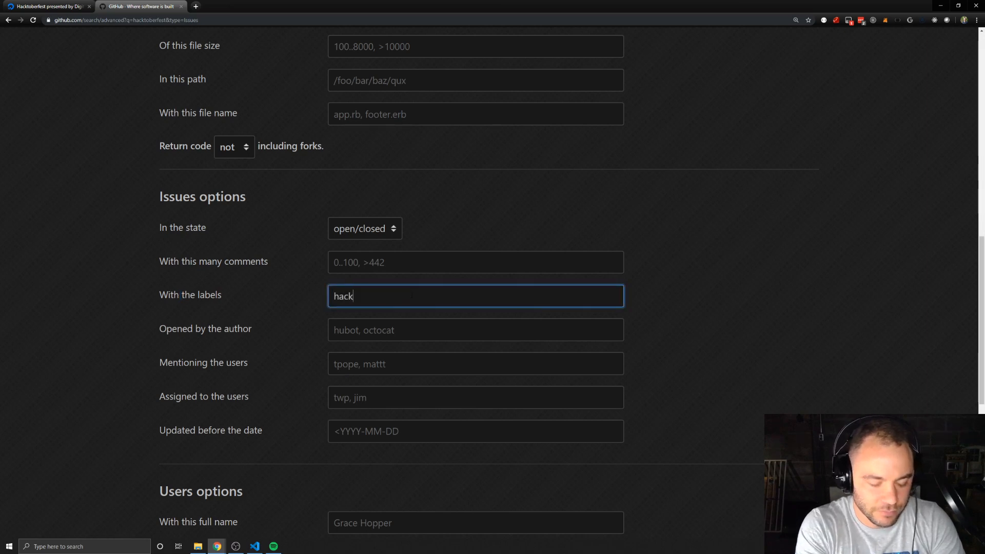
pyautogui.write('toberfest')
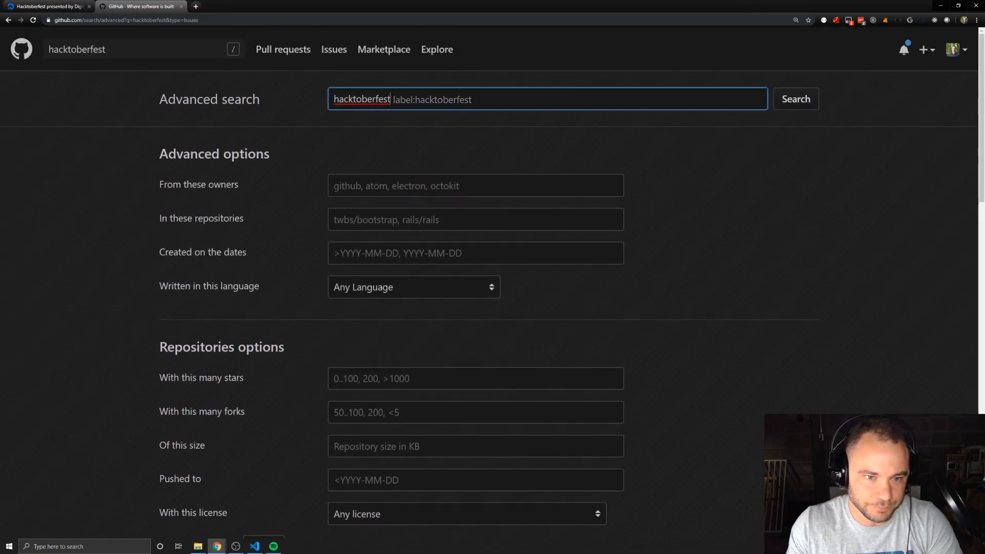
# - Delete the standalone 'hacktoberfest' keyword, leaving only label:hacktoberfest in the query
pyautogui.doubleClick(361, 100)
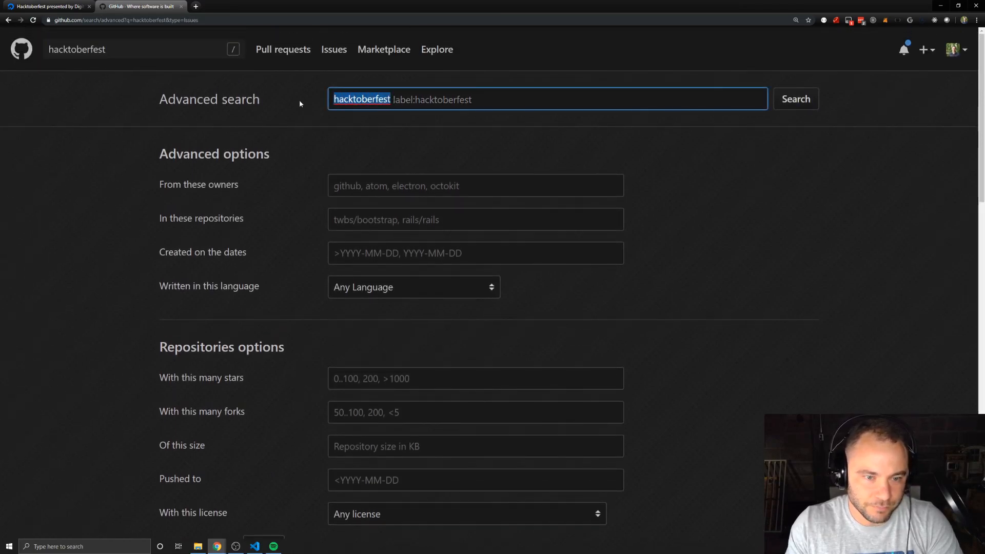
pyautogui.press('Delete')
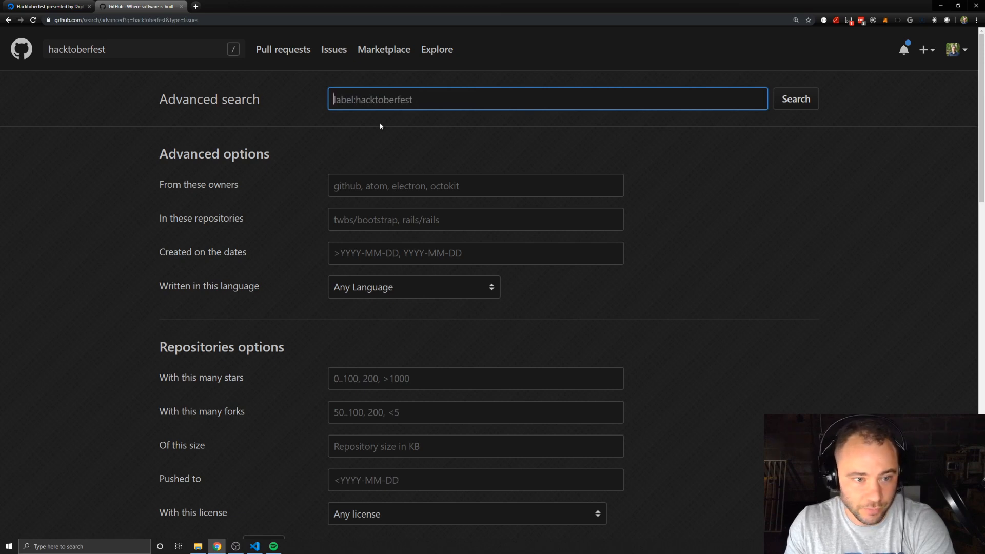
# - Run the label:hacktoberfest search and scroll through the 68,175 issue results
pyautogui.click(795, 98)
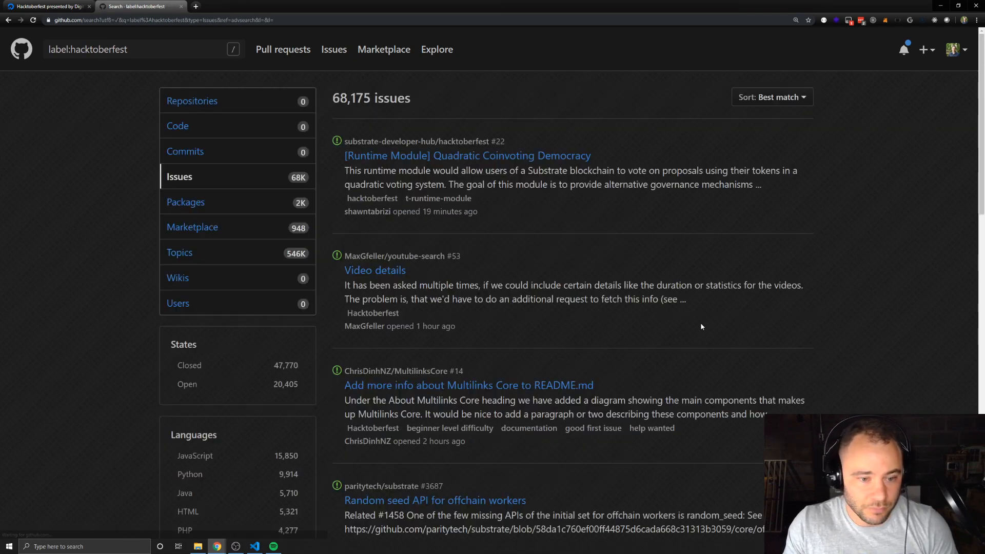
pyautogui.moveTo(275, 190)
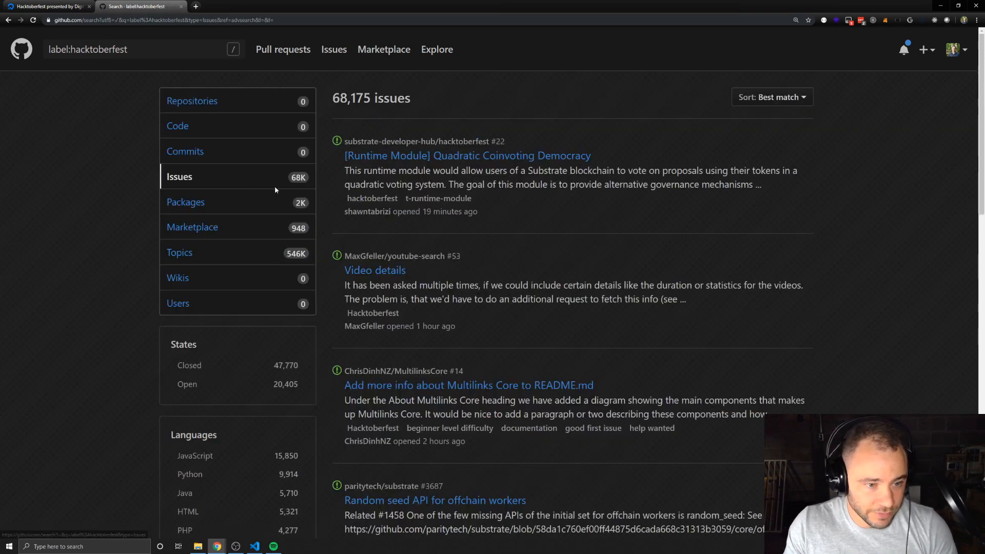
pyautogui.moveTo(598, 221)
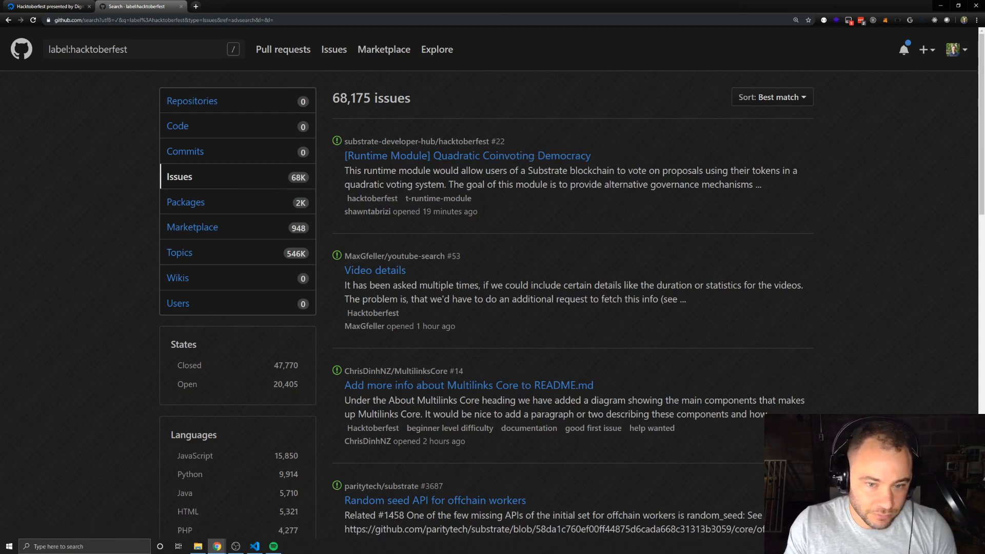
pyautogui.scroll(-3)
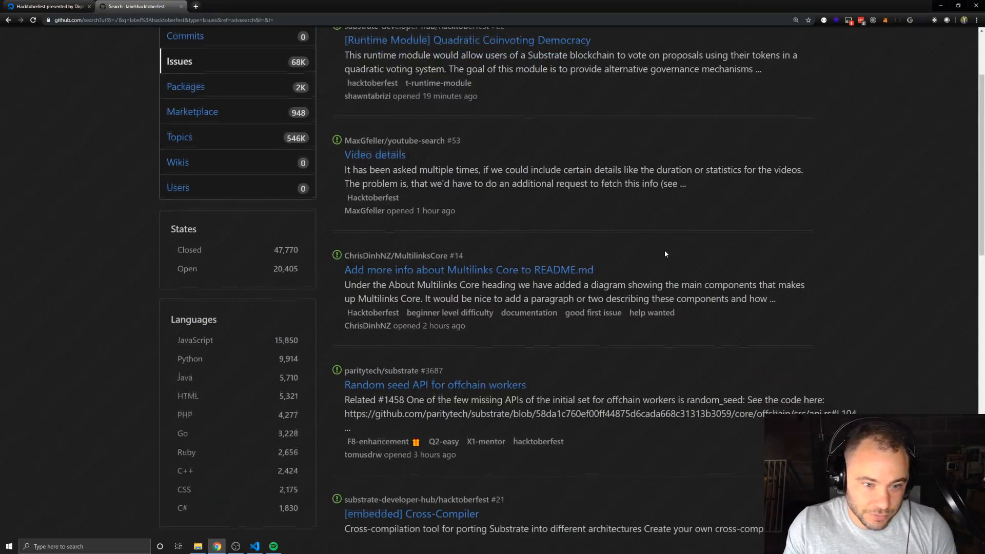
pyautogui.scroll(3)
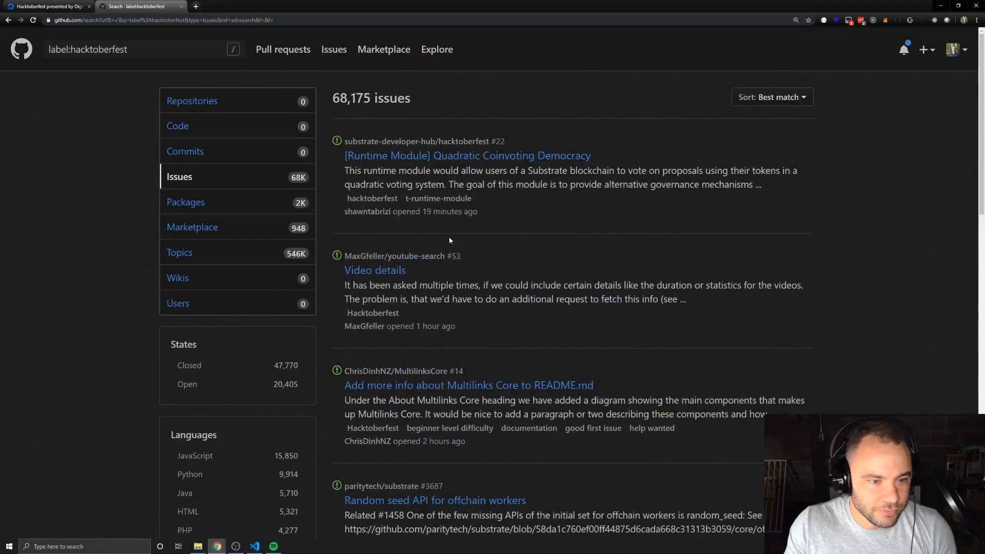
pyautogui.moveTo(151, 229)
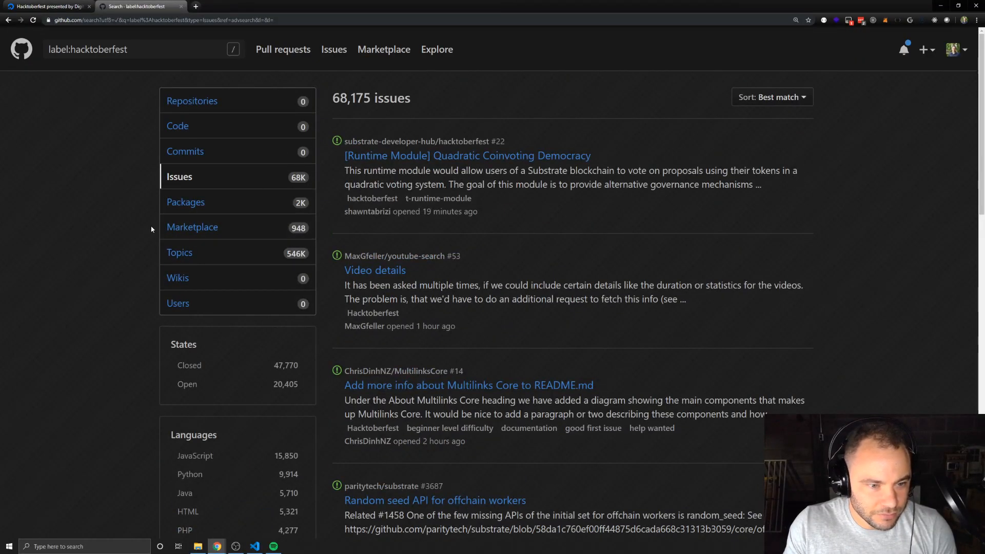
pyautogui.scroll(-3)
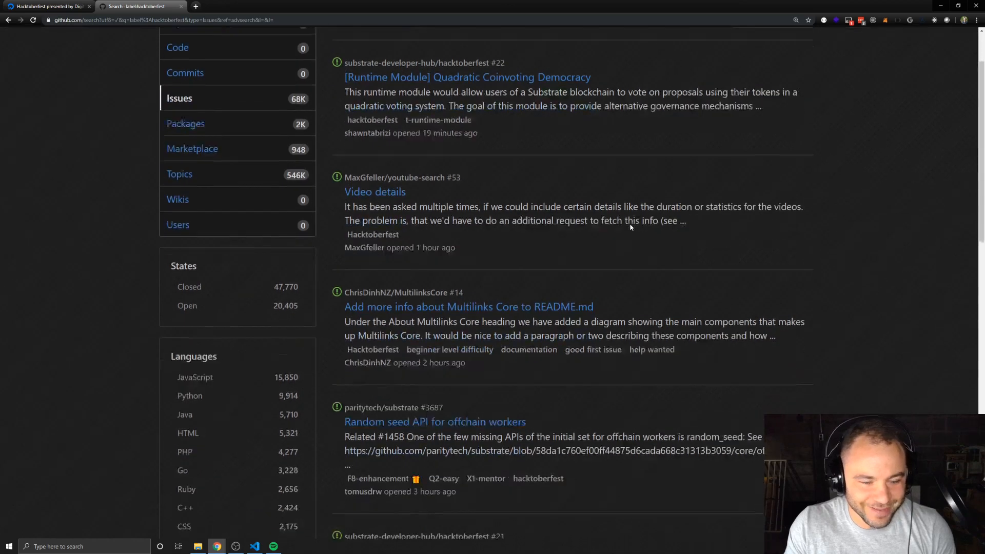
pyautogui.scroll(-3)
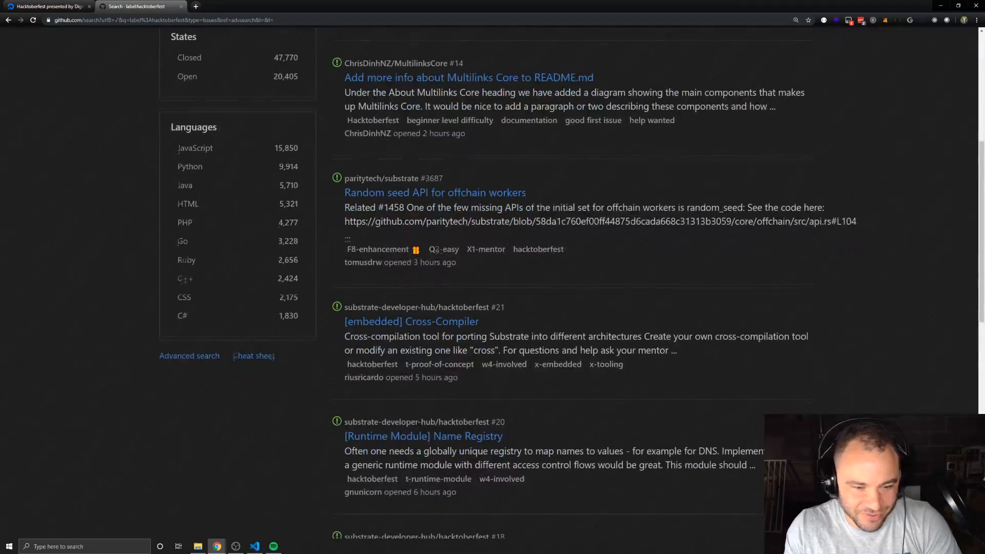
pyautogui.scroll(-3)
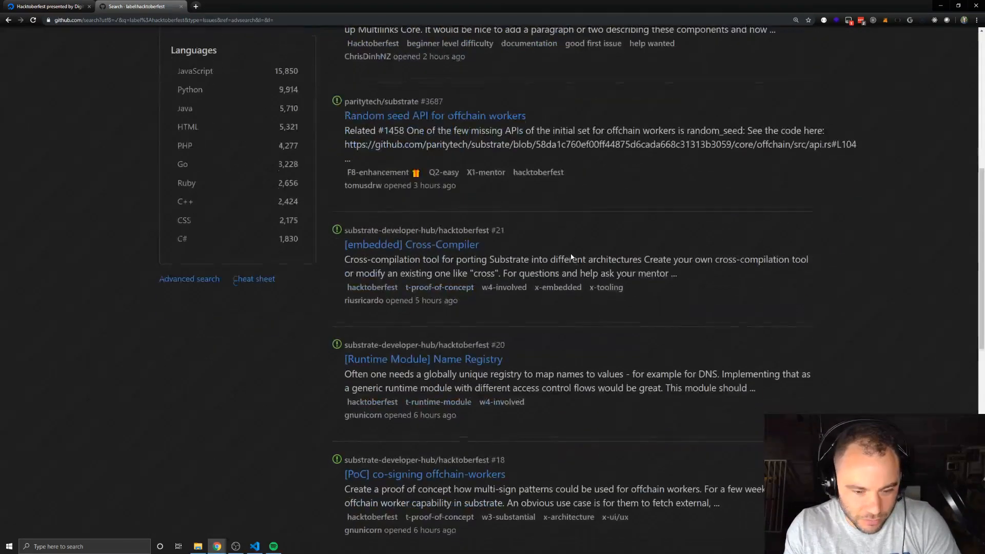
pyautogui.scroll(-3)
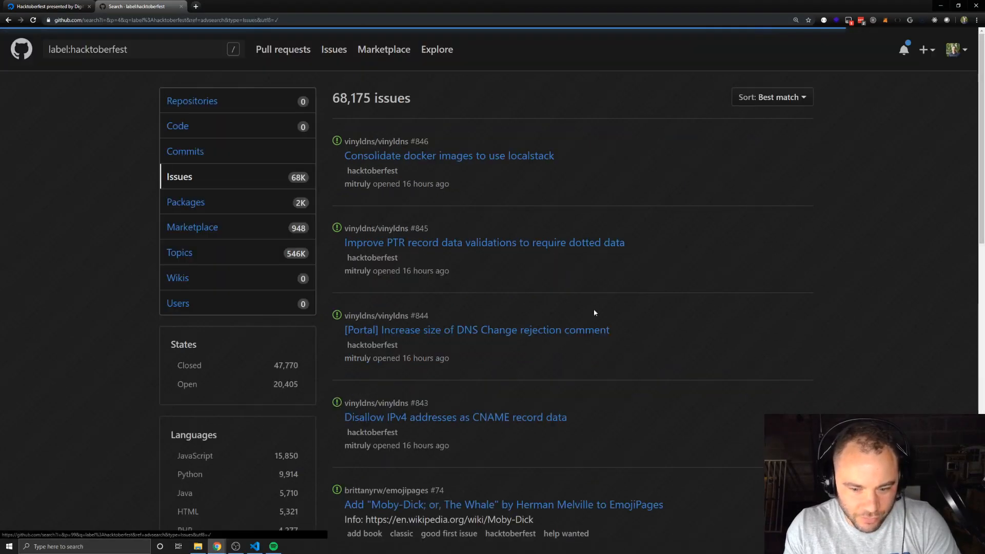
pyautogui.scroll(-3)
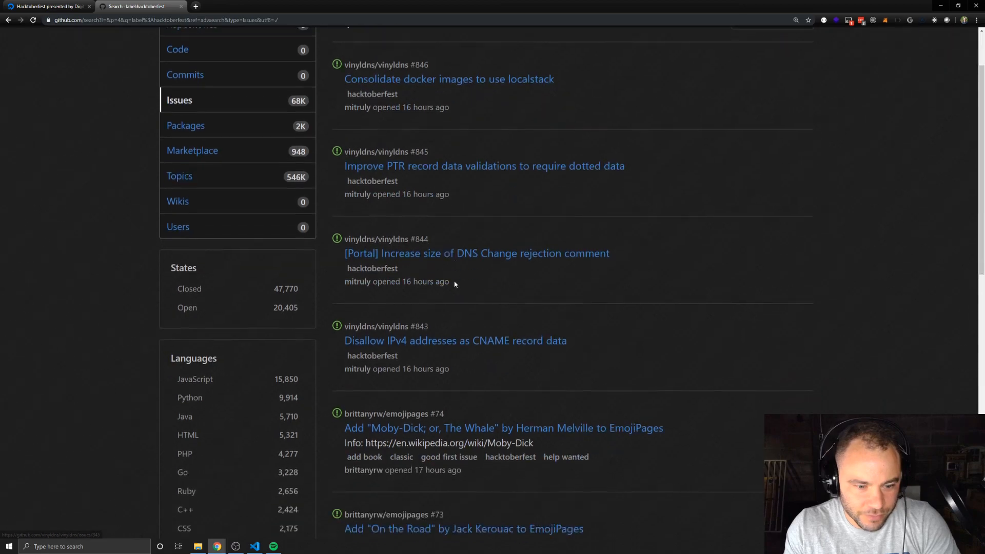
pyautogui.scroll(-3)
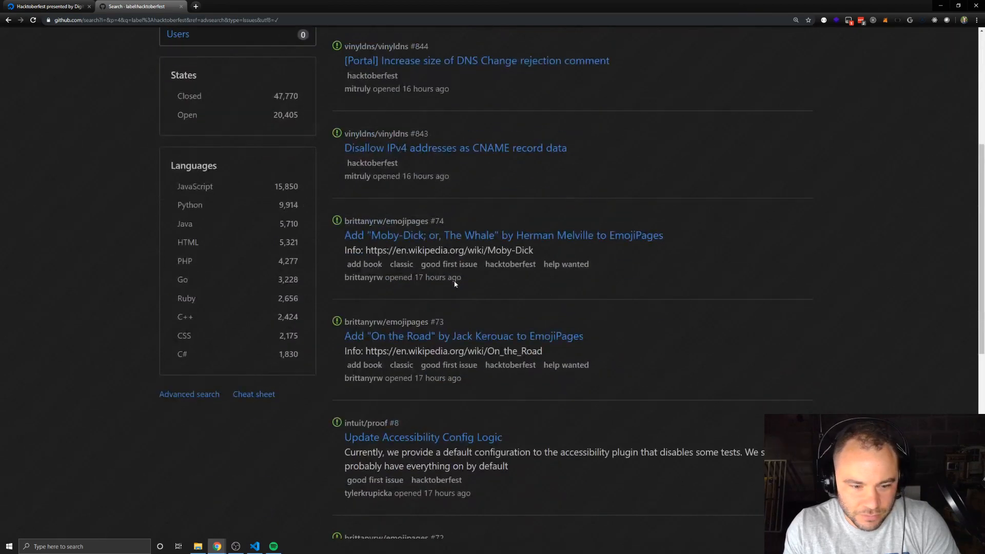
pyautogui.scroll(-3)
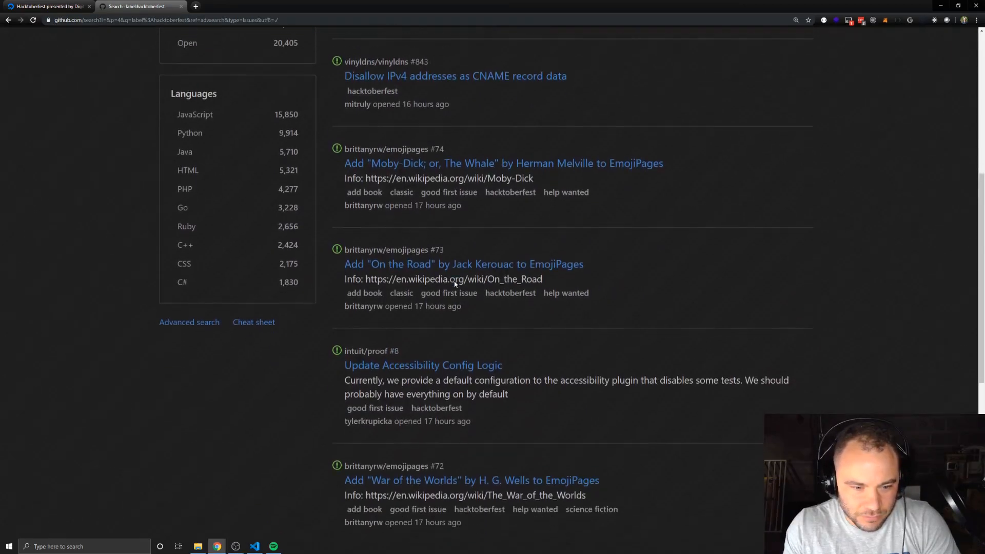
pyautogui.scroll(-3)
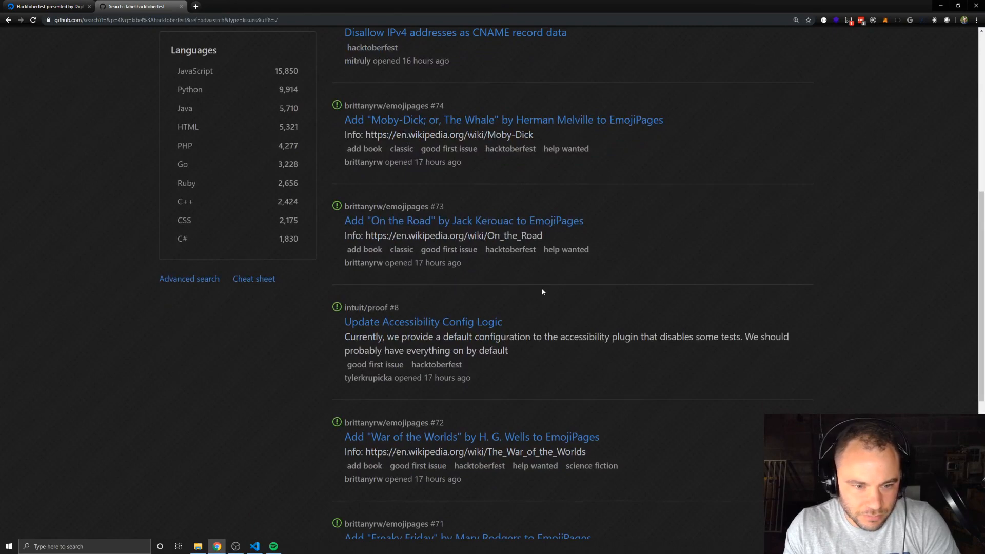
pyautogui.moveTo(462, 221)
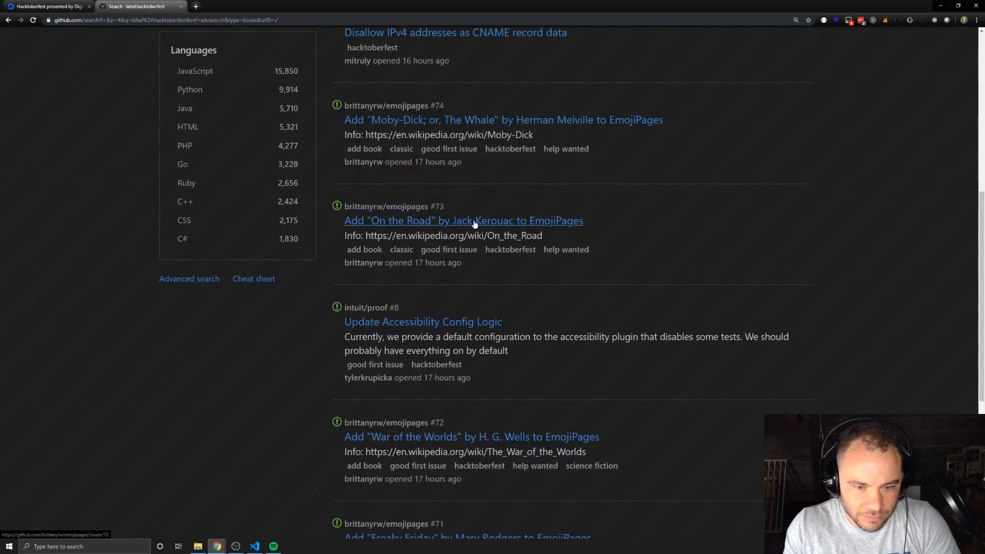
pyautogui.moveTo(417, 227)
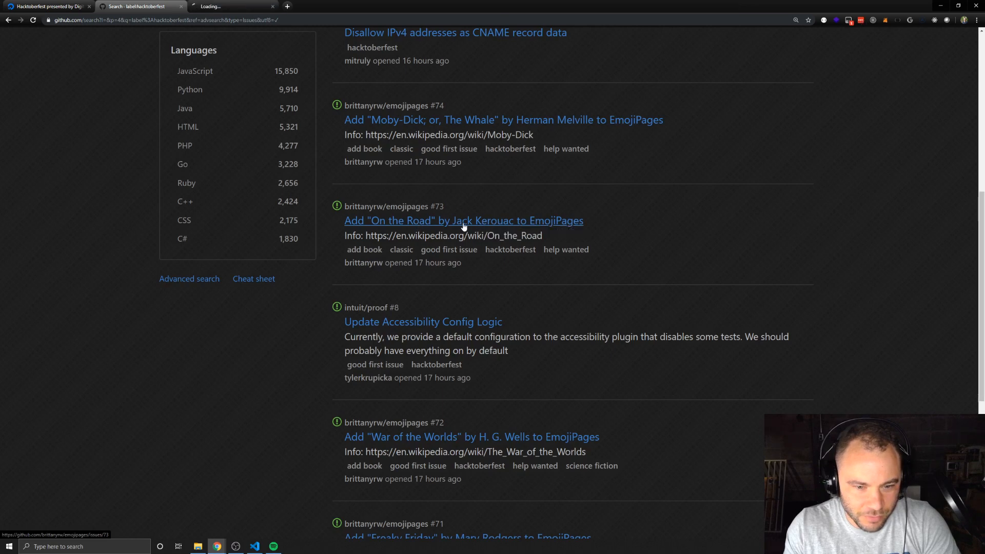
# - Bring up the EmojiPages issue #73 'Add On the Road' with its labels
pyautogui.click(464, 221)
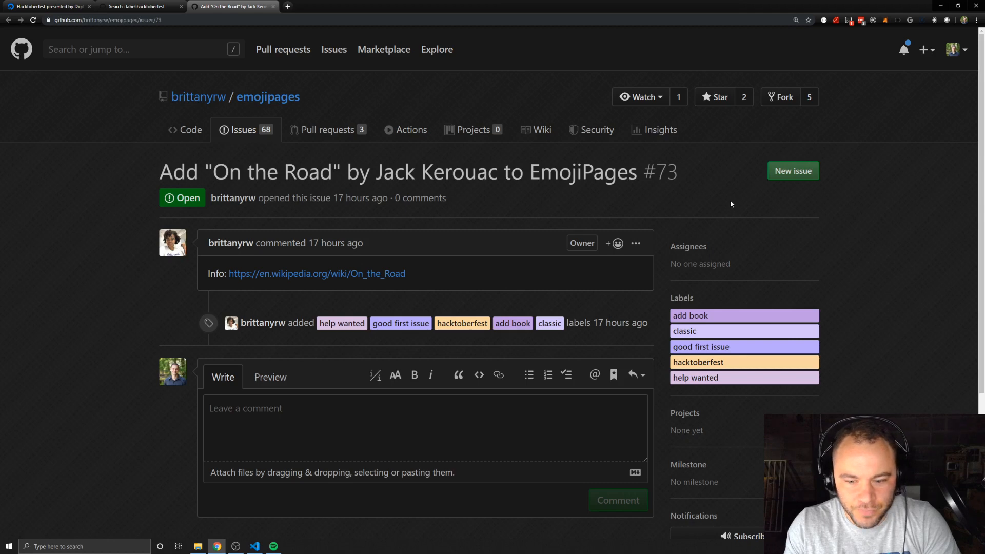
pyautogui.moveTo(555, 290)
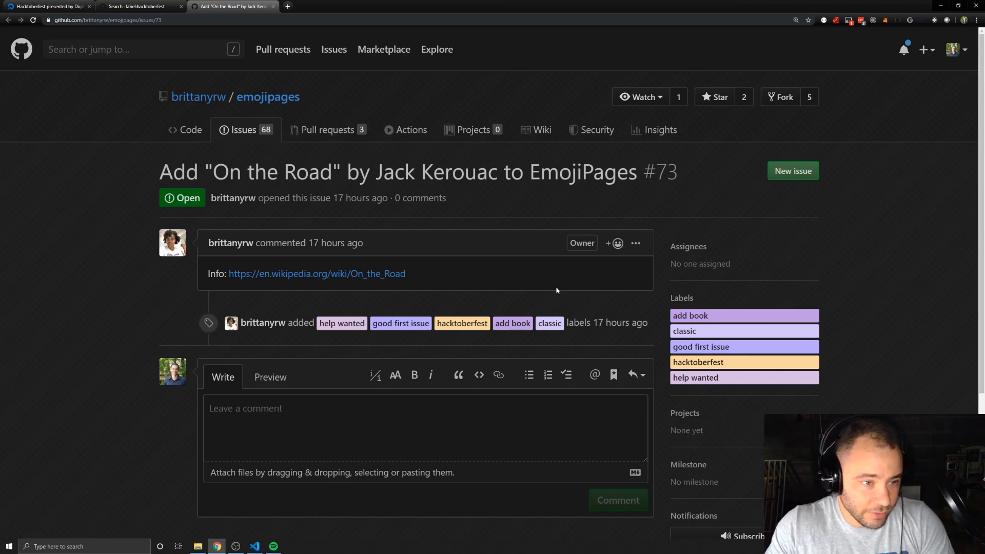
pyautogui.moveTo(332, 338)
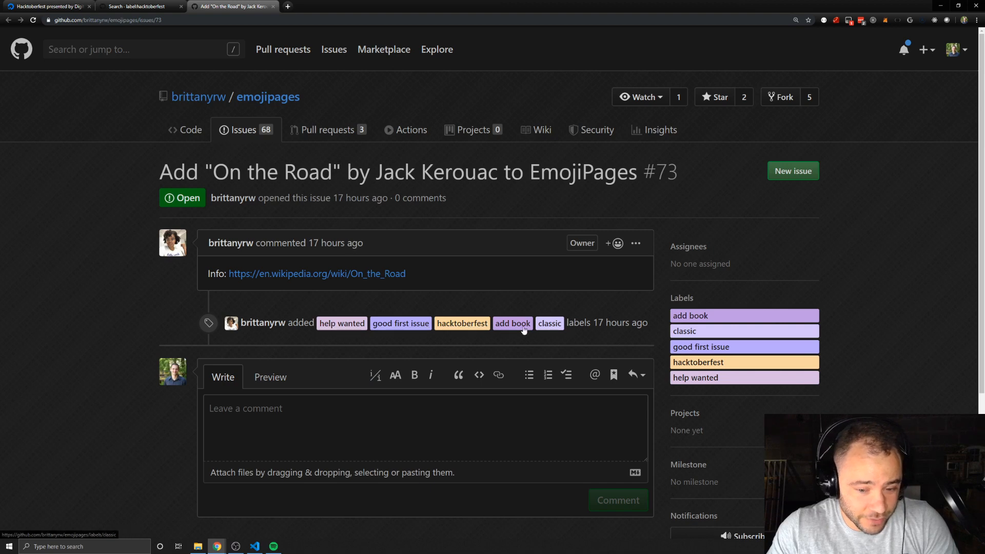
pyautogui.moveTo(462, 323)
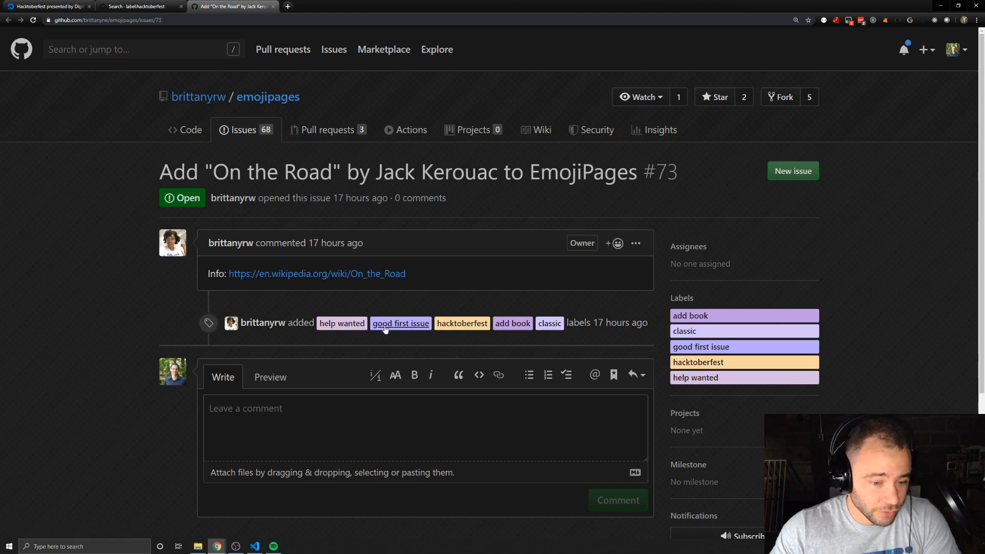
pyautogui.moveTo(462, 323)
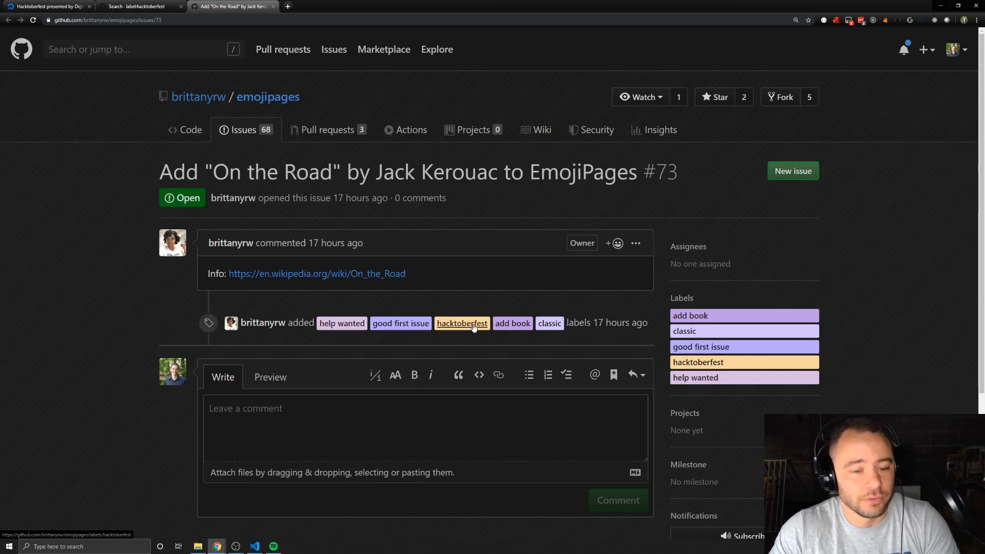
pyautogui.moveTo(513, 323)
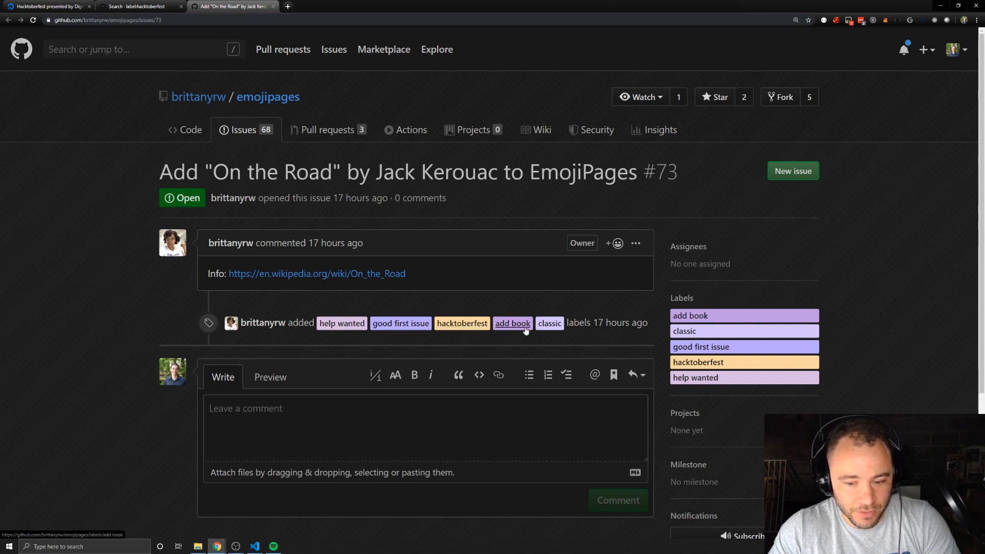
pyautogui.moveTo(252, 295)
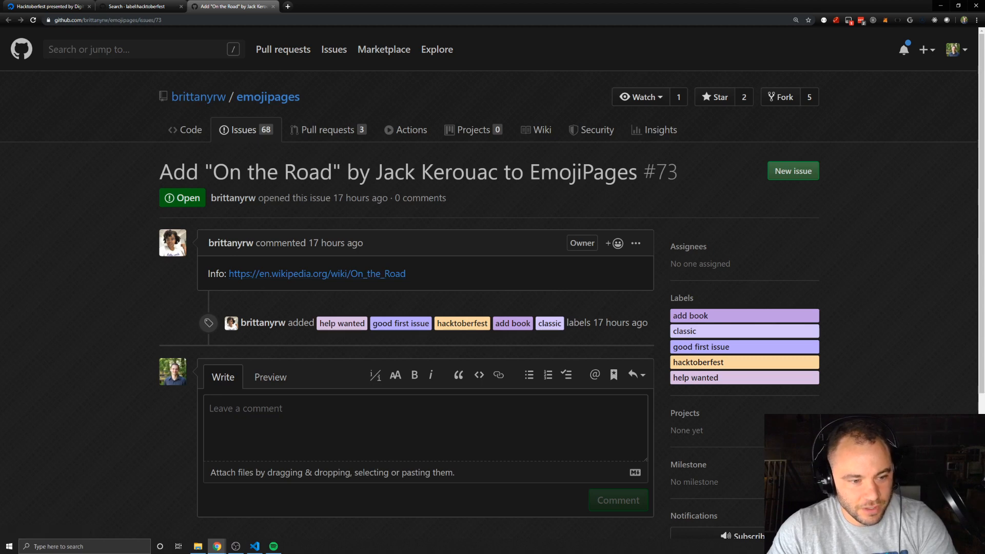
pyautogui.moveTo(156, 296)
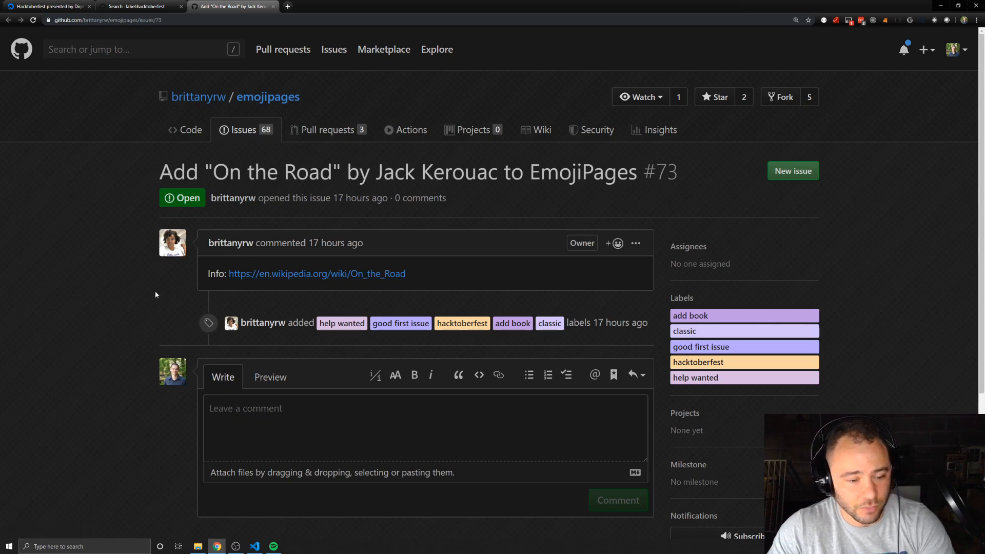
pyautogui.moveTo(163, 280)
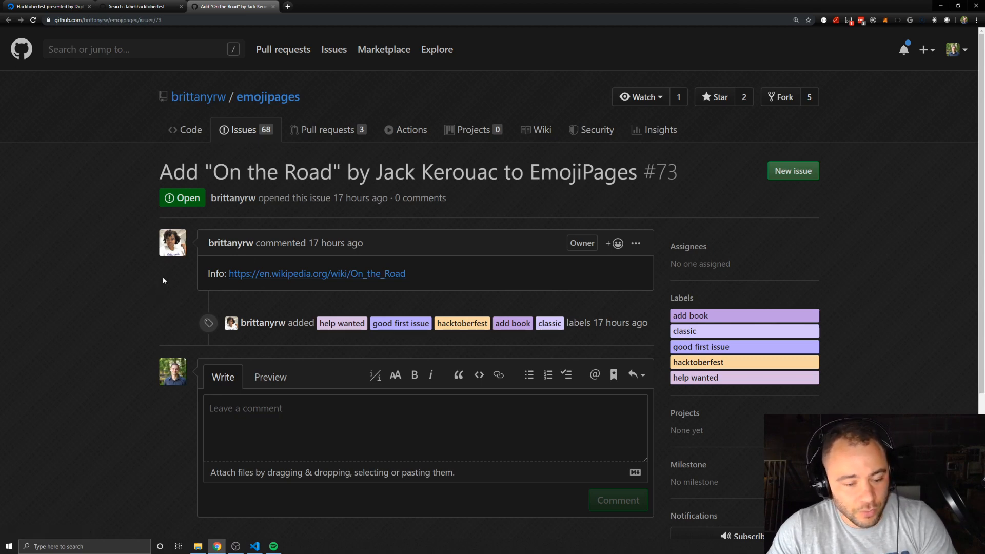
pyautogui.moveTo(190, 129)
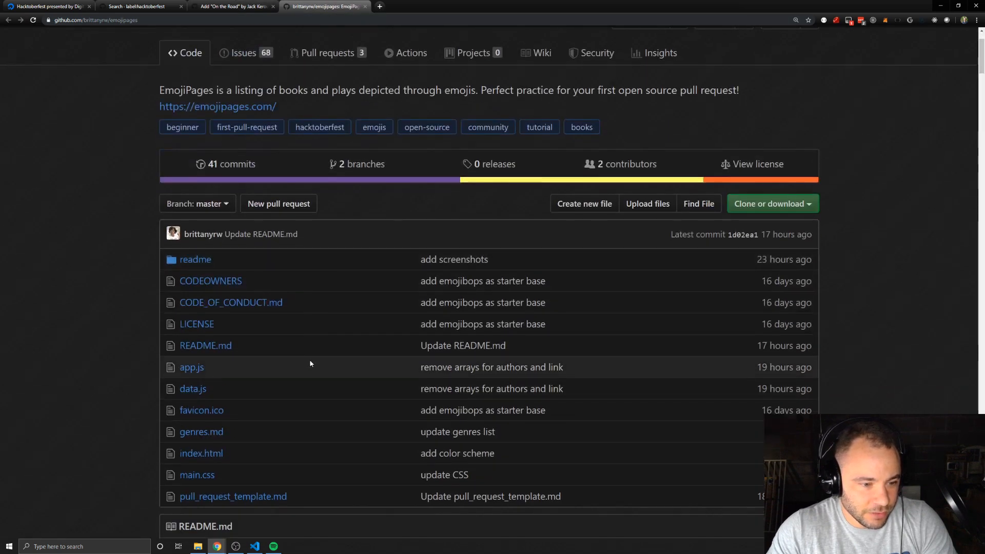
pyautogui.scroll(-3)
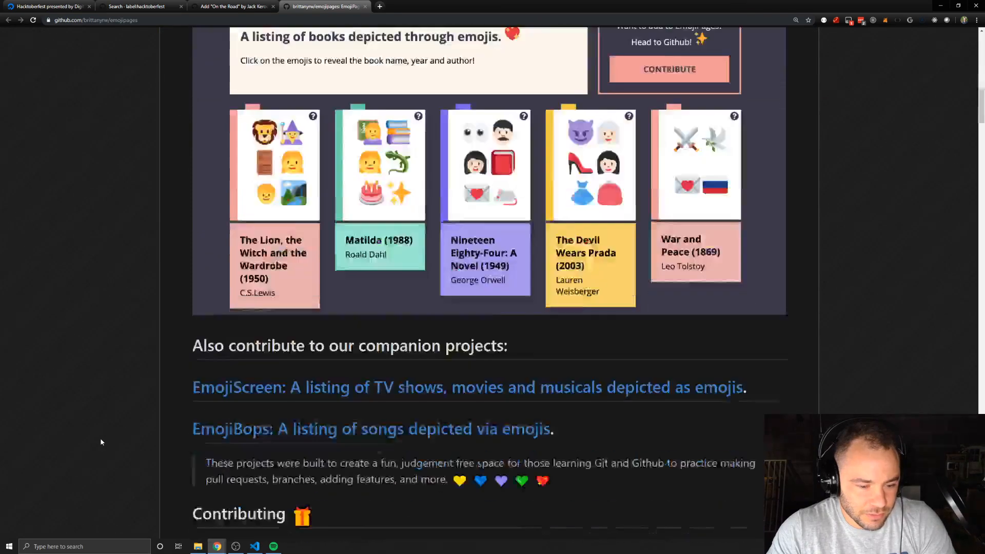
pyautogui.scroll(-3)
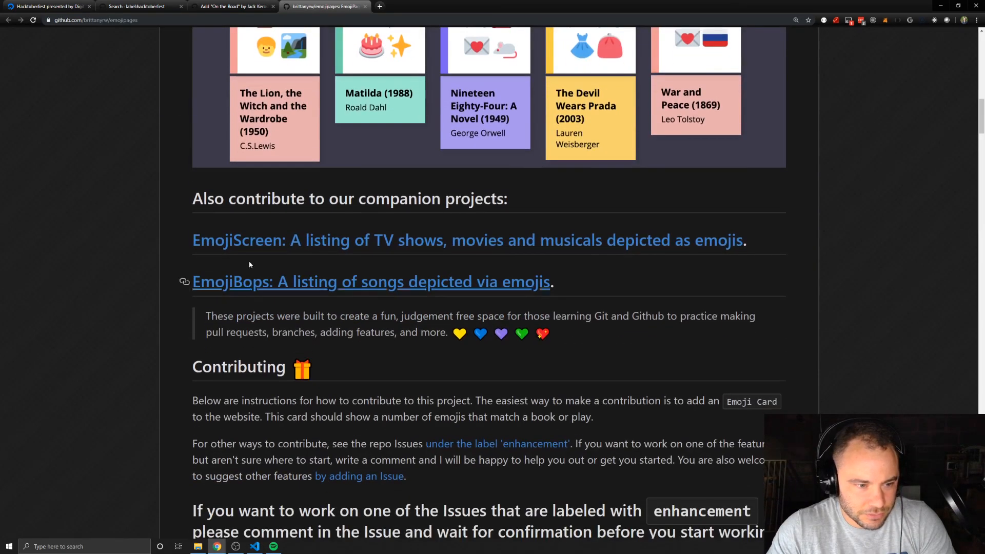
pyautogui.moveTo(259, 281)
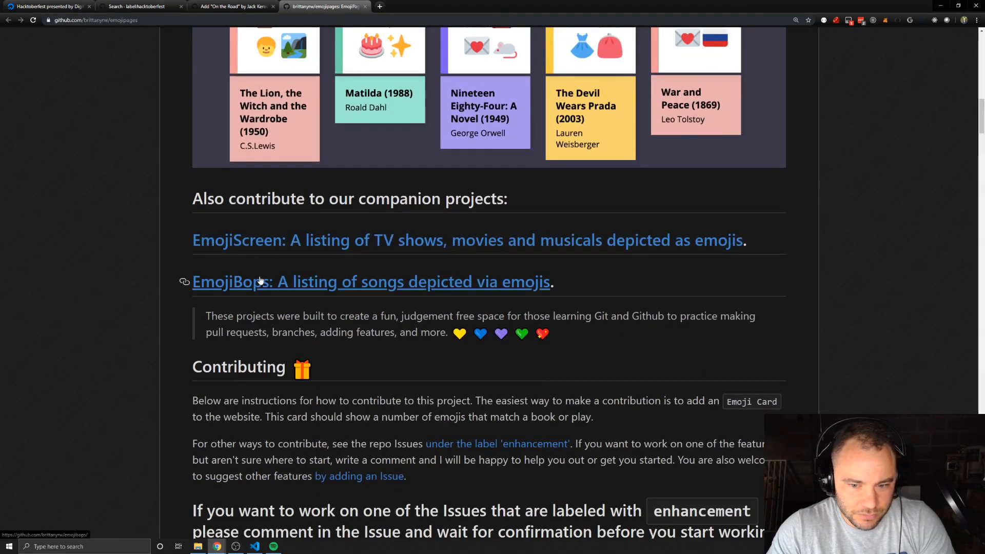
pyautogui.scroll(3)
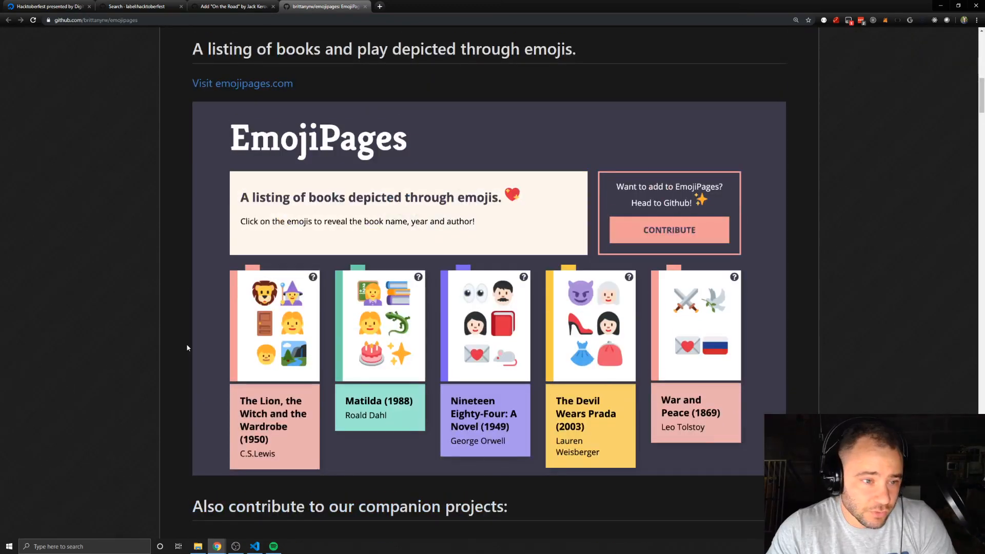
pyautogui.scroll(3)
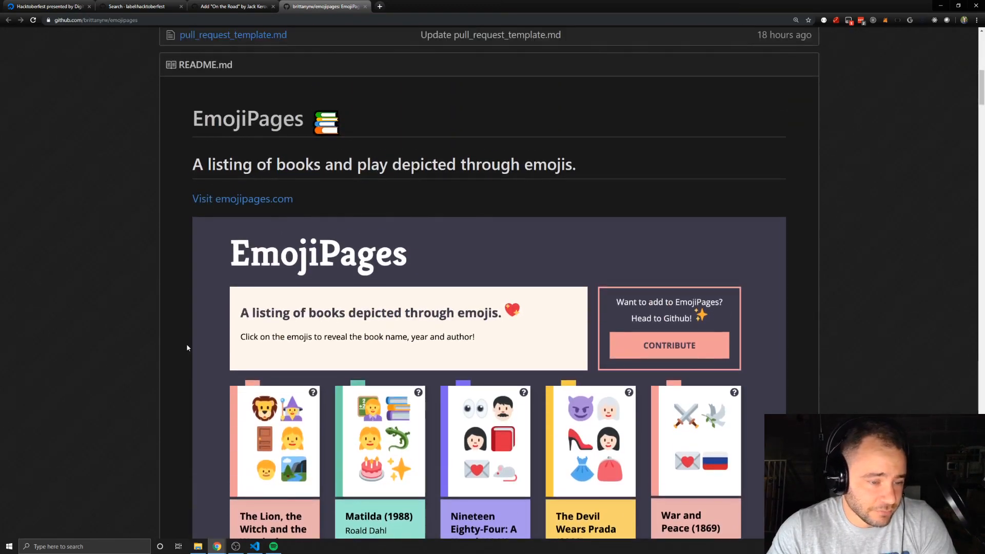
pyautogui.scroll(-3)
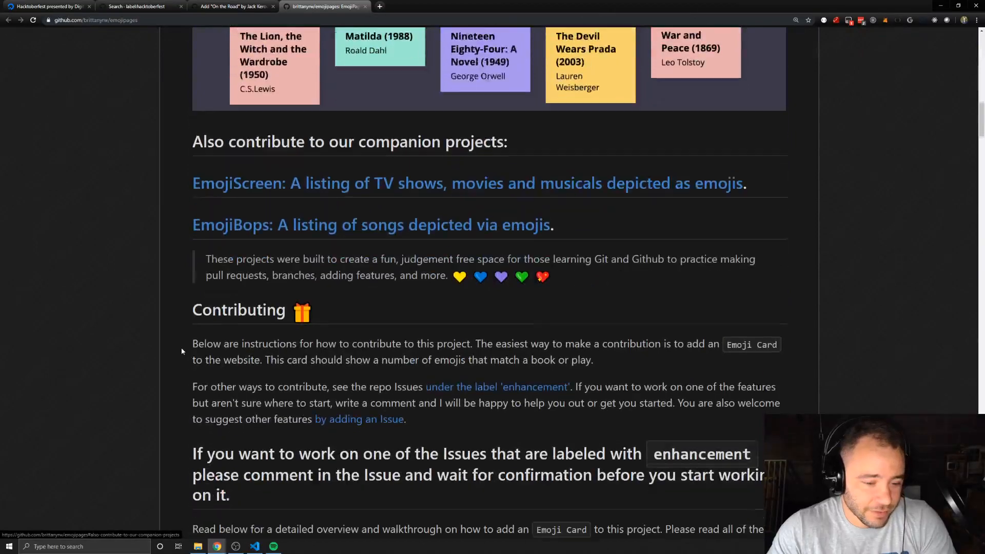
pyautogui.scroll(-3)
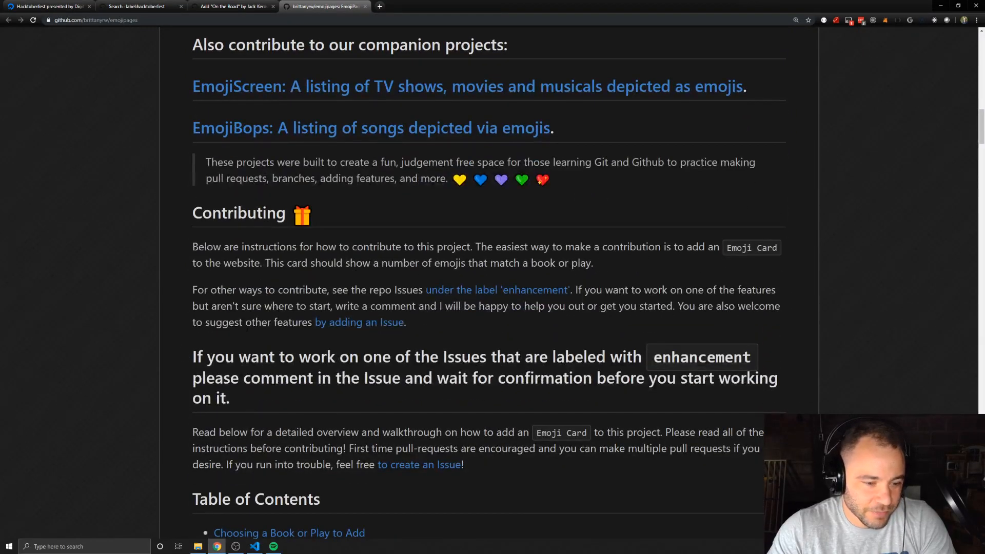
pyautogui.scroll(3)
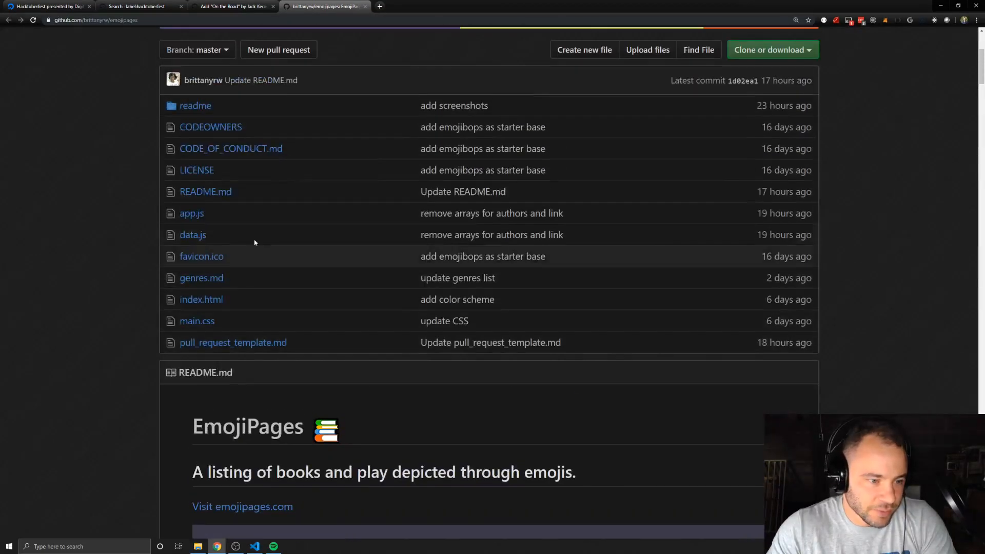
pyautogui.moveTo(308, 313)
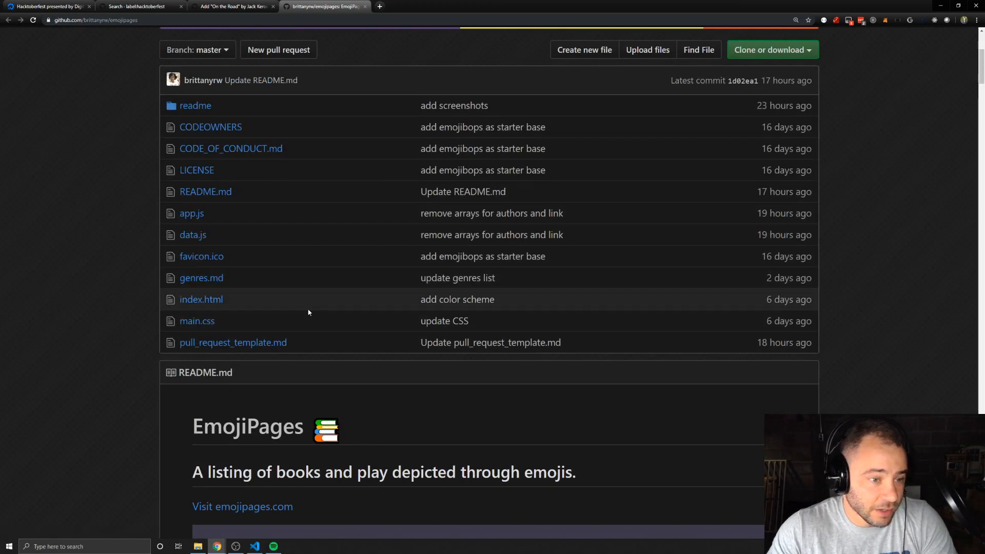
pyautogui.scroll(-3)
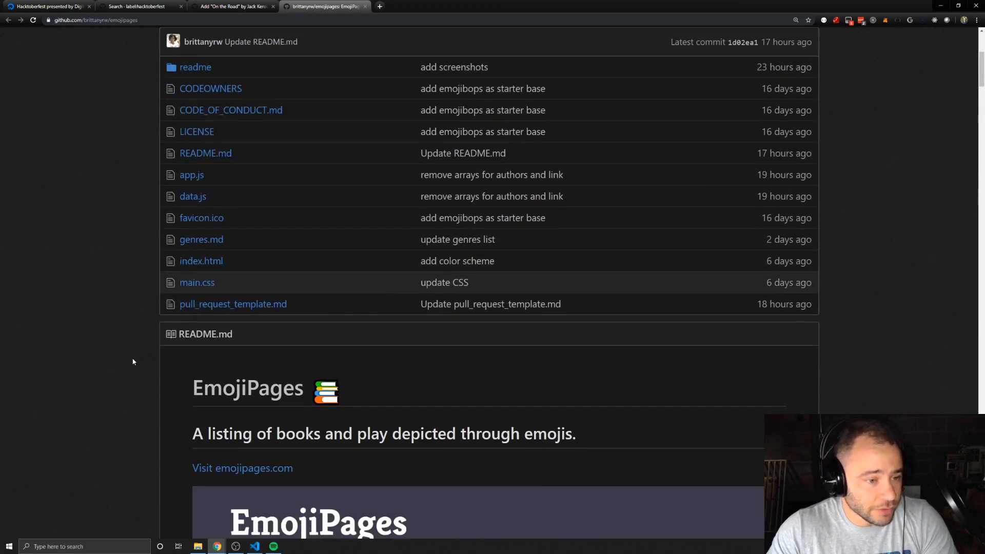
pyautogui.scroll(-3)
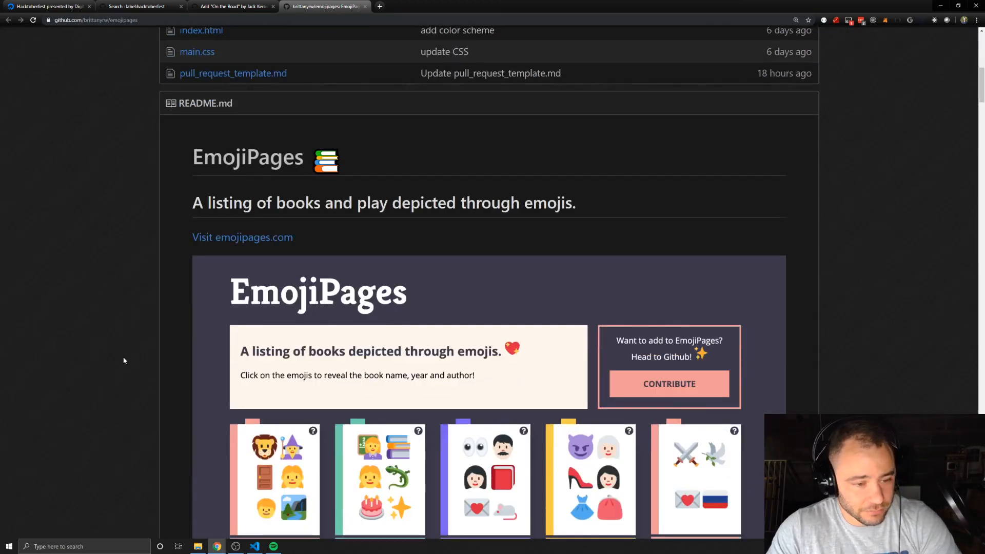
pyautogui.scroll(-3)
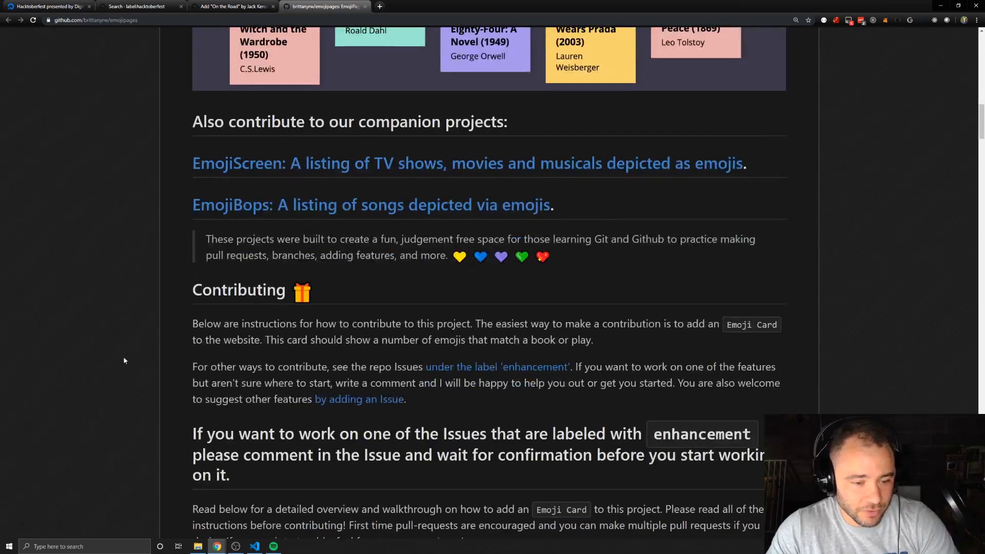
pyautogui.scroll(-3)
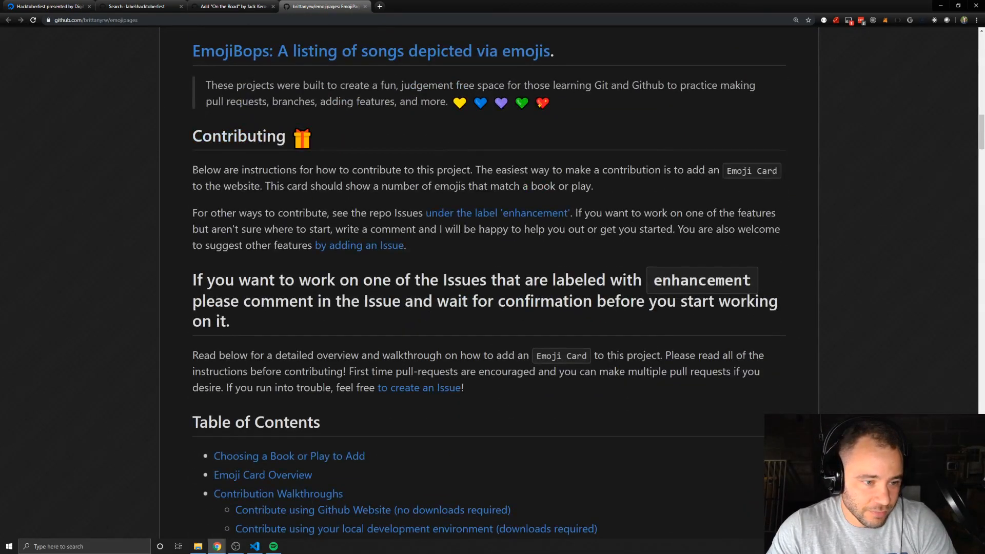
pyautogui.moveTo(239, 136)
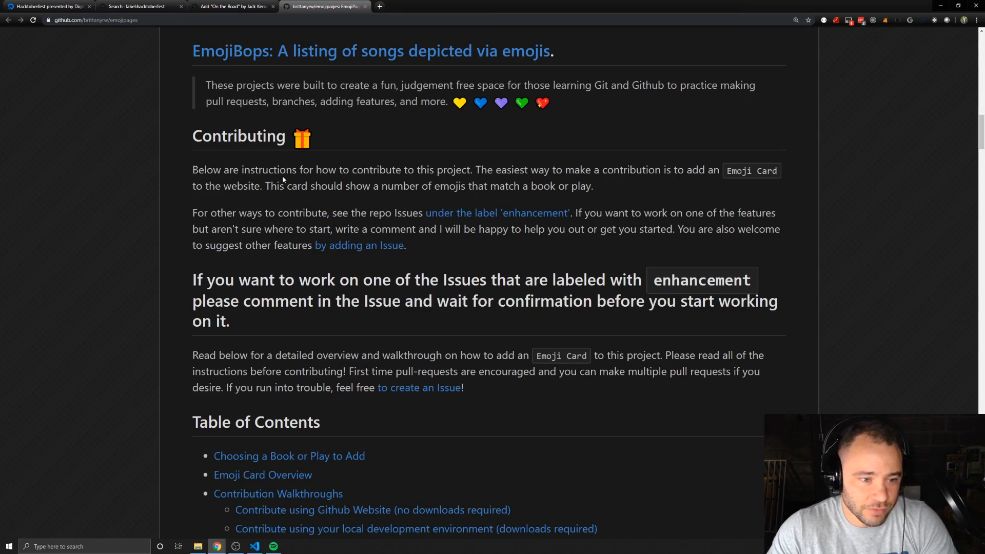
pyautogui.scroll(-3)
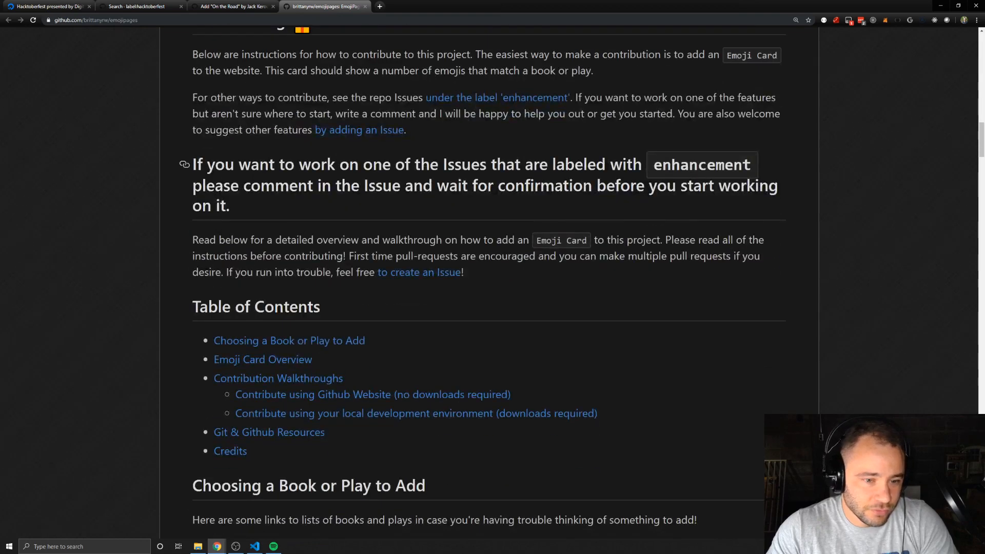
pyautogui.scroll(3)
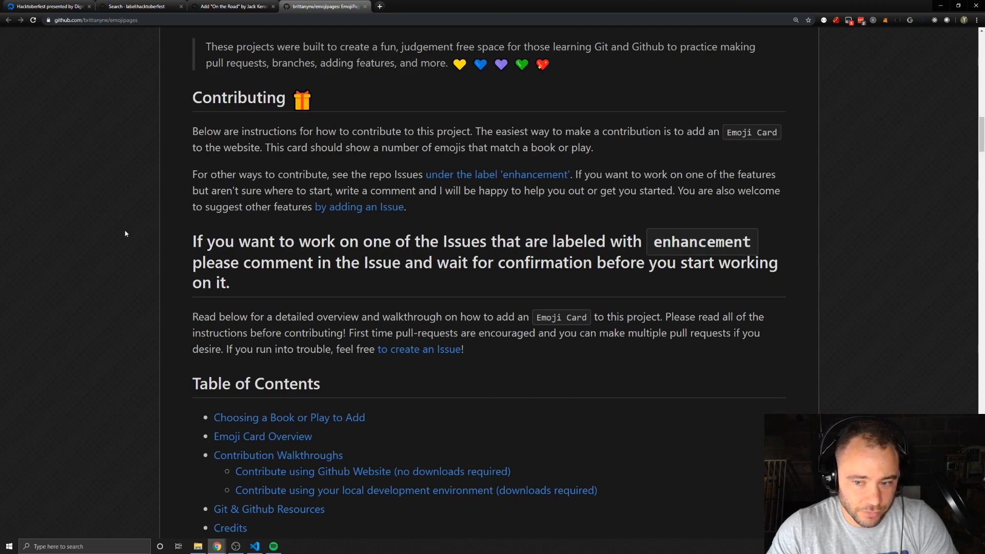
pyautogui.scroll(3)
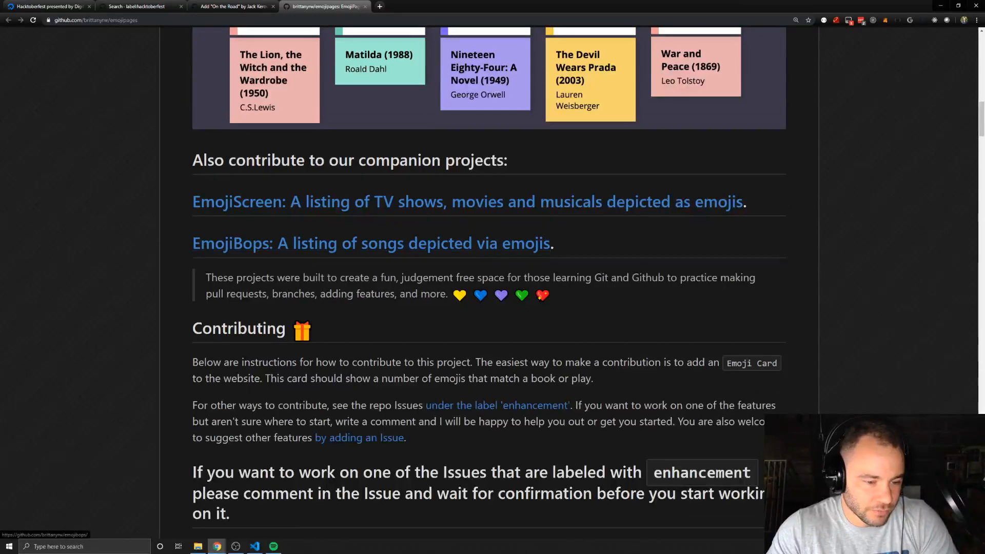
pyautogui.scroll(-3)
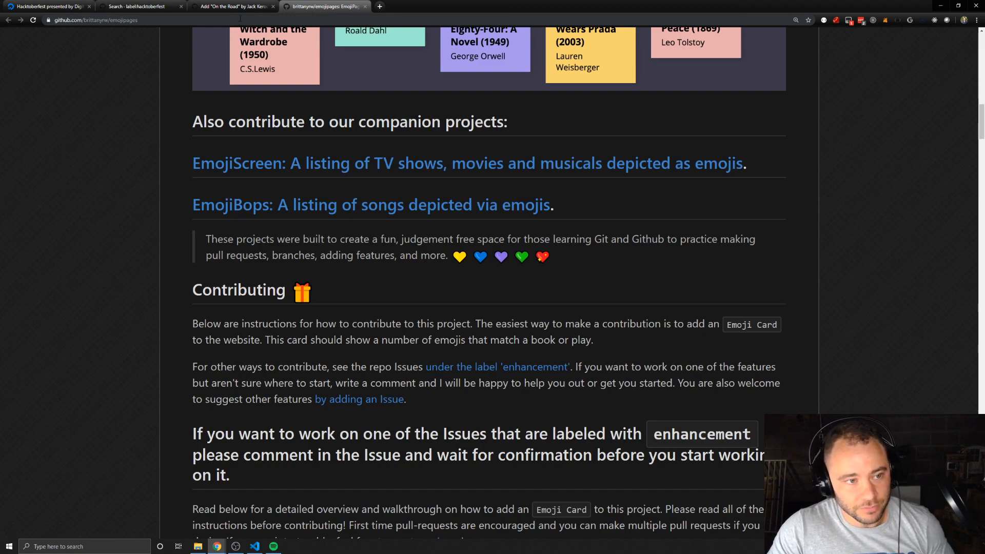
# - Return to issue #73 and activate its Leave a comment box without posting
pyautogui.click(233, 6)
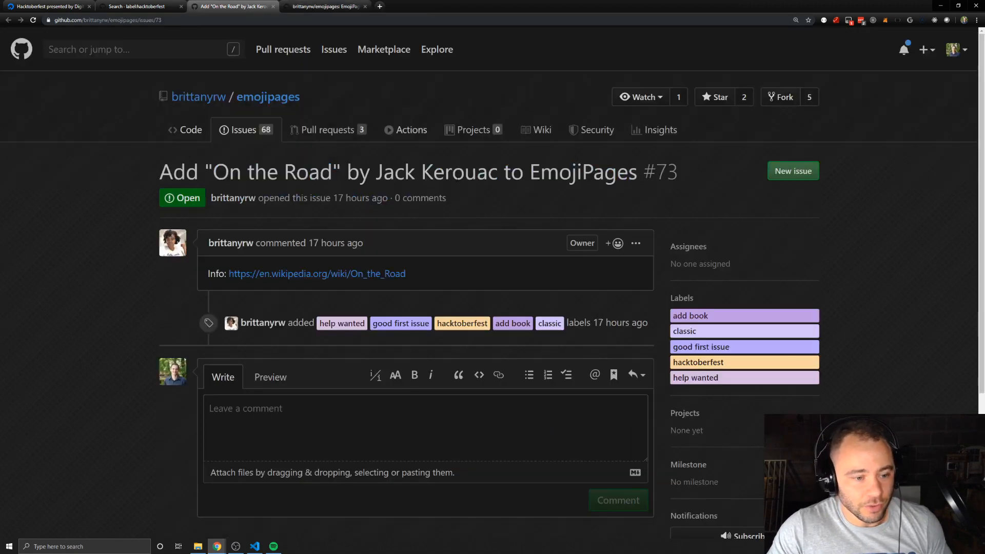
pyautogui.click(425, 427)
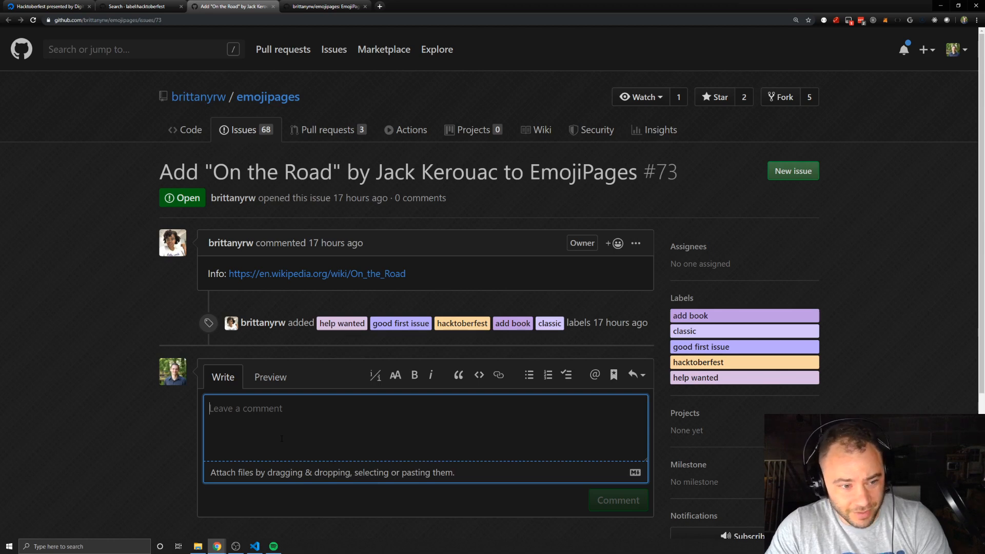
pyautogui.moveTo(781, 96)
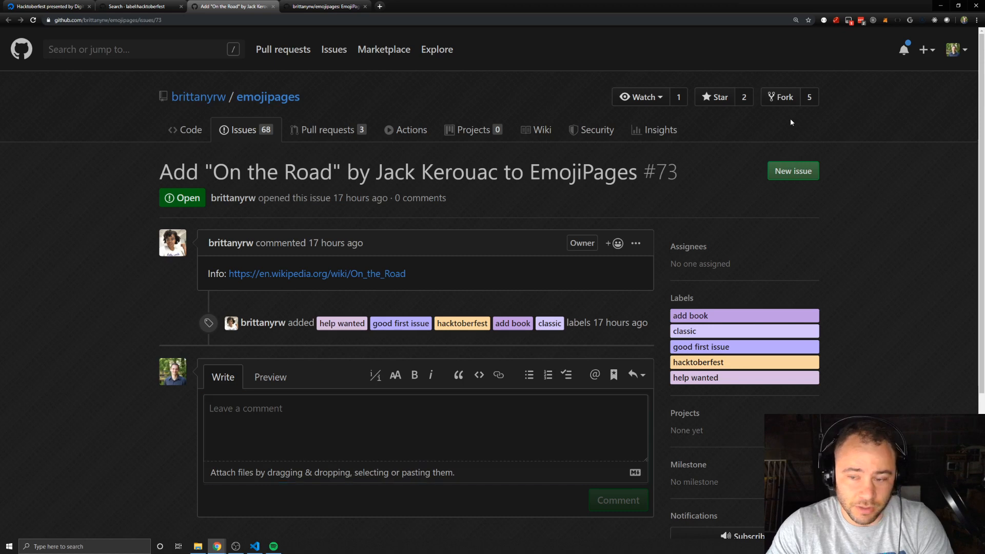
# - Fork emojipages into the personal account JesseRWeigel and reload to see the finished fork
pyautogui.click(780, 96)
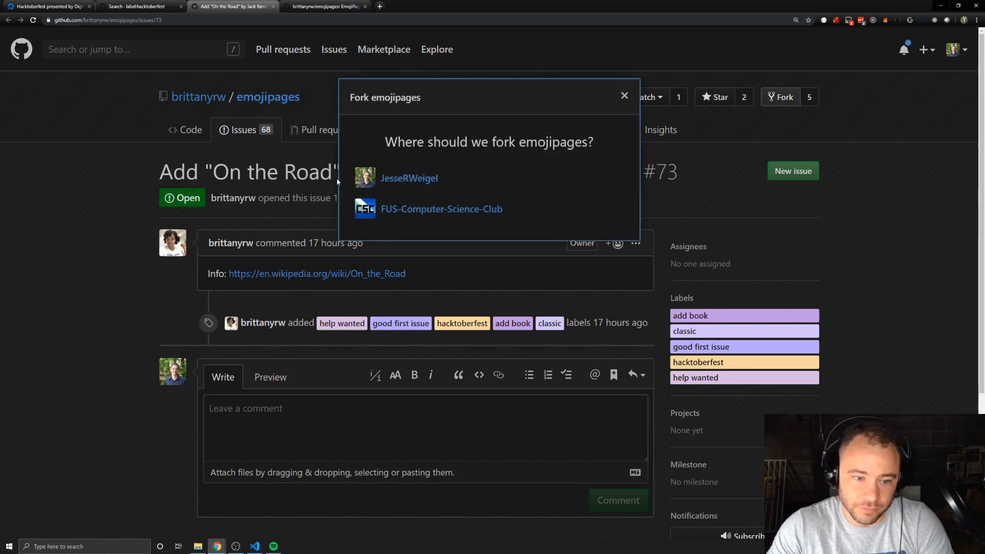
pyautogui.click(409, 178)
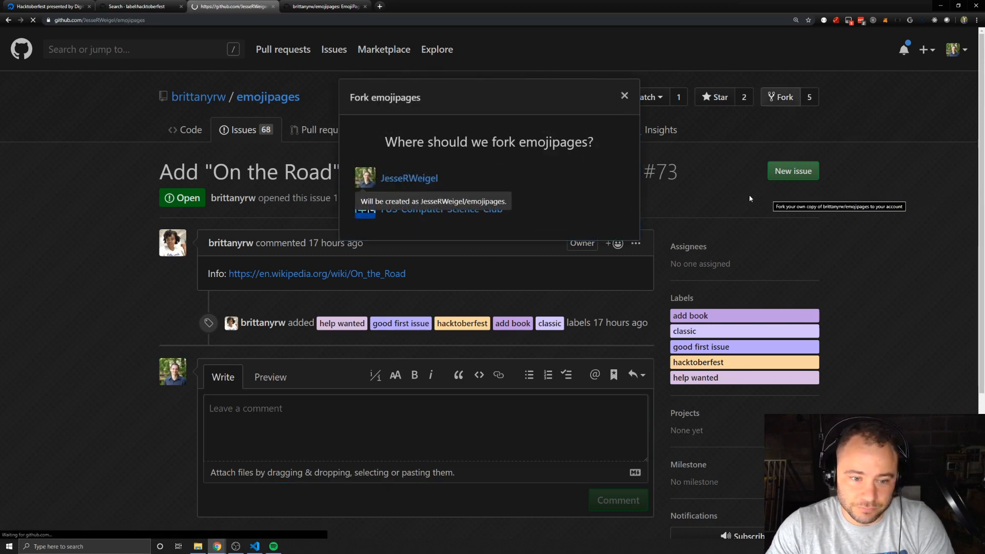
pyautogui.click(409, 177)
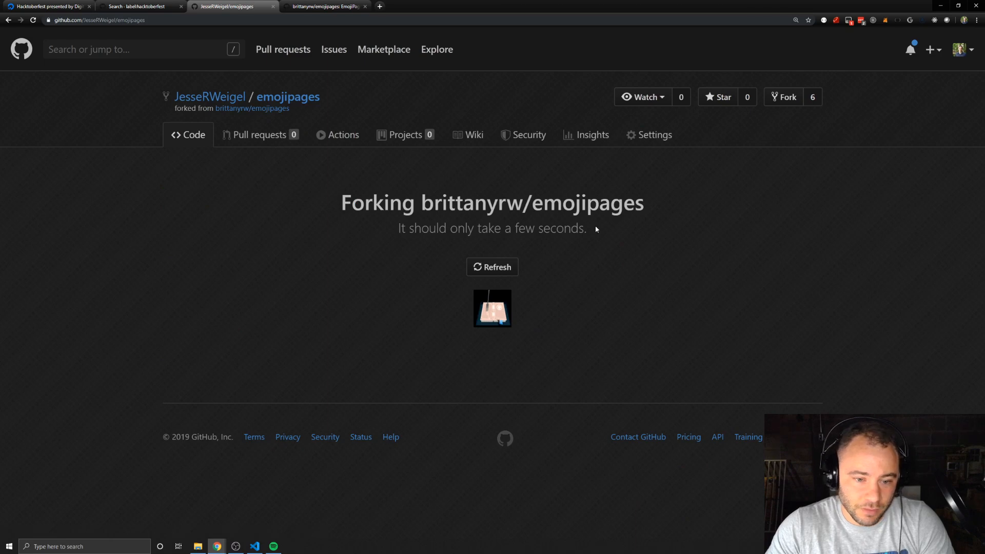
pyautogui.moveTo(636, 254)
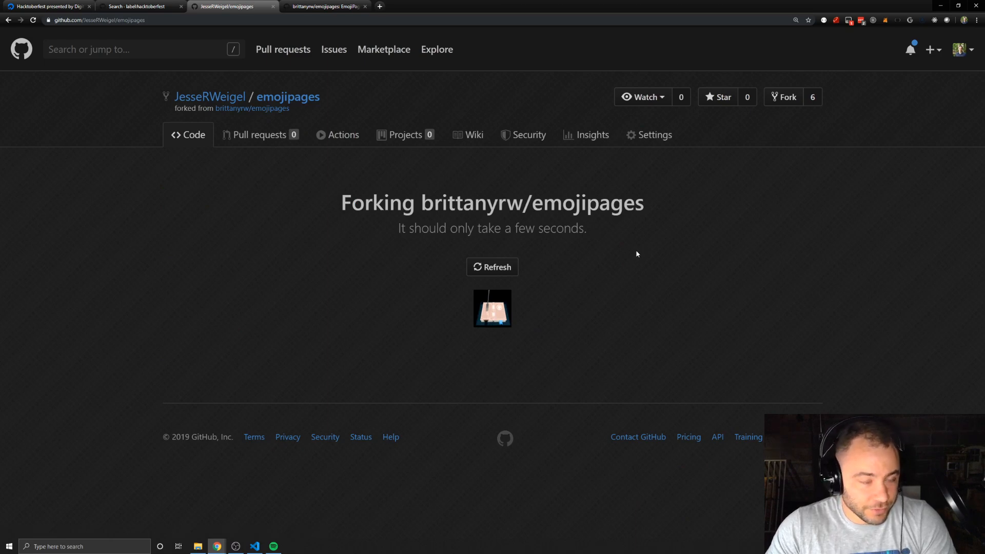
pyautogui.click(492, 267)
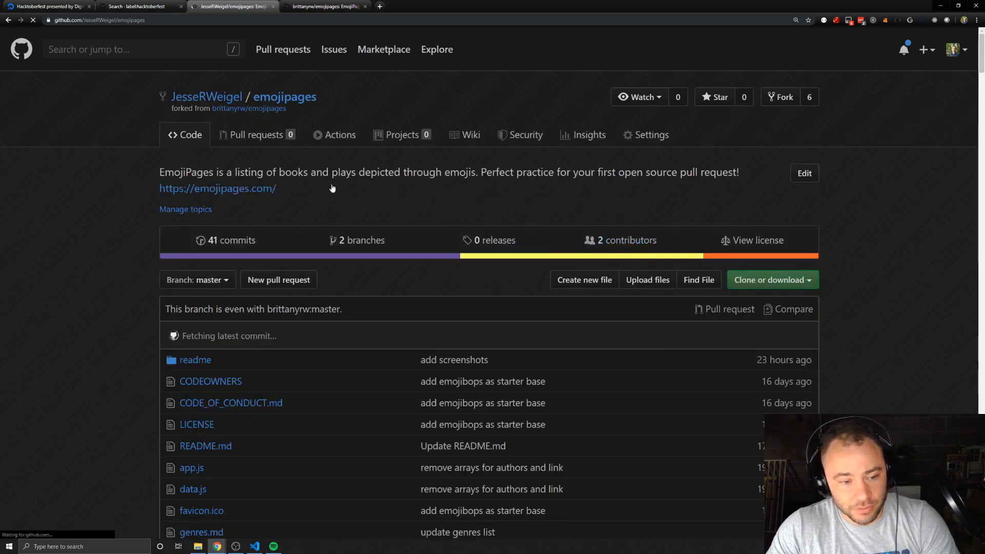
pyautogui.moveTo(284, 96)
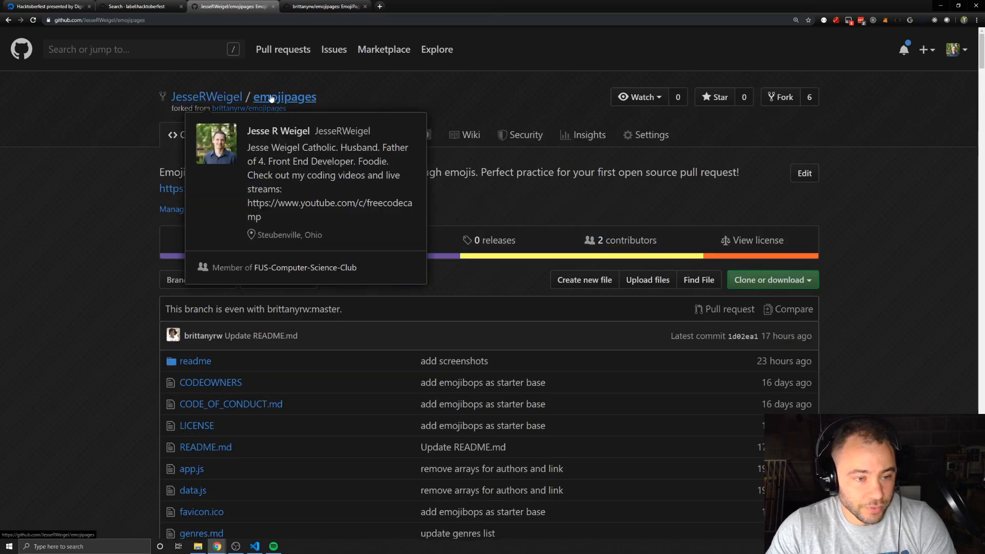
pyautogui.moveTo(264, 202)
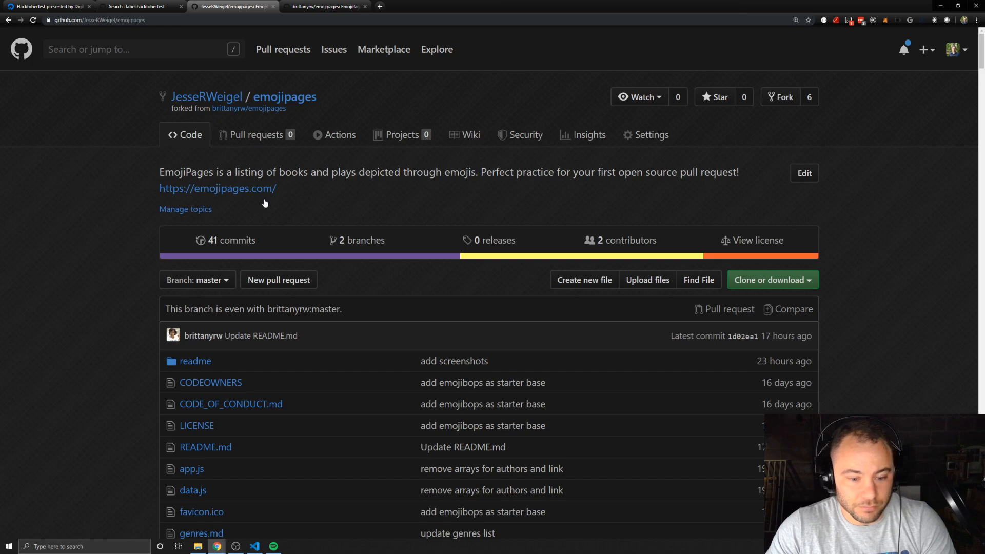
pyautogui.moveTo(210, 172)
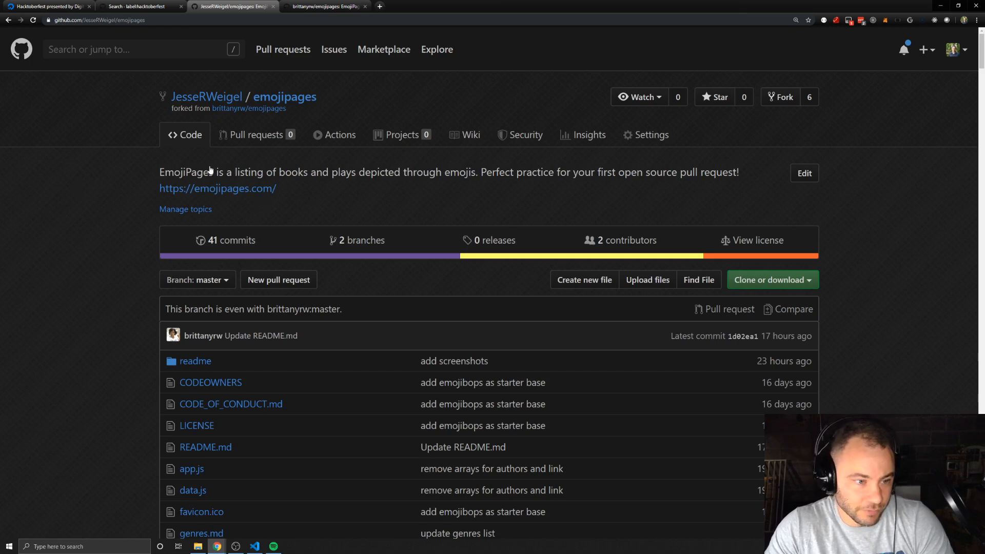
pyautogui.moveTo(825, 246)
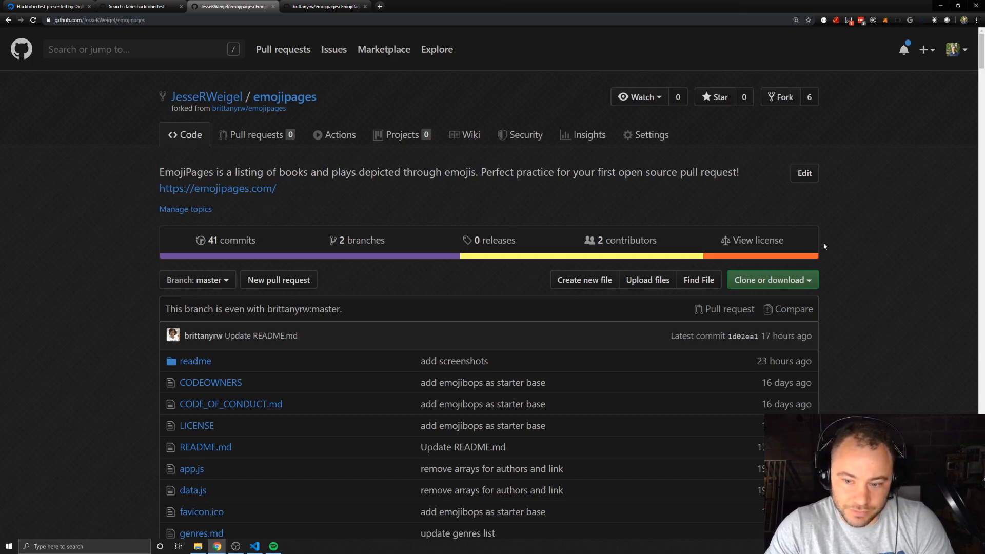
pyautogui.click(769, 279)
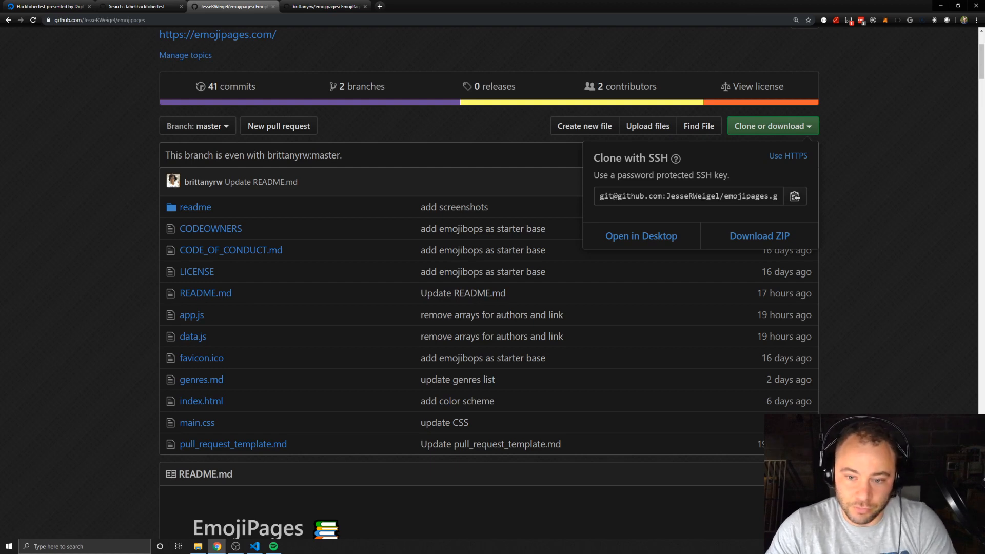
pyautogui.moveTo(749, 181)
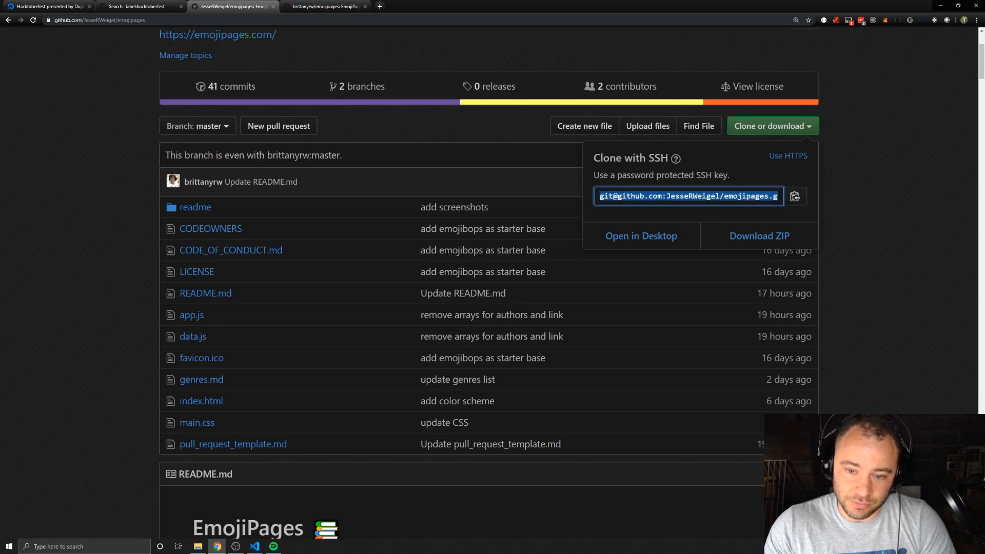
pyautogui.click(788, 155)
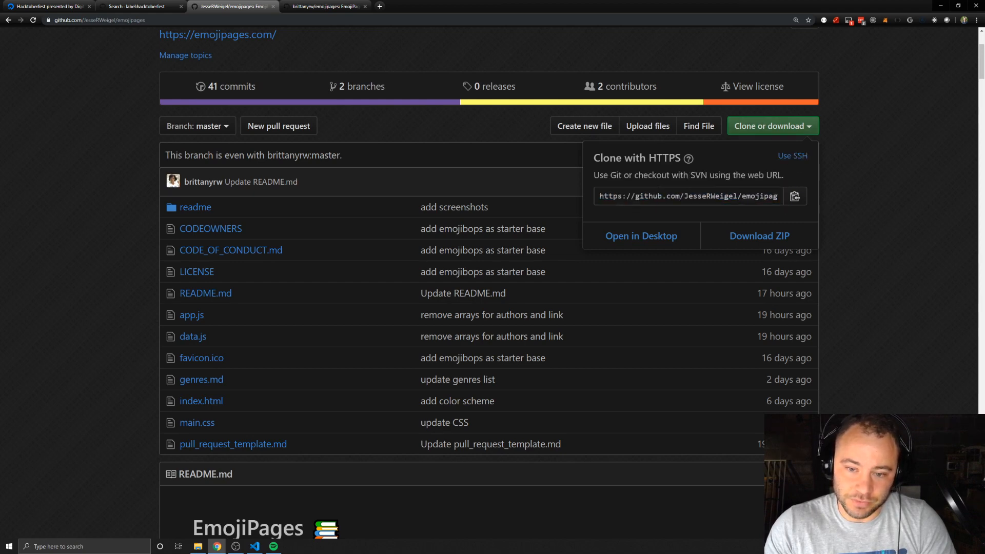
pyautogui.click(688, 195)
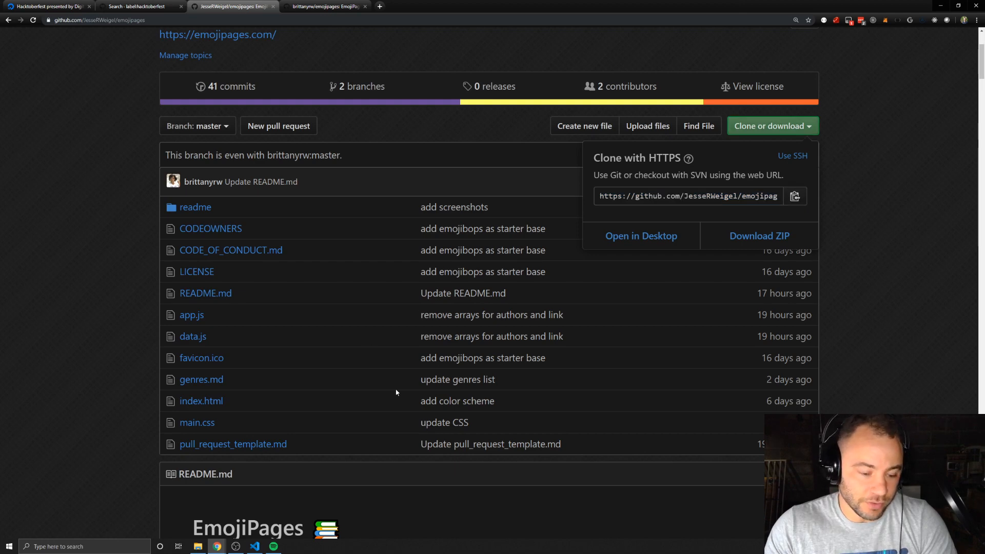
pyautogui.moveTo(382, 401)
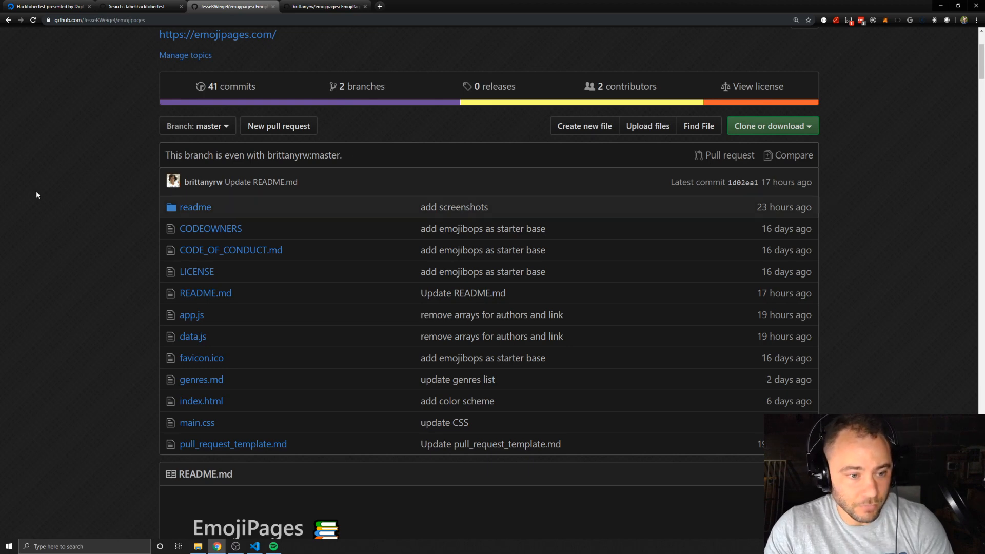
pyautogui.scroll(3)
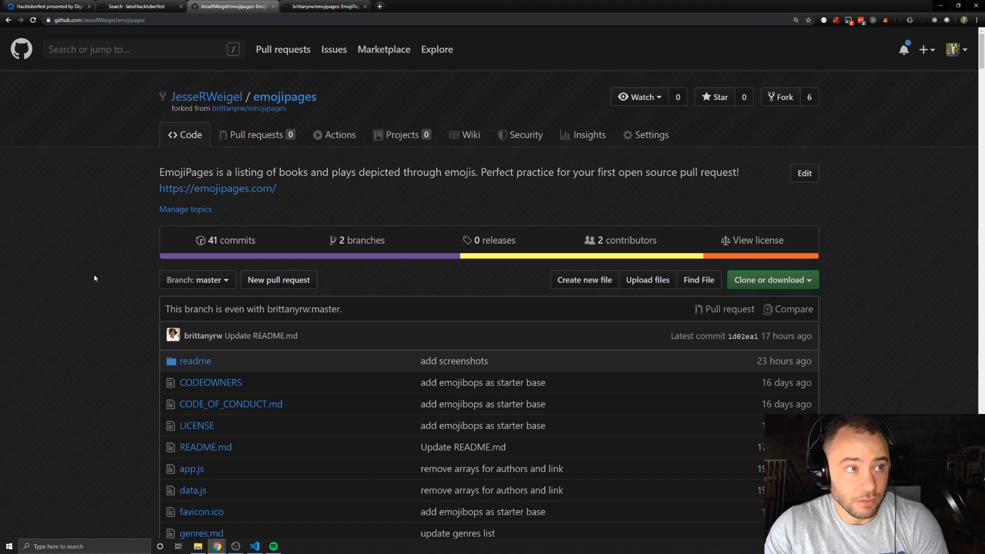
pyautogui.moveTo(128, 266)
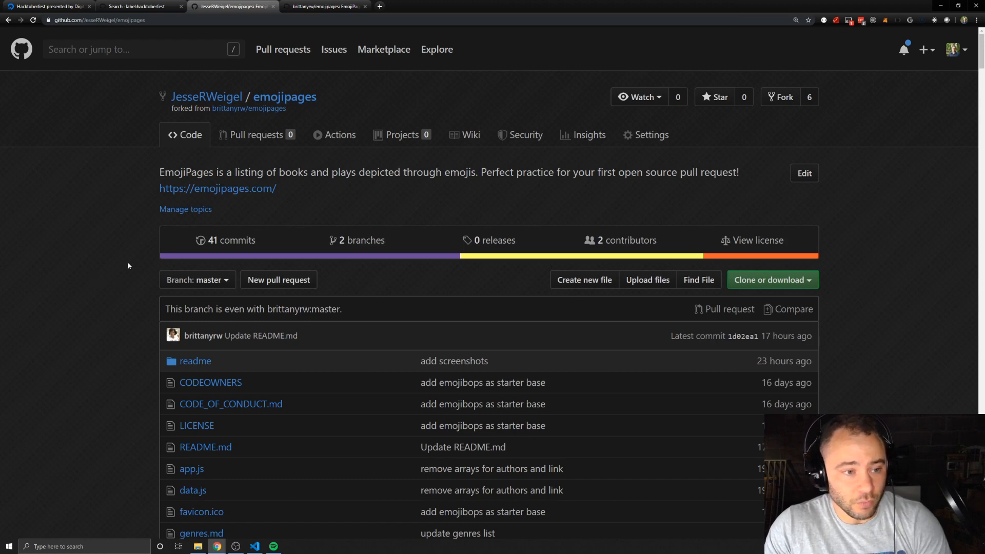
pyautogui.moveTo(279, 217)
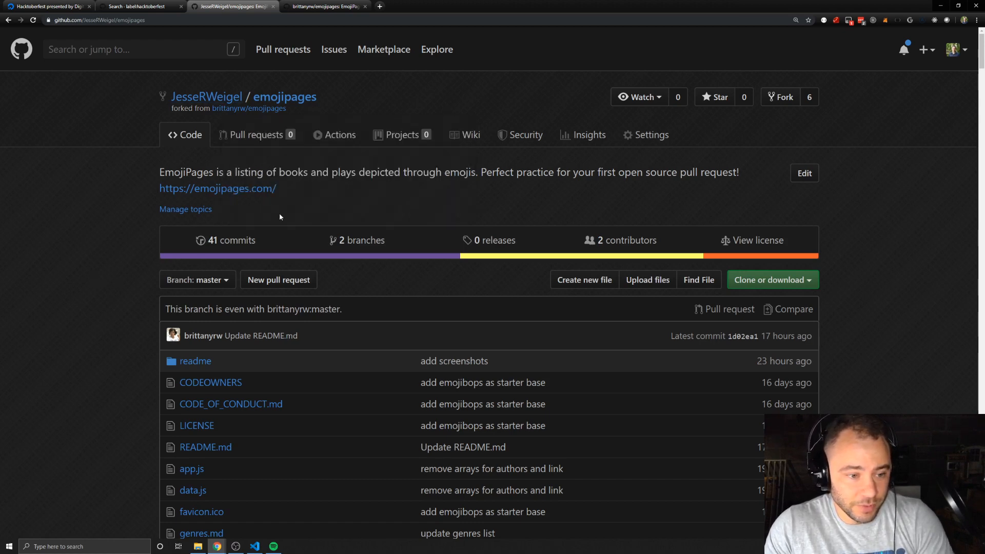
pyautogui.moveTo(740, 205)
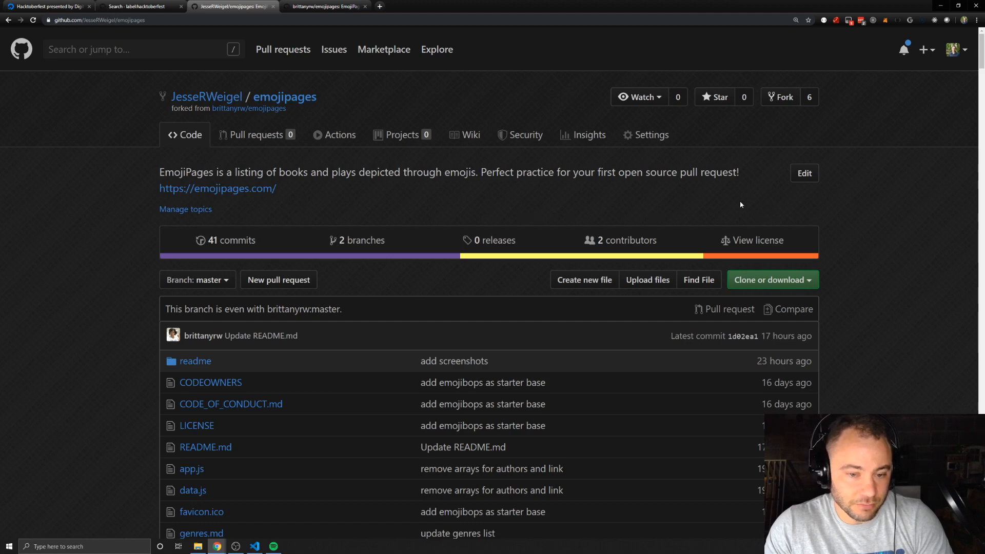
pyautogui.moveTo(625, 206)
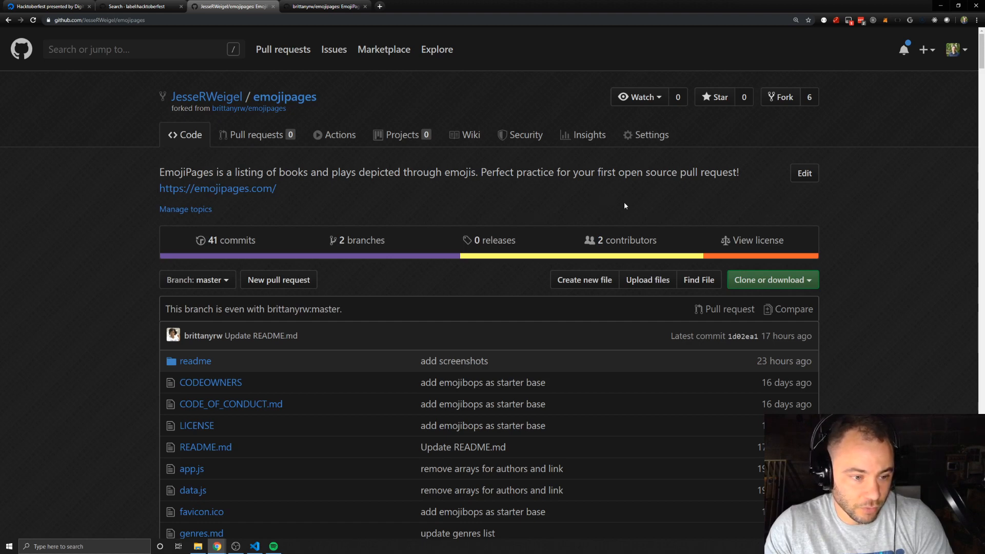
pyautogui.moveTo(688, 214)
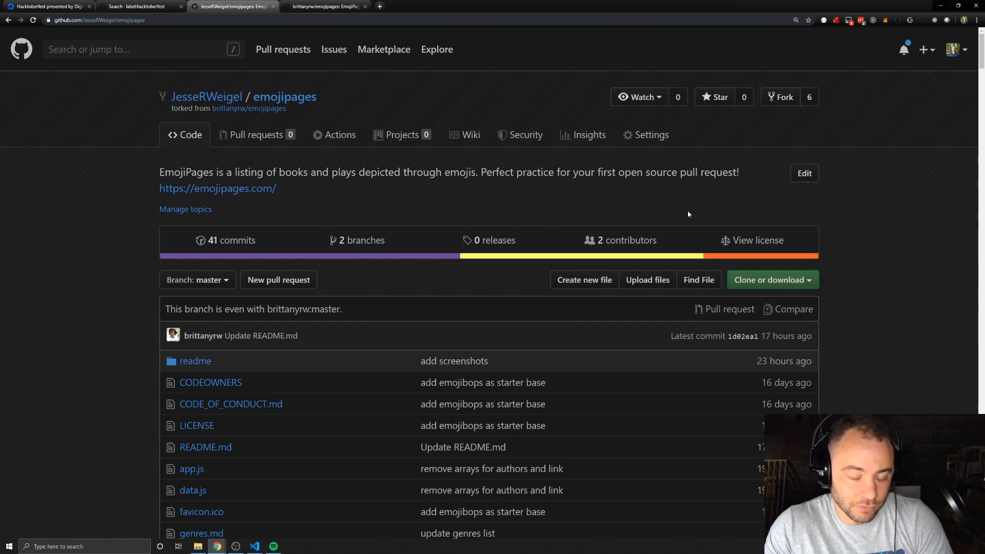
pyautogui.moveTo(579, 194)
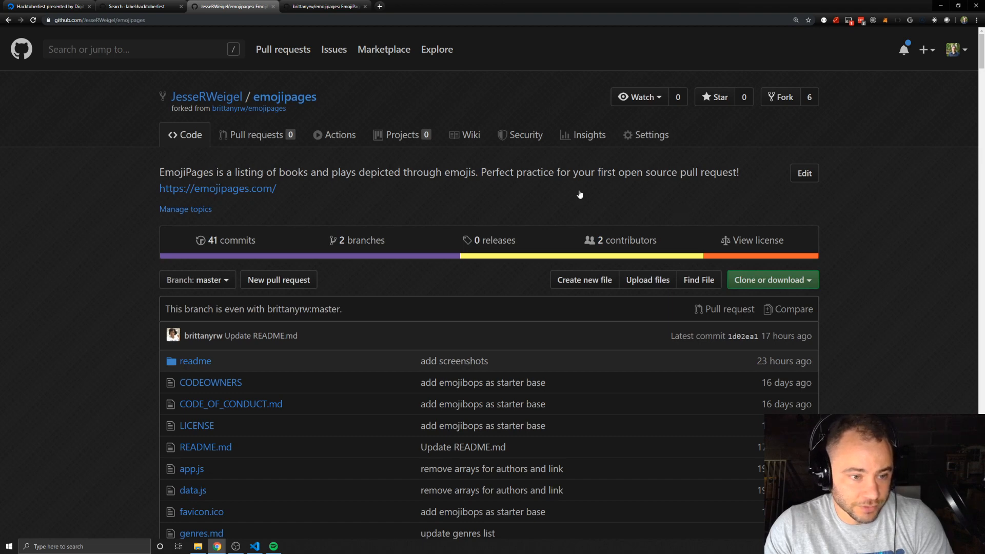
pyautogui.moveTo(500, 181)
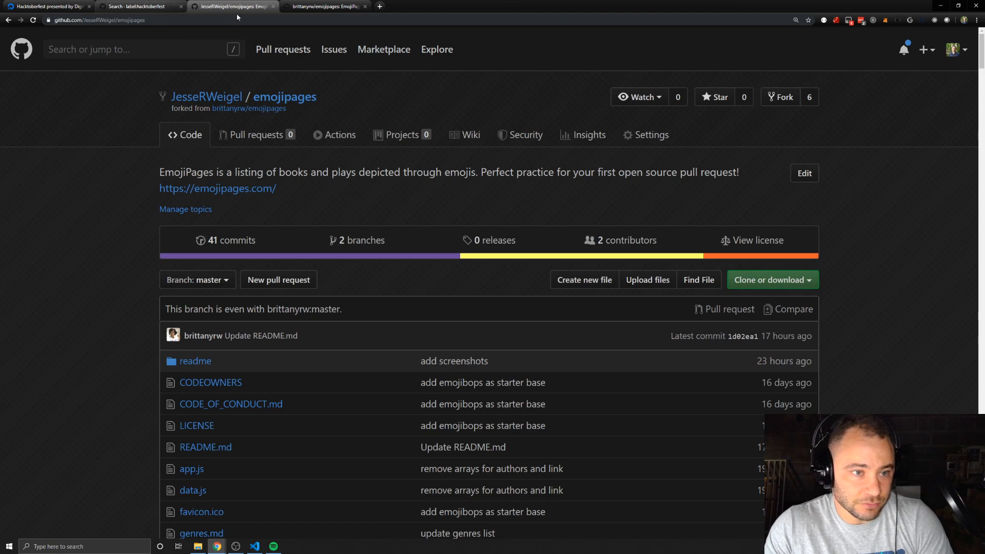
pyautogui.moveTo(248, 108)
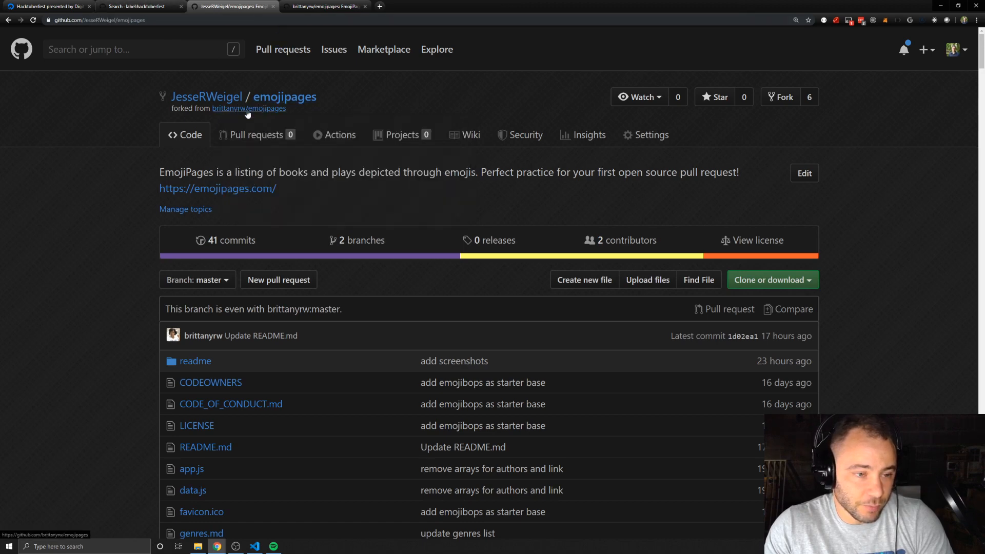
# - Go to the original brittanyrw/emojipages repo, view its three open pull requests and pick Added Freaky Friday
pyautogui.click(249, 107)
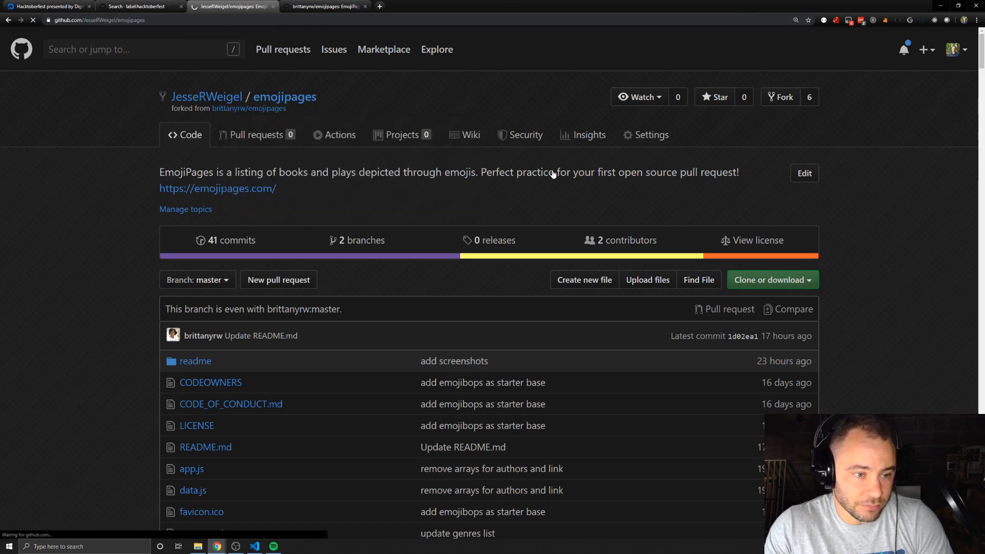
pyautogui.click(248, 107)
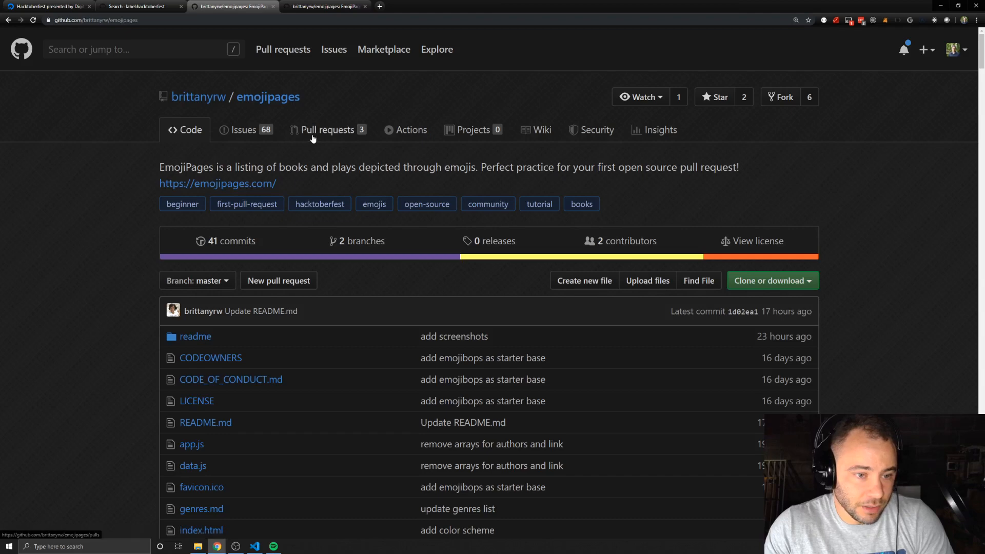
pyautogui.click(326, 129)
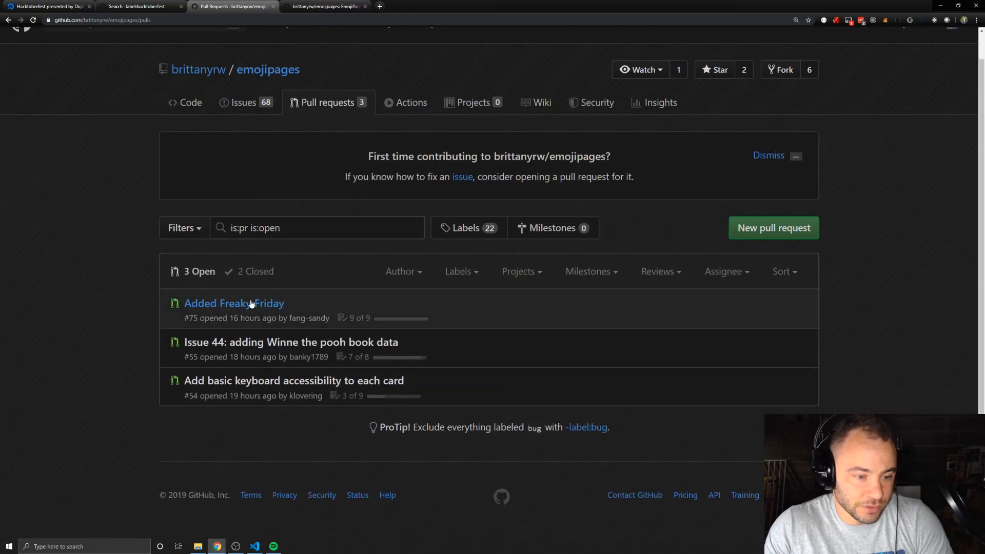
pyautogui.click(234, 303)
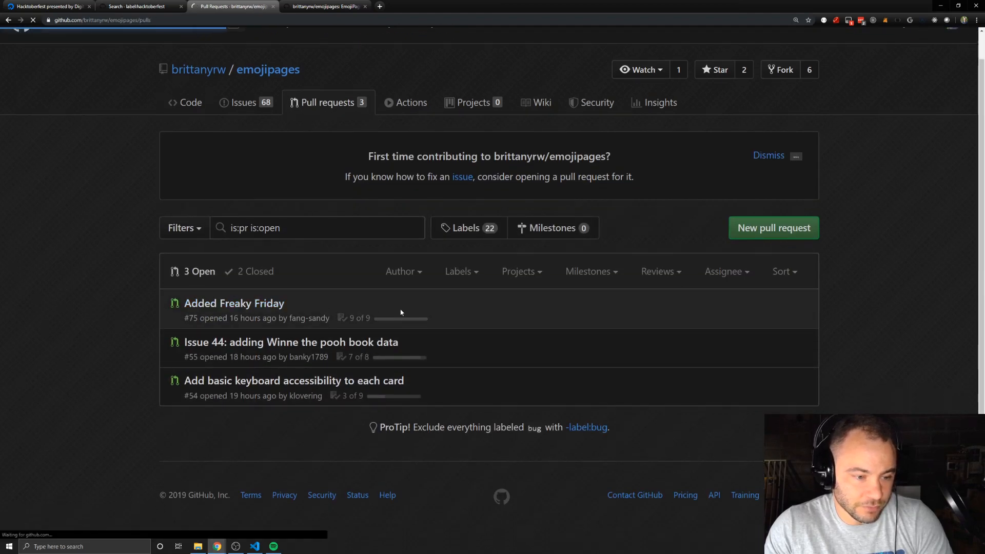
pyautogui.click(234, 303)
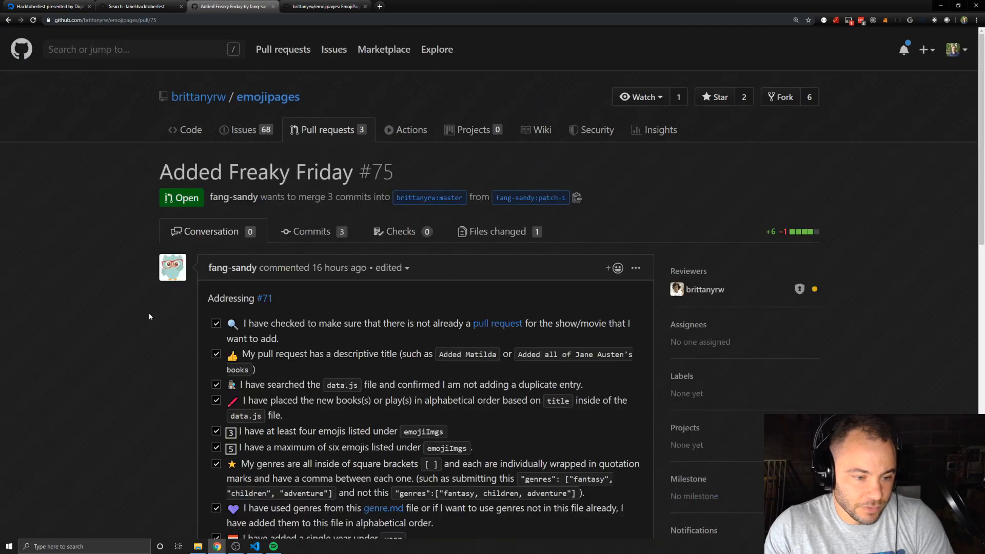
pyautogui.scroll(-3)
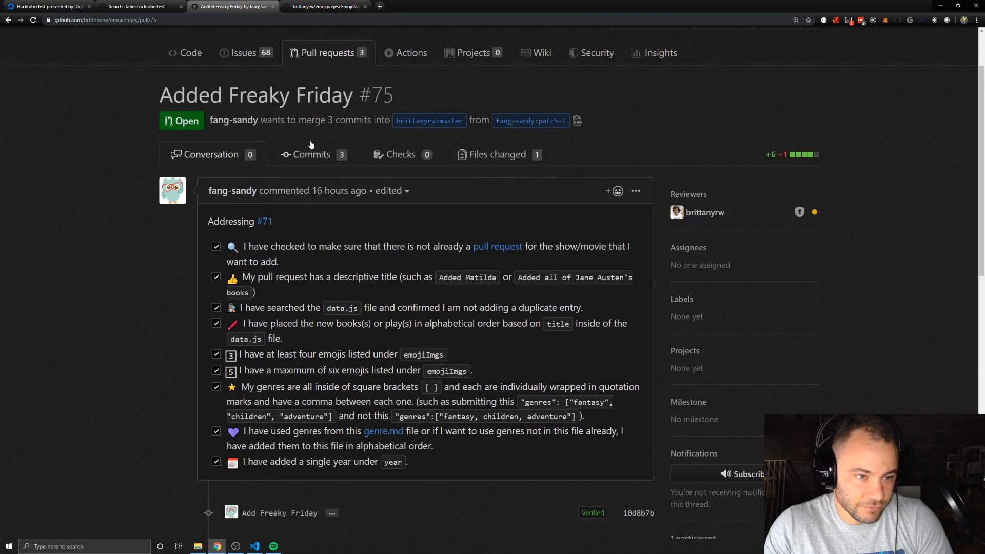
pyautogui.moveTo(427, 223)
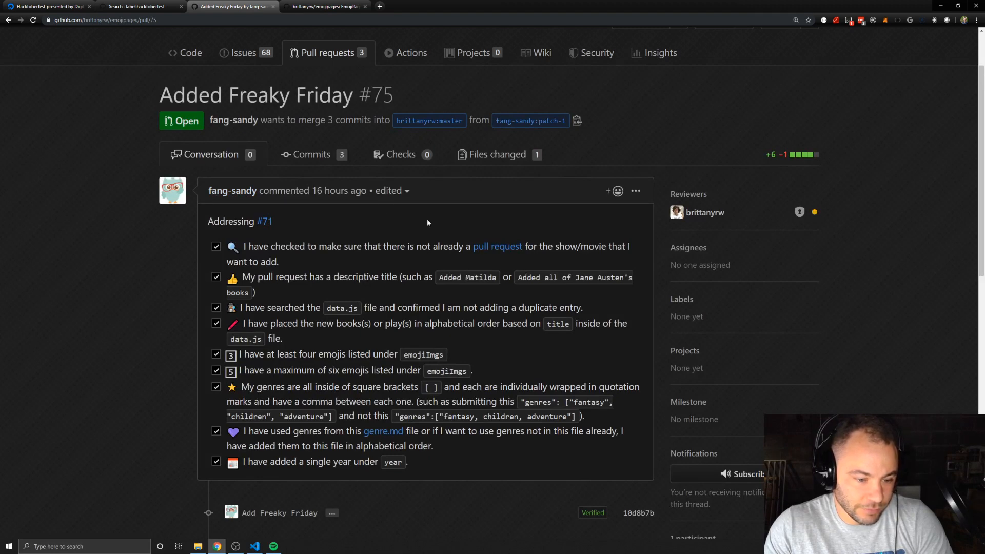
pyautogui.scroll(-3)
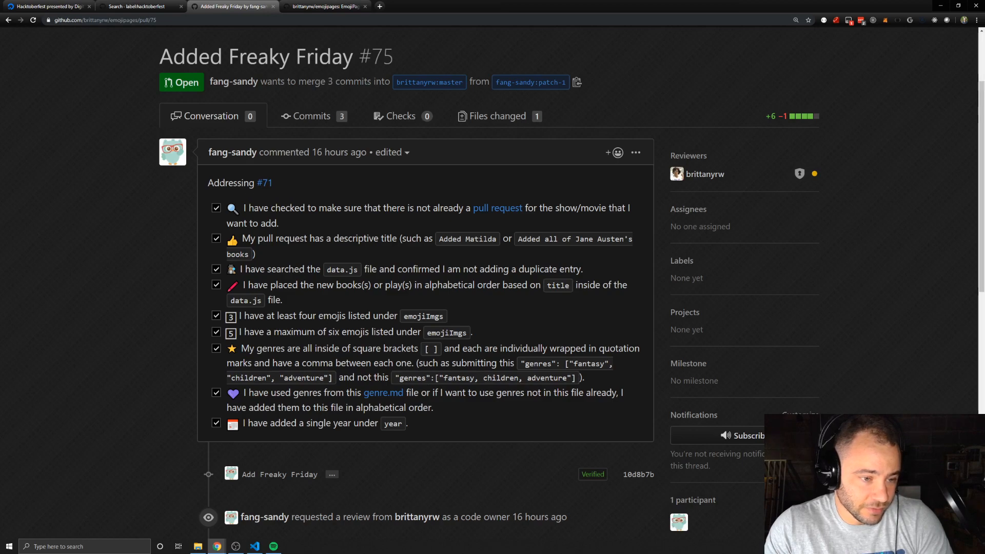
pyautogui.moveTo(264, 183)
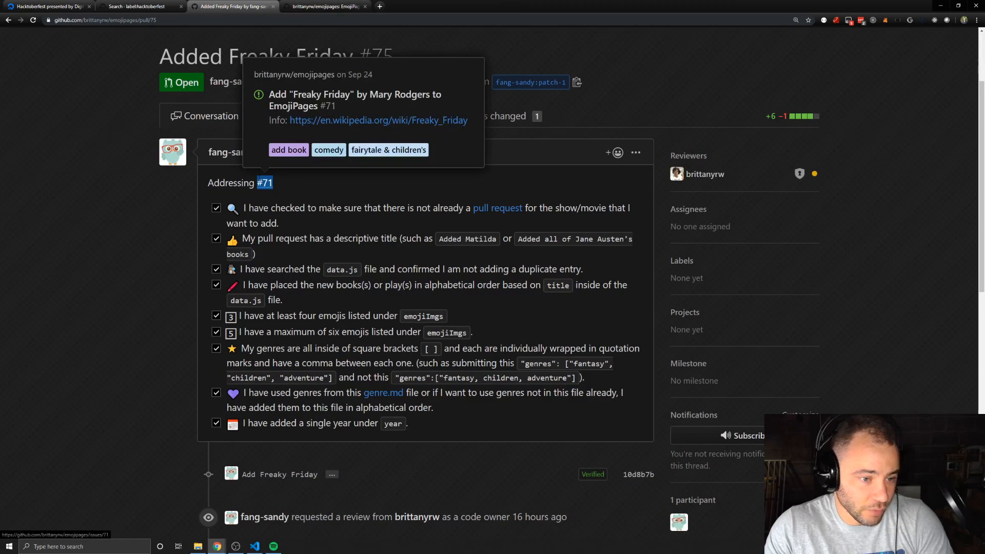
pyautogui.moveTo(264, 182)
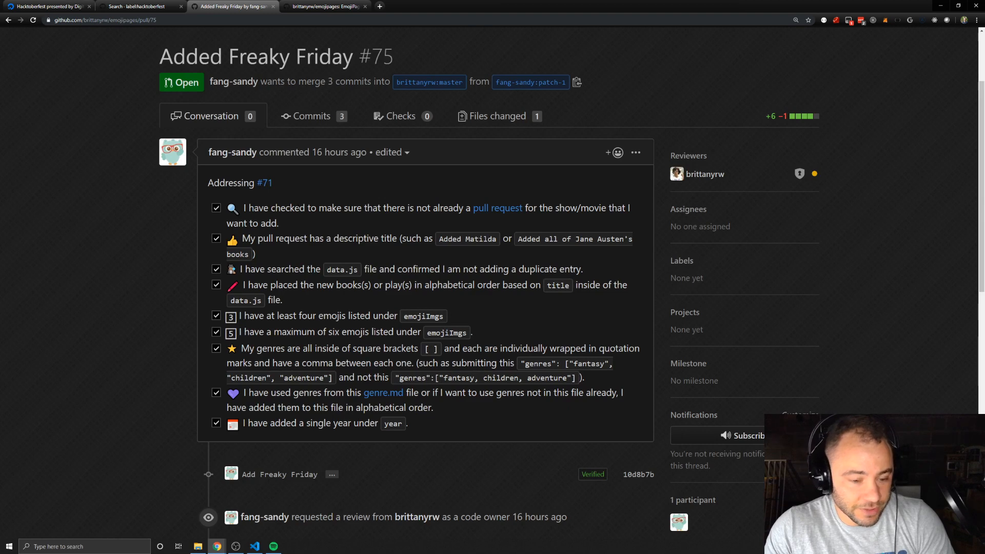
pyautogui.moveTo(159, 255)
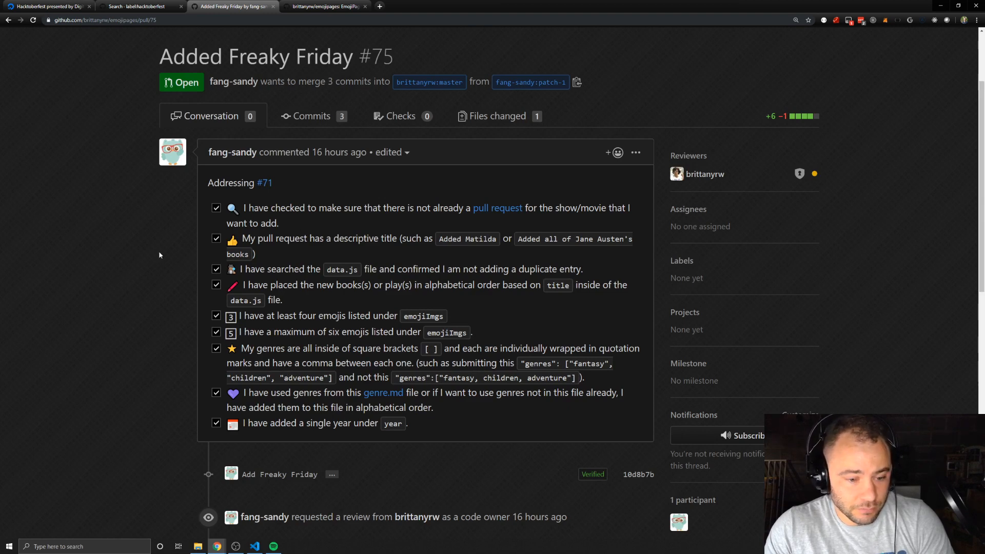
pyautogui.scroll(-3)
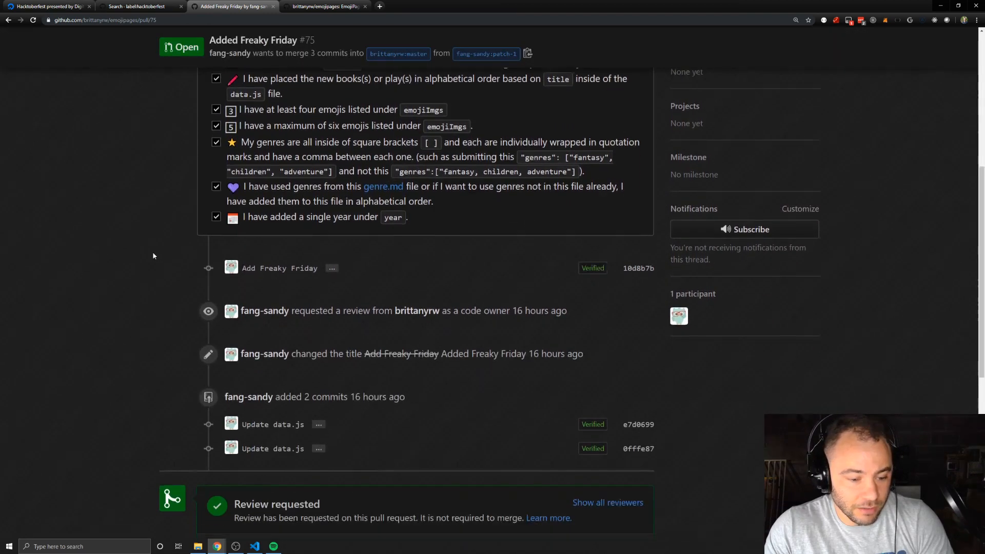
pyautogui.scroll(-3)
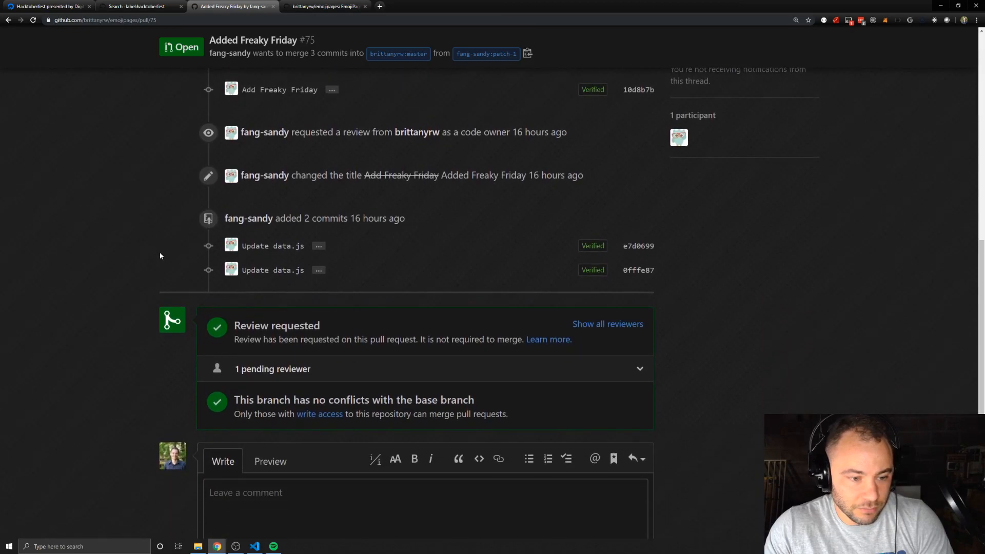
pyautogui.moveTo(437, 332)
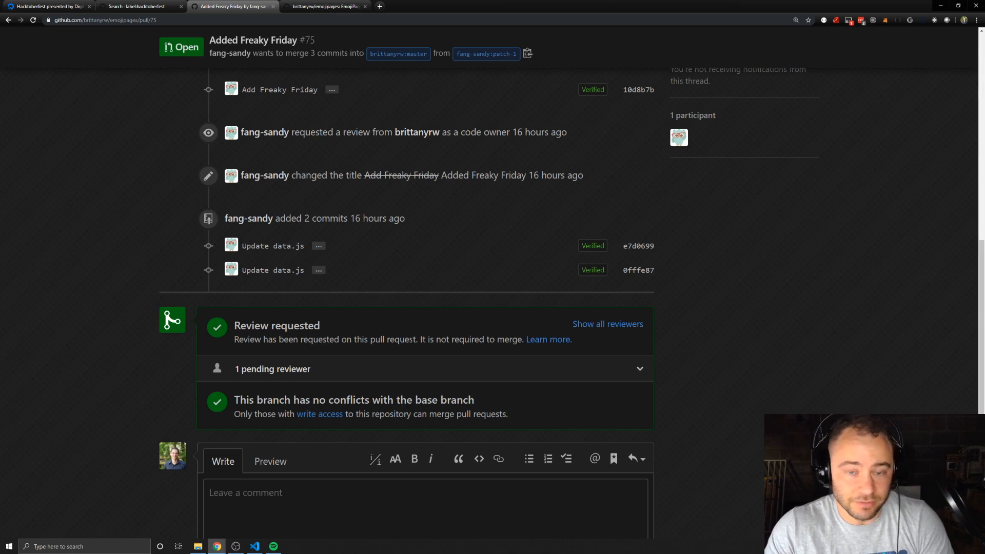
pyautogui.scroll(-3)
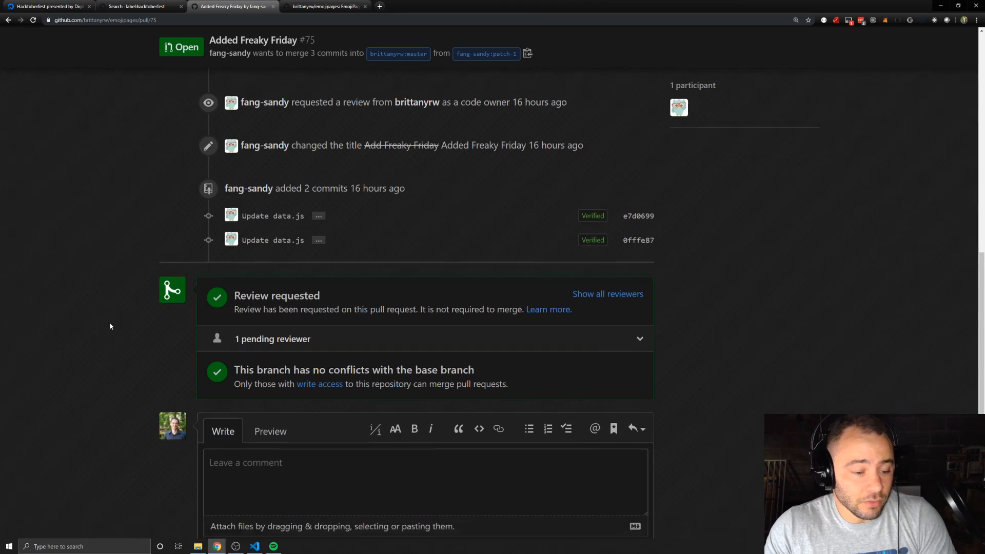
pyautogui.scroll(3)
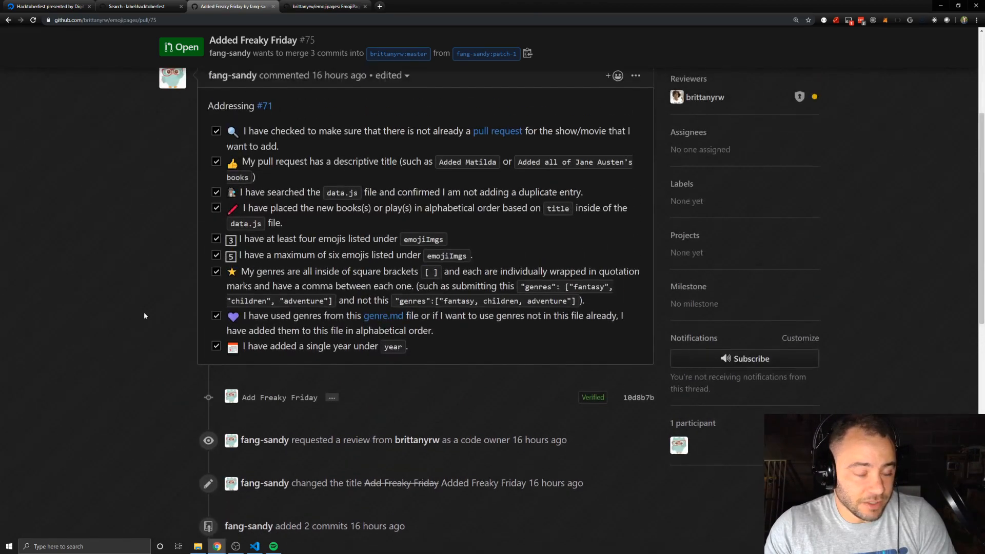
pyautogui.scroll(3)
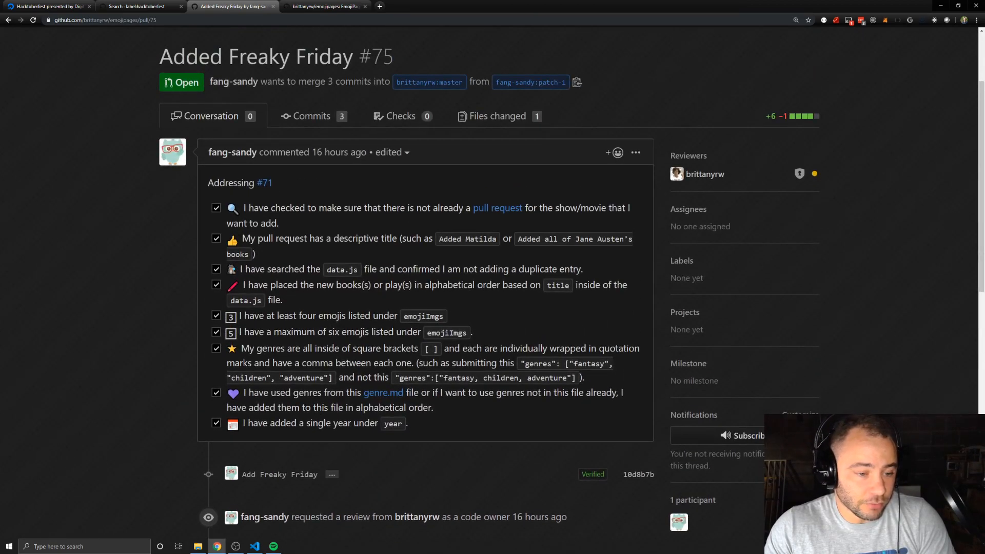
pyautogui.scroll(-3)
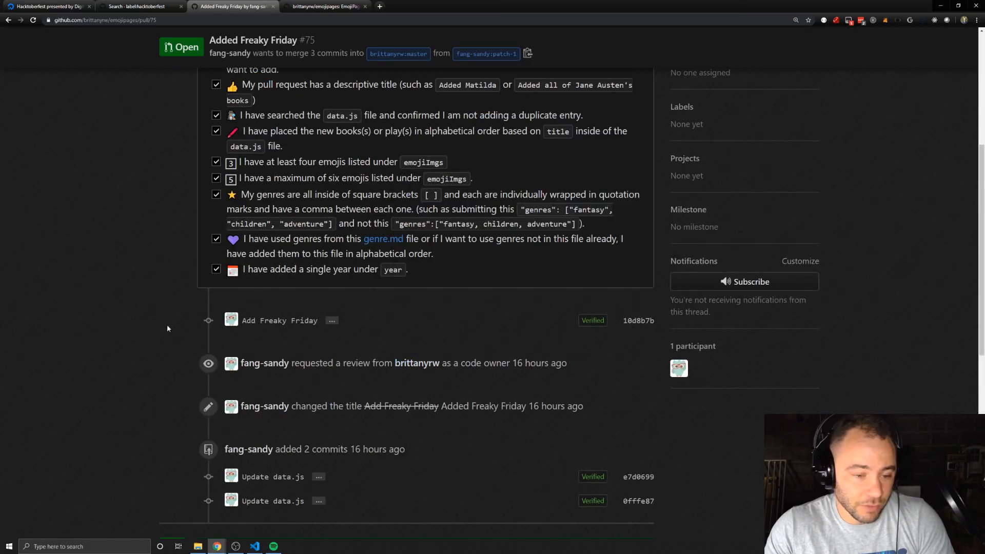
pyautogui.scroll(-3)
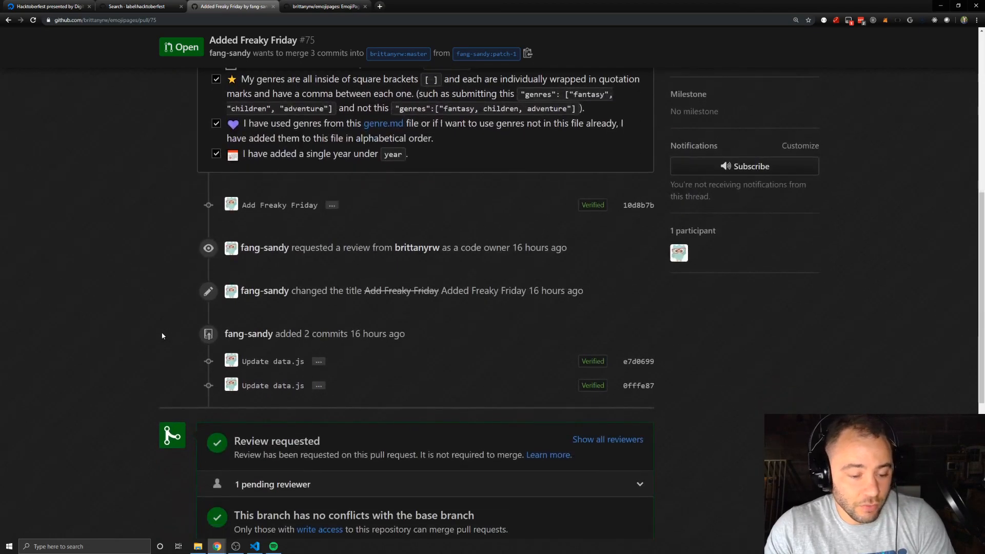
pyautogui.scroll(-3)
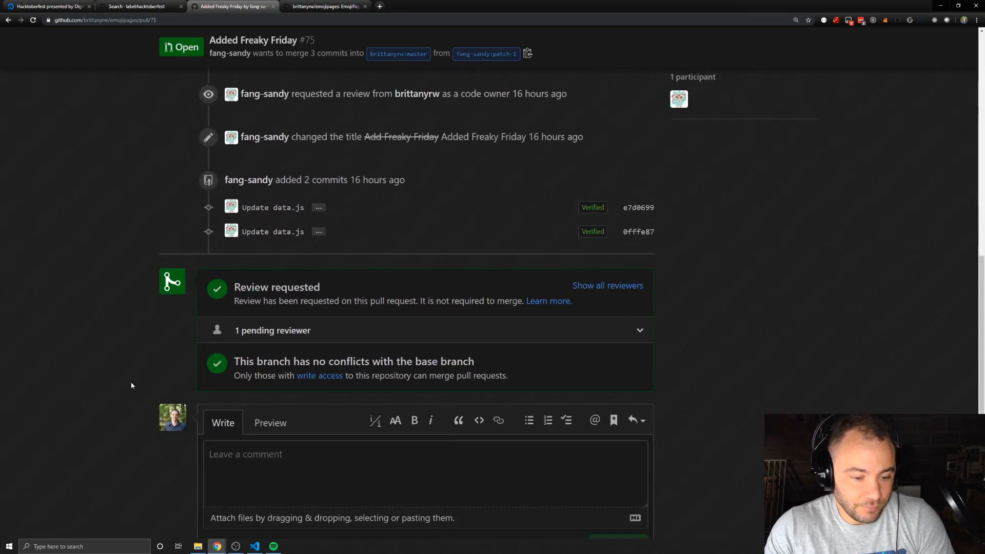
pyautogui.scroll(-3)
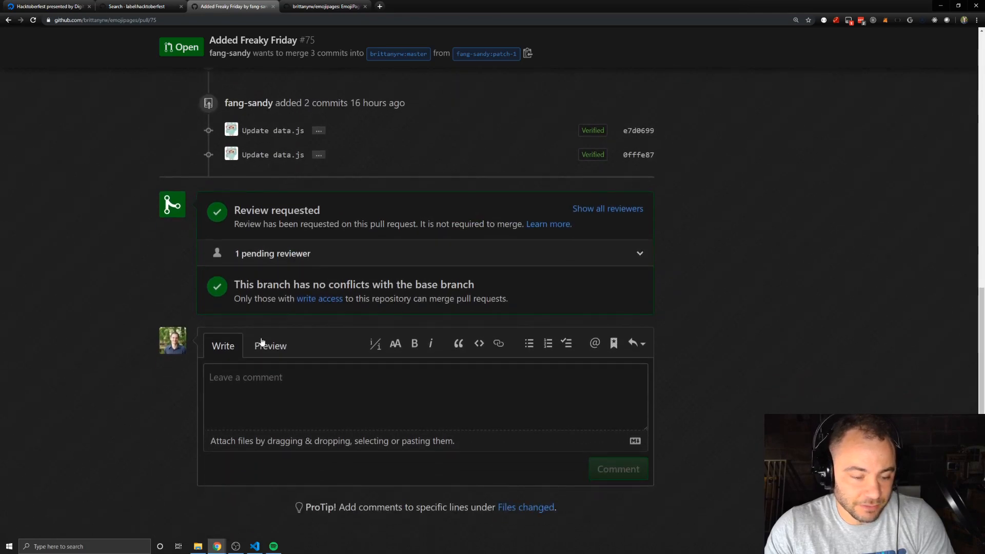
pyautogui.scroll(3)
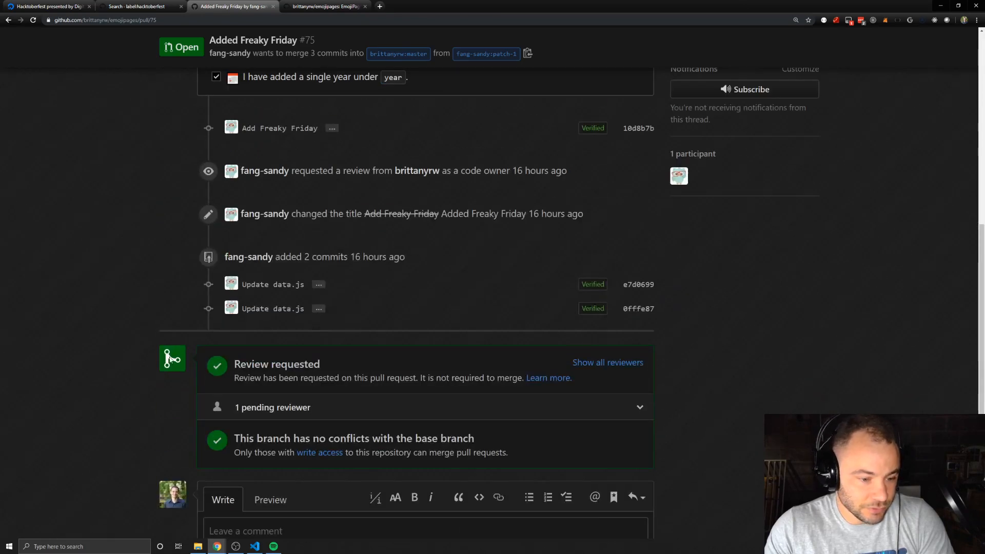
pyautogui.scroll(3)
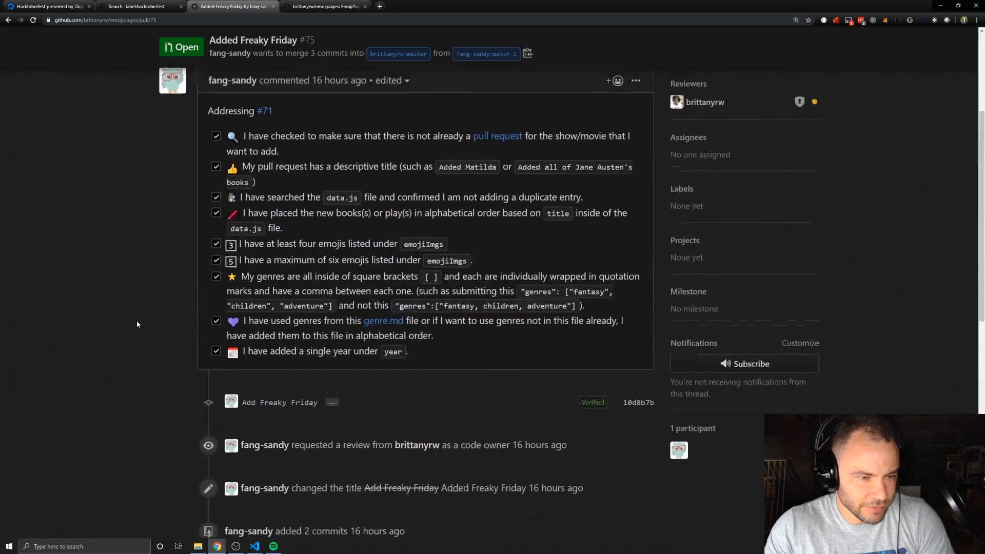
pyautogui.scroll(3)
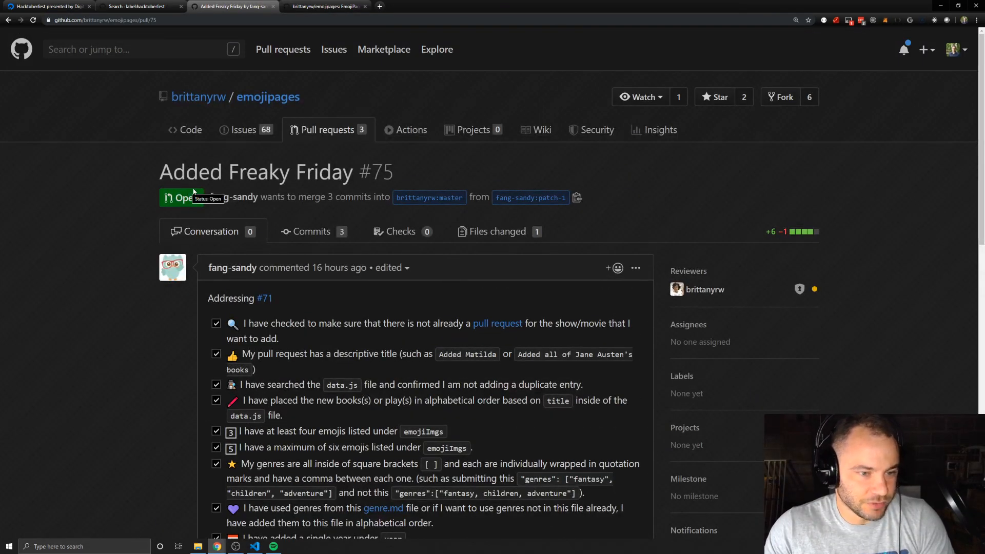
pyautogui.moveTo(232, 197)
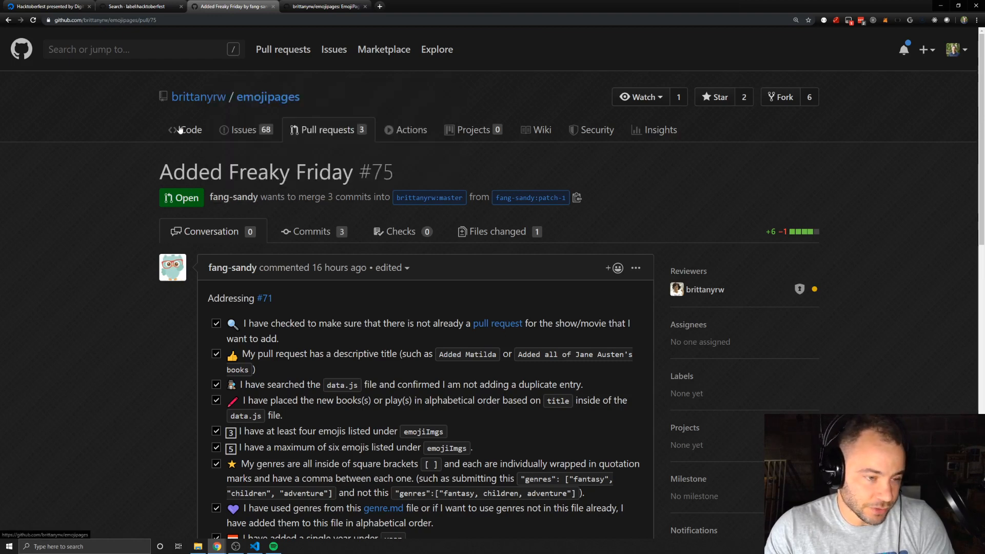
pyautogui.moveTo(169, 137)
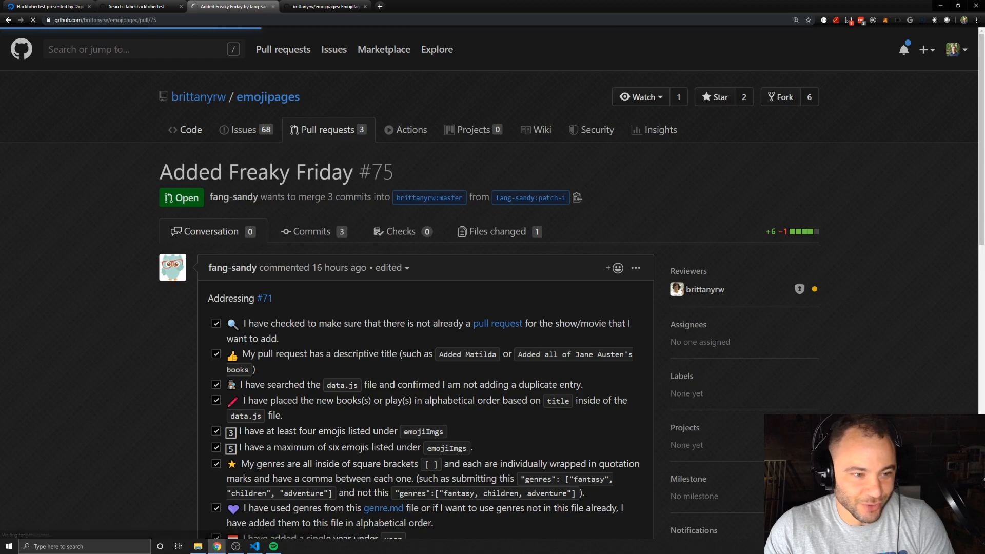
# - From the emojipages main page, view the Contributors insights for brittanyrw and Code-Journal
pyautogui.click(267, 96)
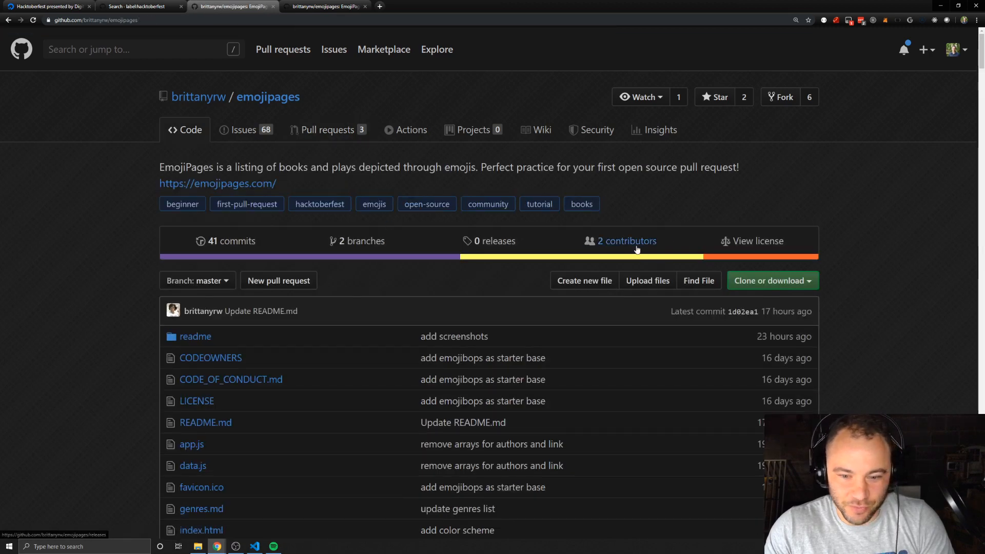
pyautogui.click(626, 240)
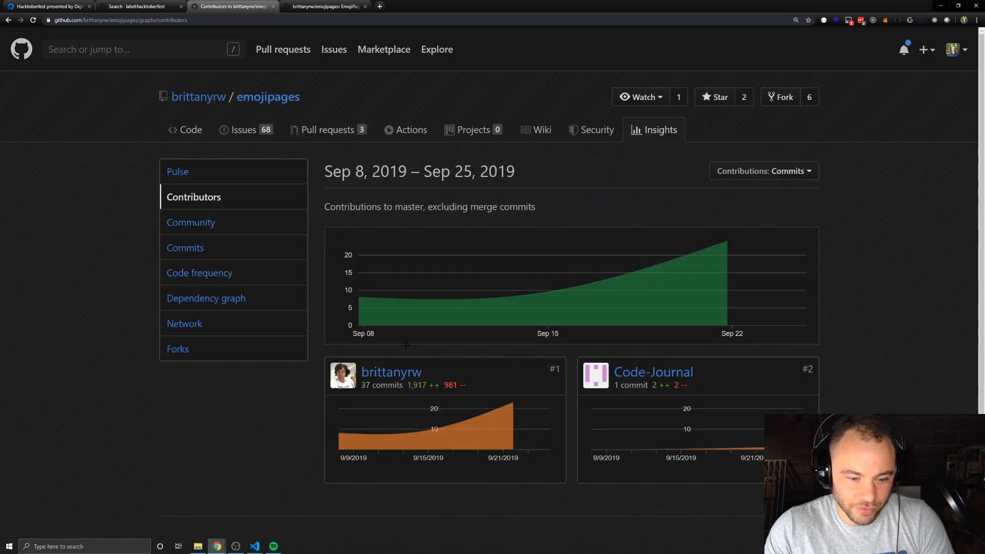
pyautogui.moveTo(677, 293)
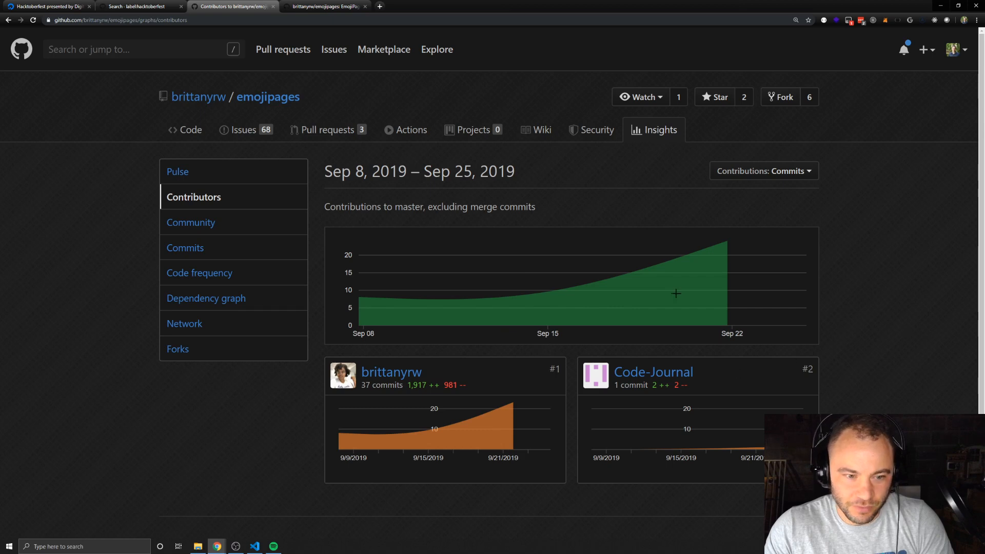
pyautogui.moveTo(649, 288)
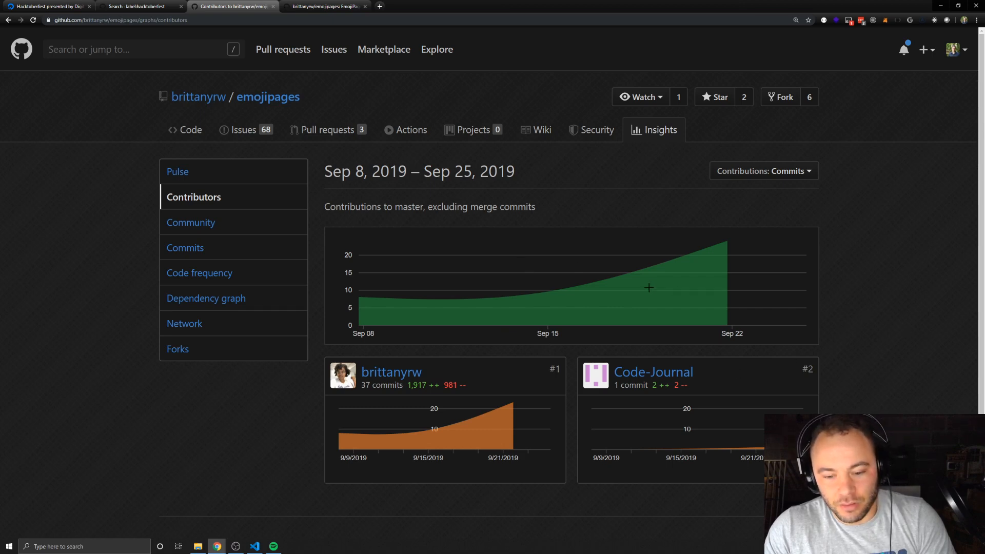
pyautogui.moveTo(579, 388)
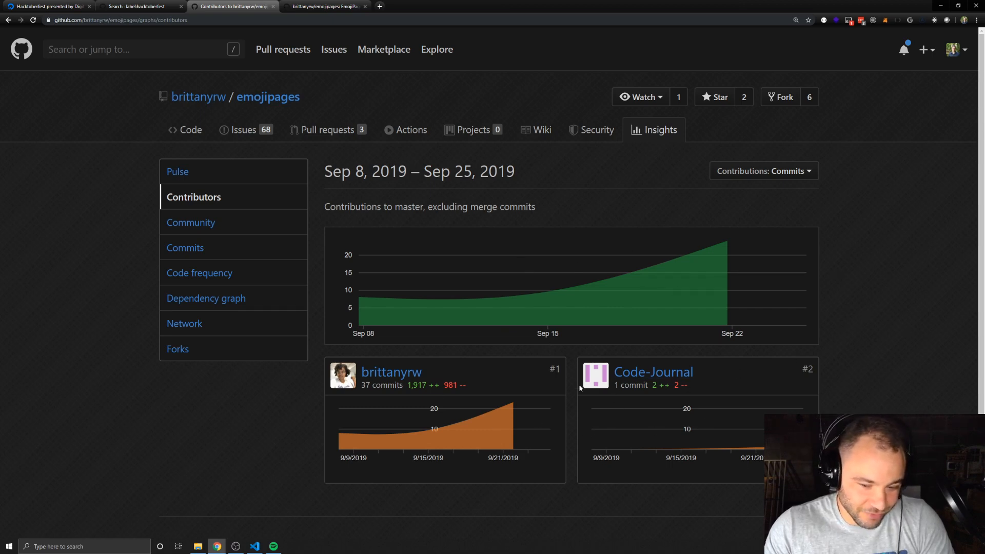
pyautogui.moveTo(318, 223)
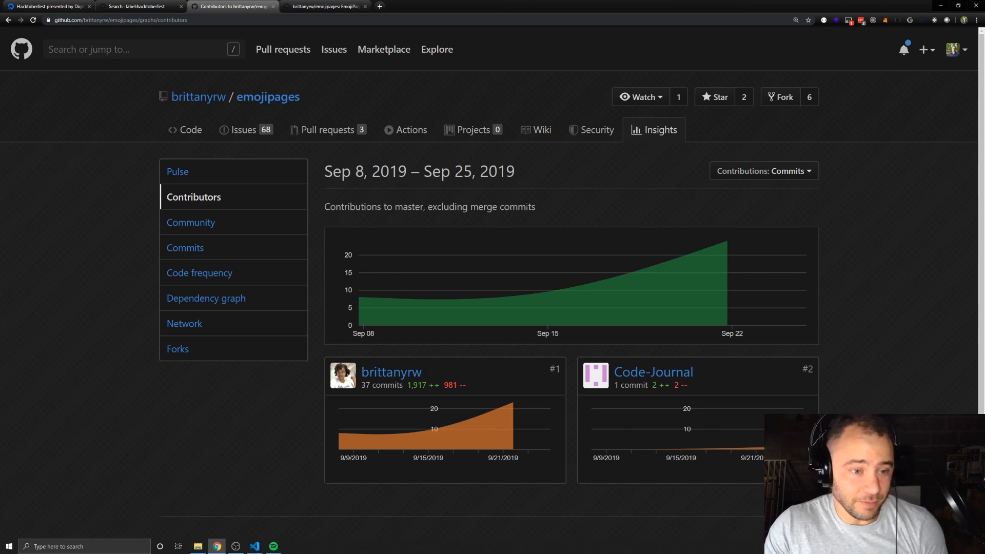
pyautogui.moveTo(140, 6)
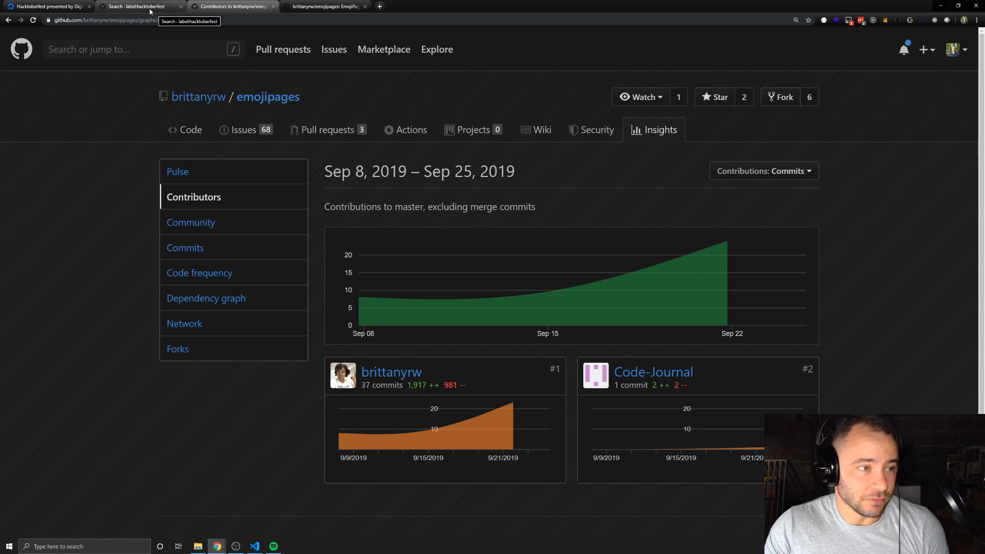
# - Switch back to the Hacktoberfest 2019 website and scroll through its homepage and T-shirt challenge intro
pyautogui.click(144, 7)
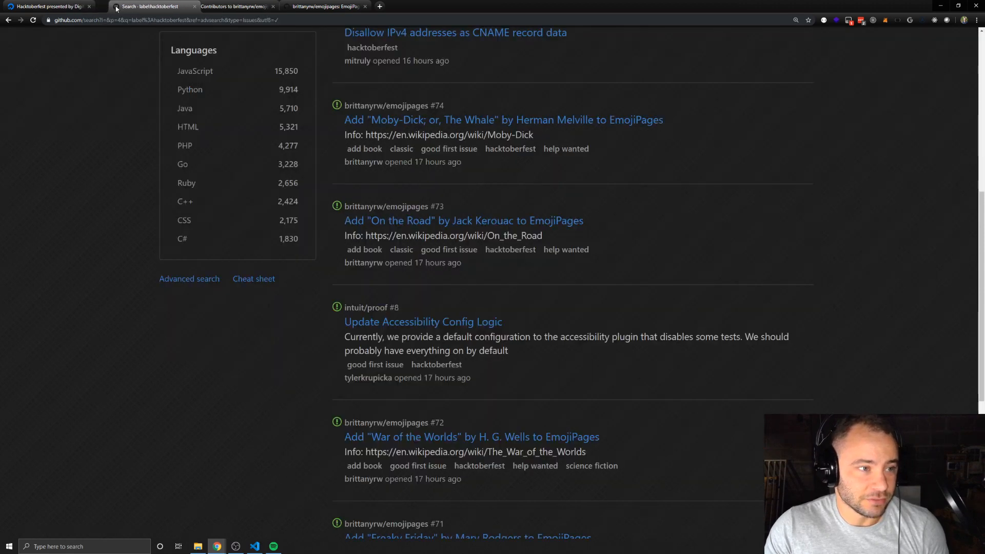
pyautogui.click(47, 6)
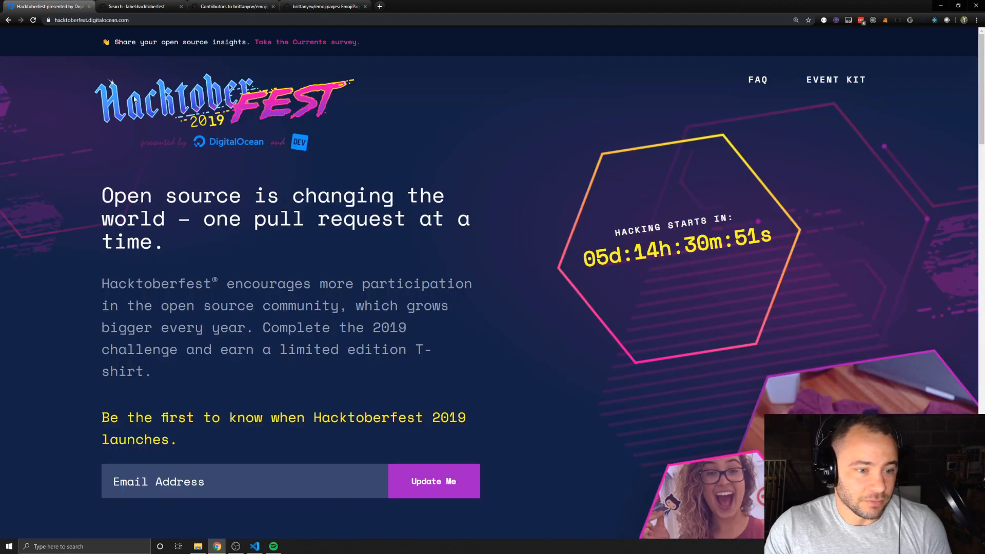
pyautogui.moveTo(918, 108)
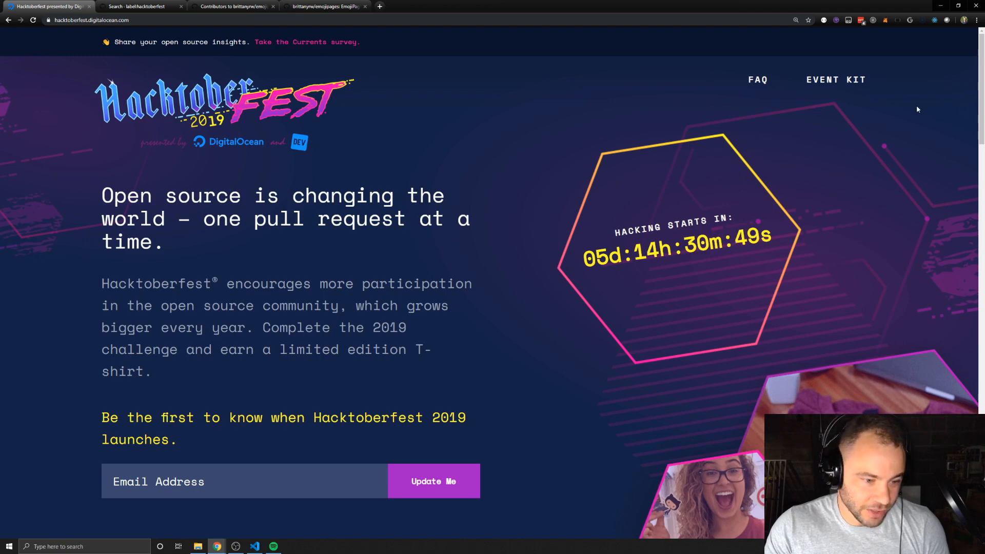
pyautogui.moveTo(626, 265)
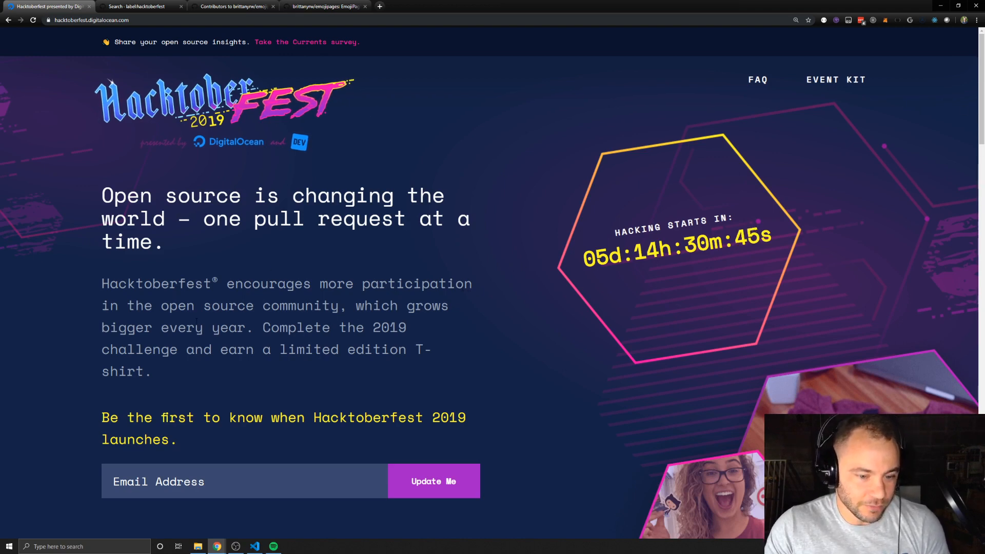
pyautogui.moveTo(494, 343)
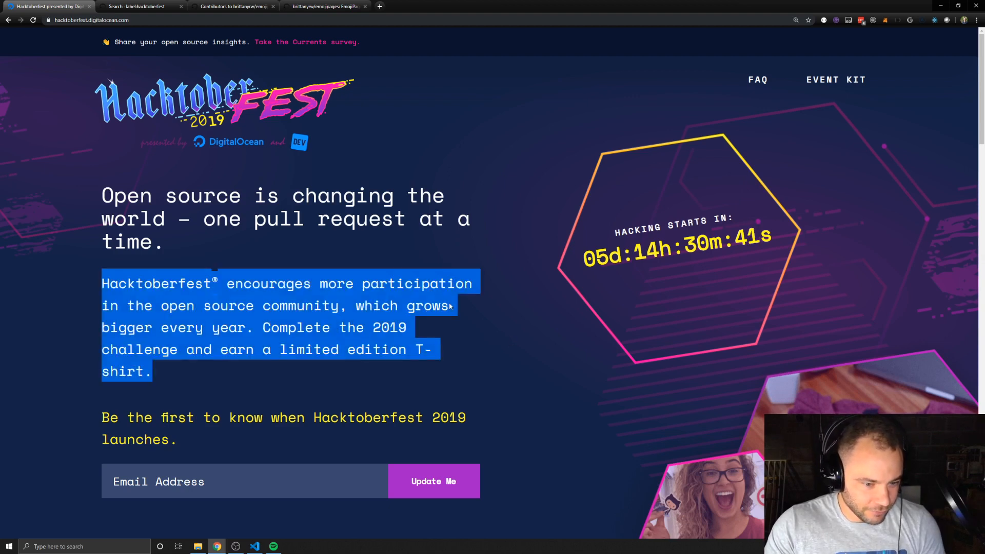
pyautogui.scroll(-3)
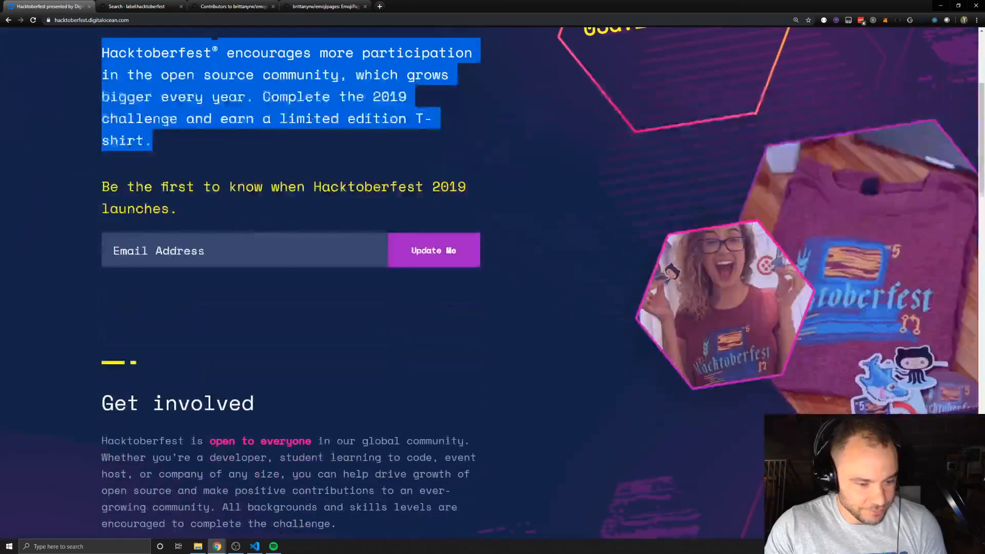
pyautogui.scroll(-3)
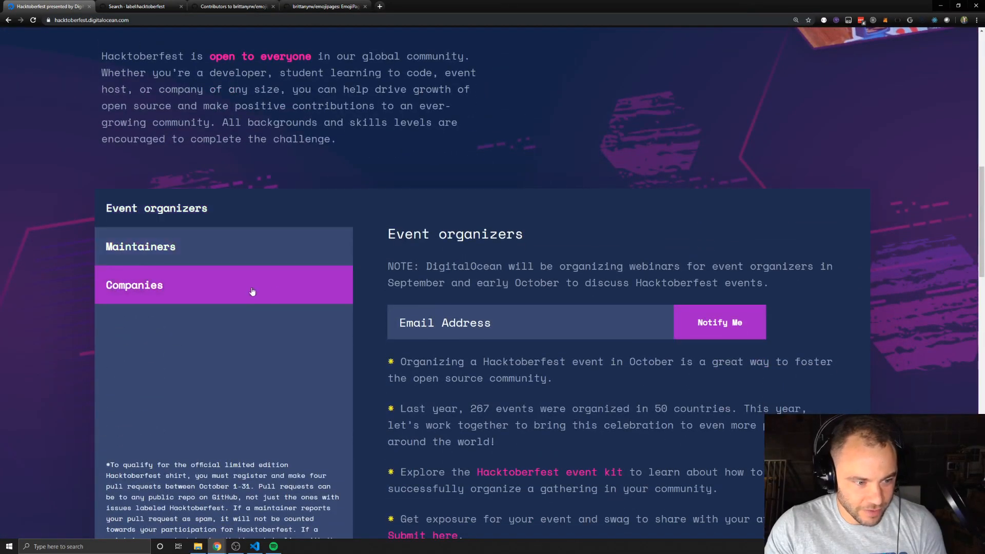
pyautogui.scroll(3)
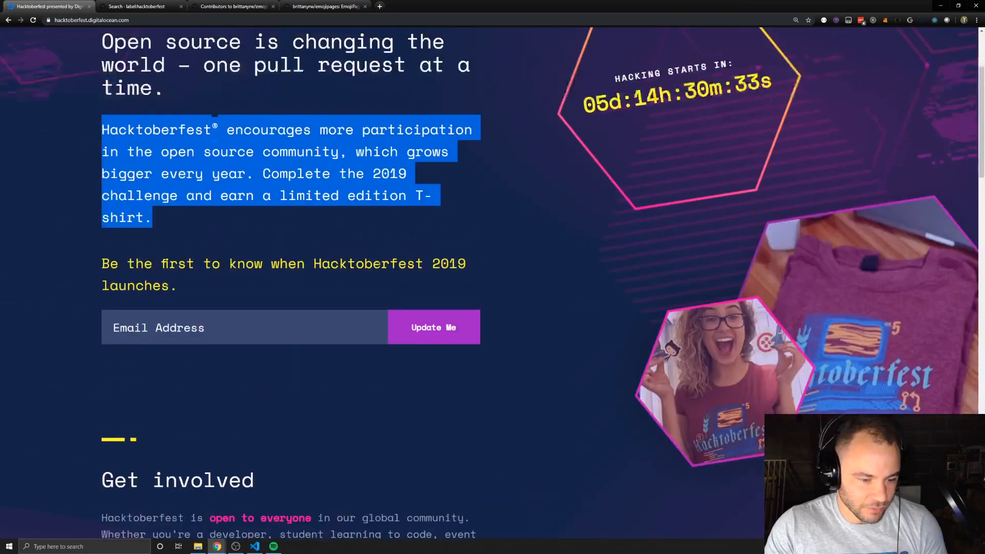
pyautogui.scroll(3)
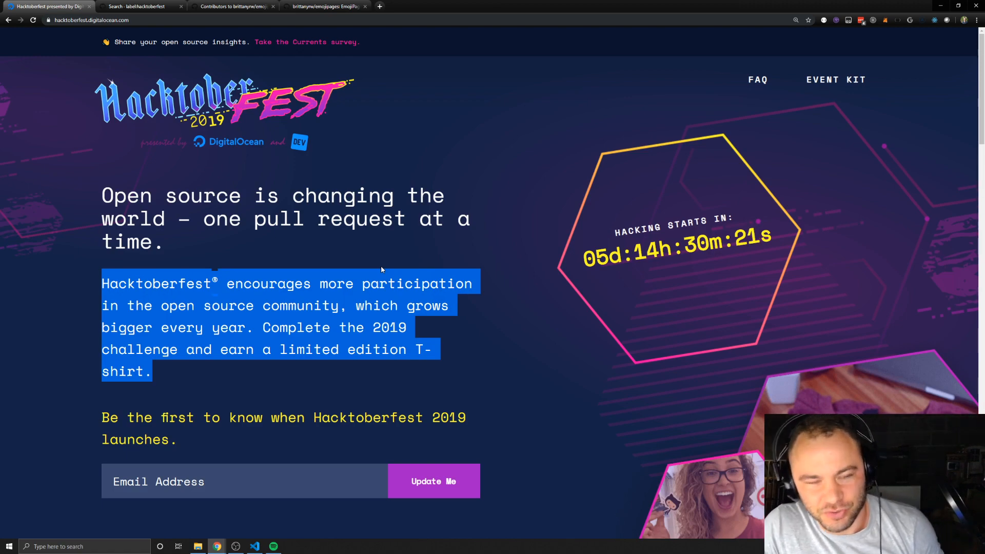
pyautogui.scroll(-3)
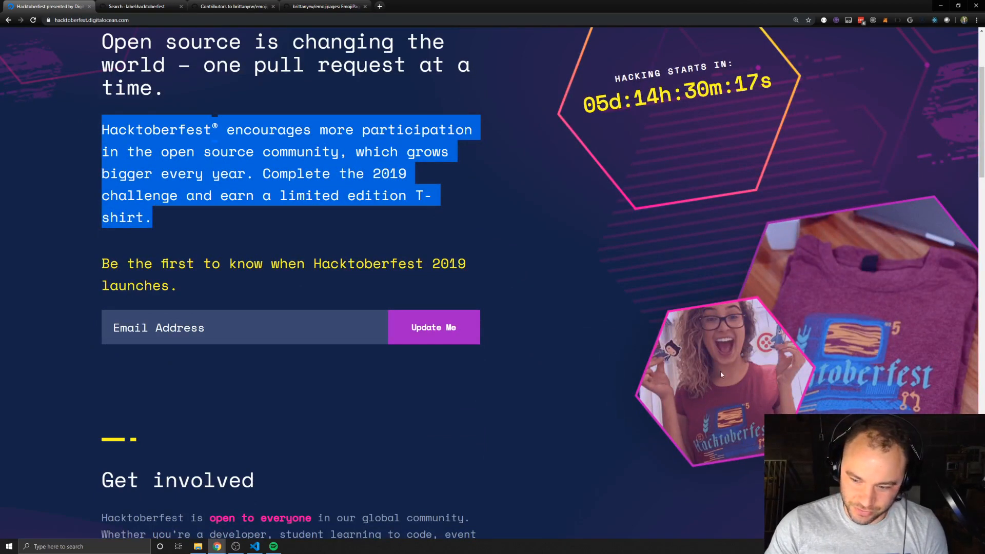
pyautogui.moveTo(729, 421)
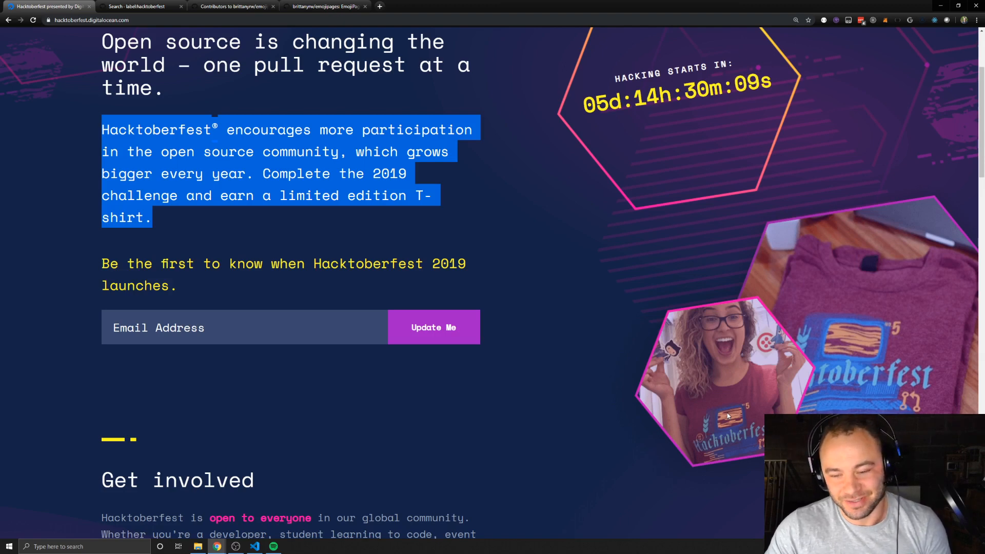
pyautogui.moveTo(773, 377)
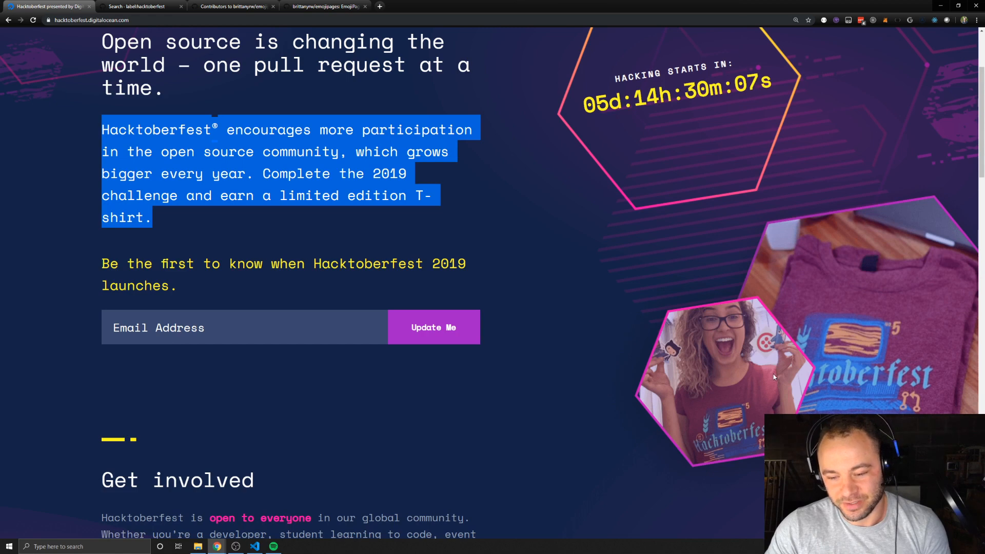
pyautogui.moveTo(774, 394)
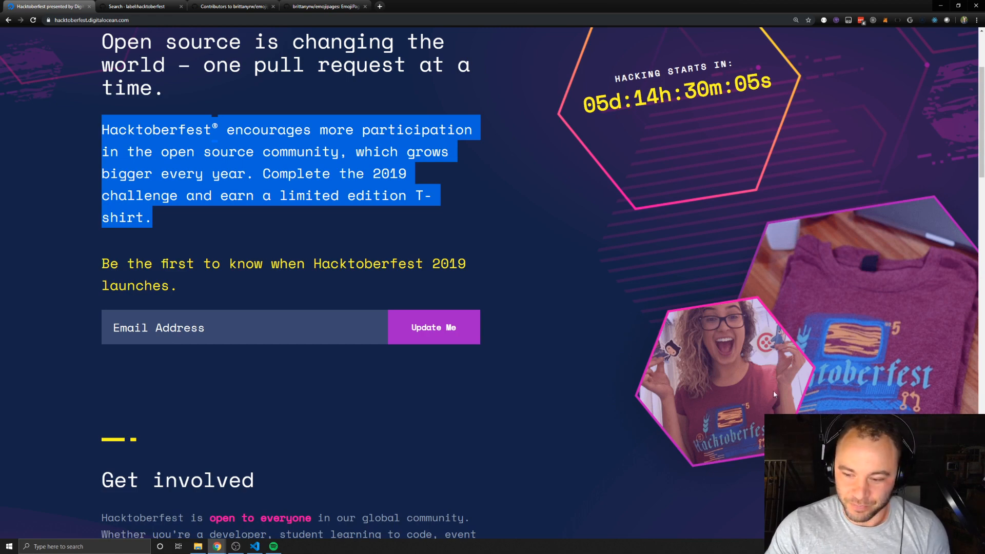
pyautogui.moveTo(675, 395)
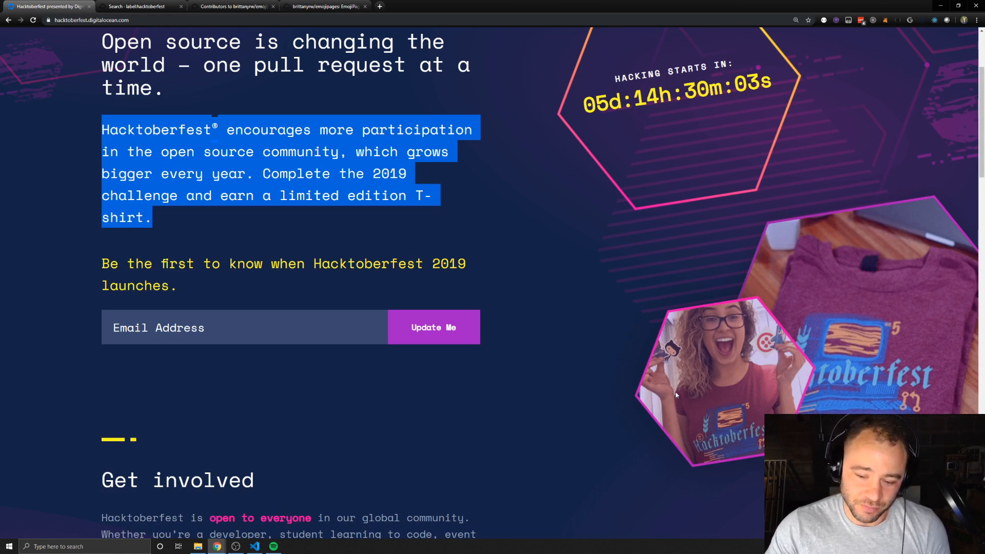
pyautogui.scroll(3)
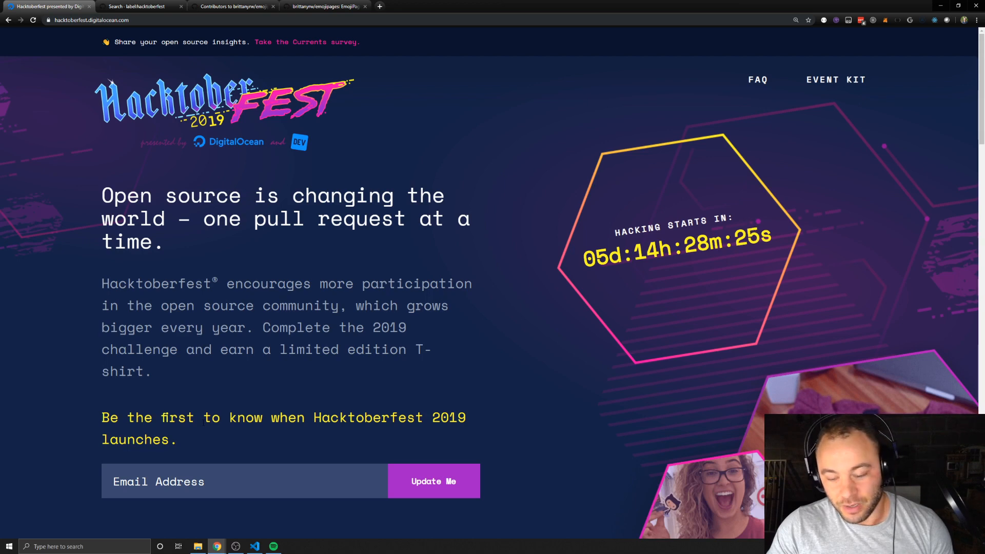
pyautogui.moveTo(435, 326)
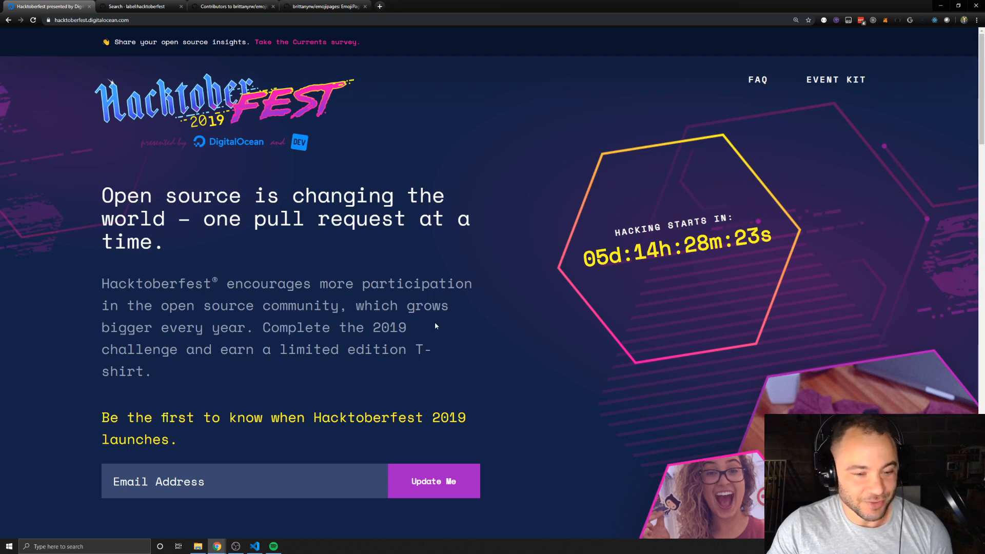
pyautogui.moveTo(412, 148)
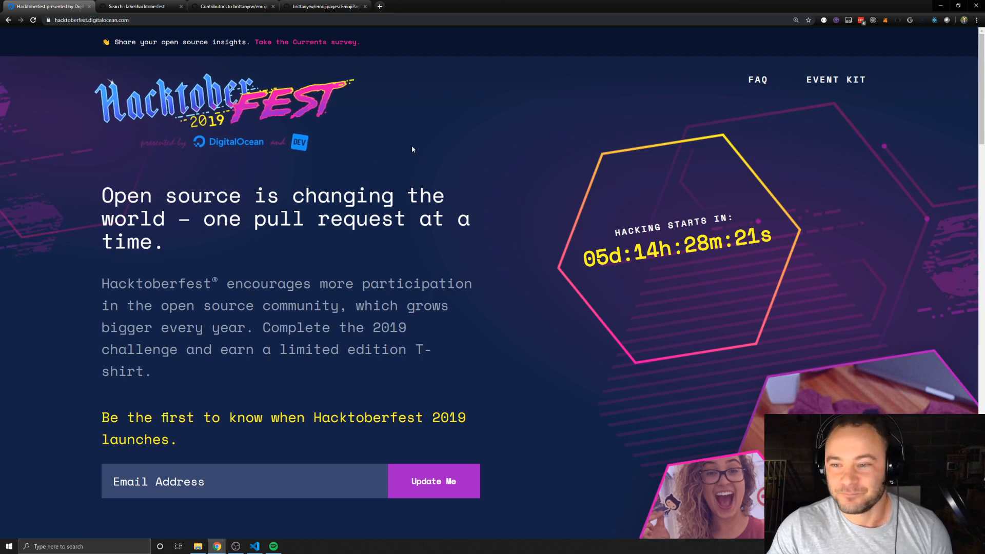